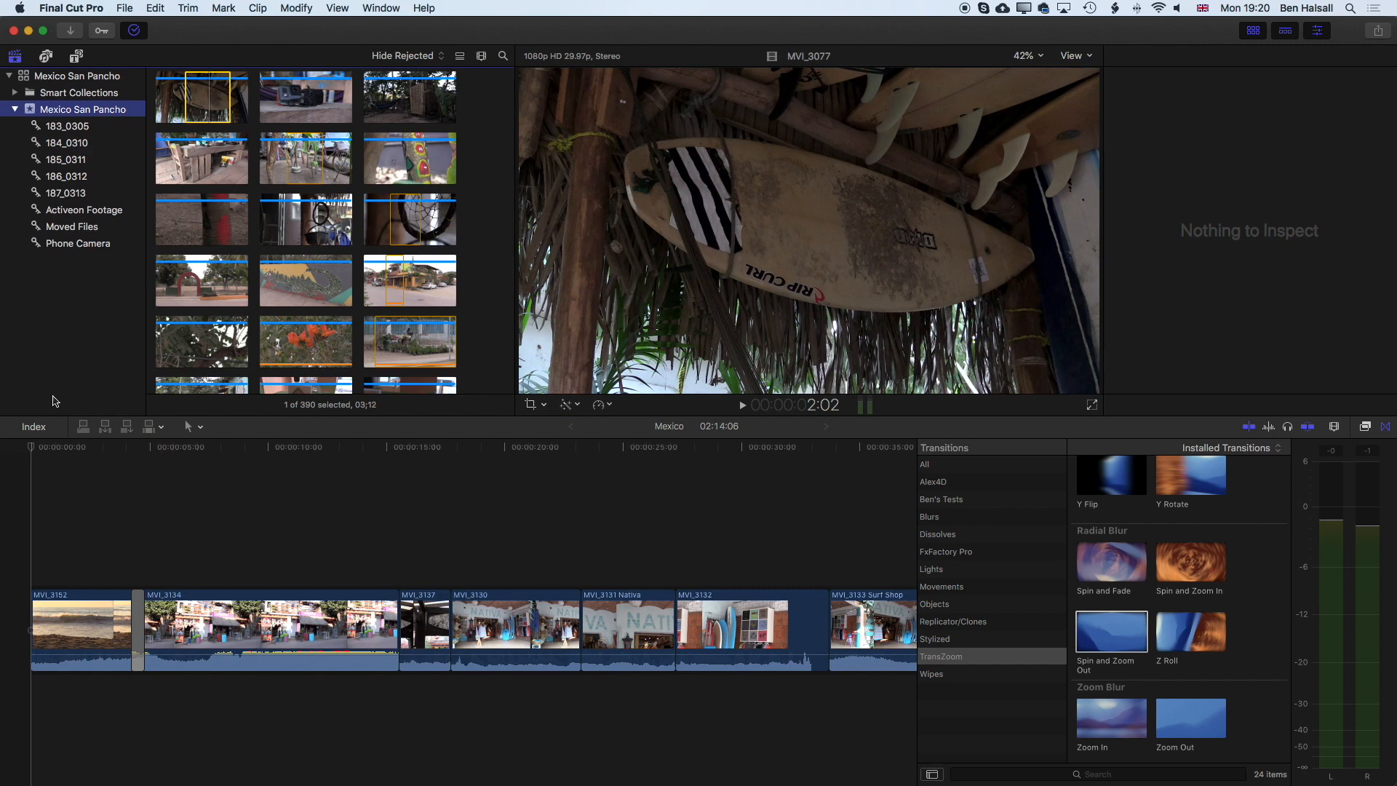
Step: Select the opening beach clip and switch the browser to Titles and Generators
{"action": "left_click", "coordinate": [80, 624]}
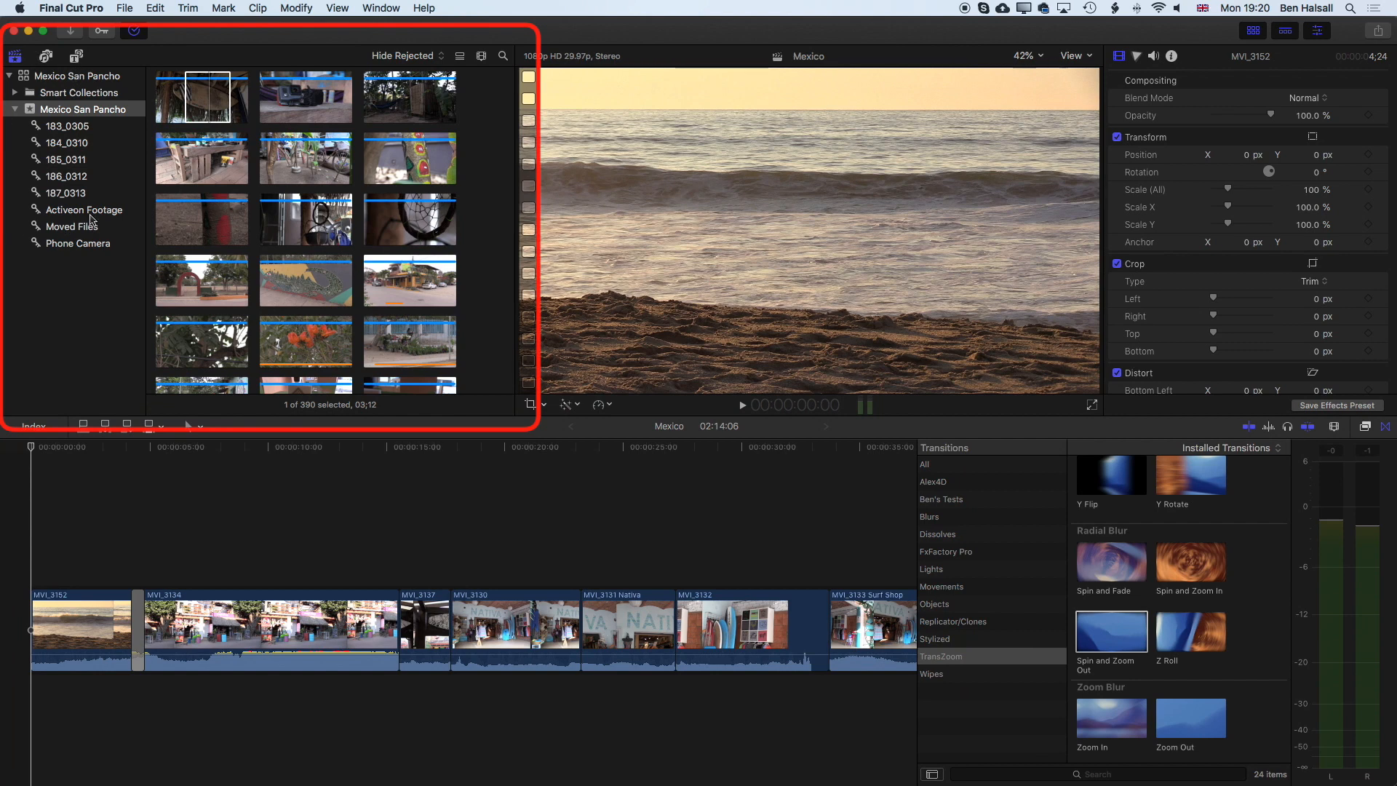
{"action": "mouse_move", "coordinate": [51, 92]}
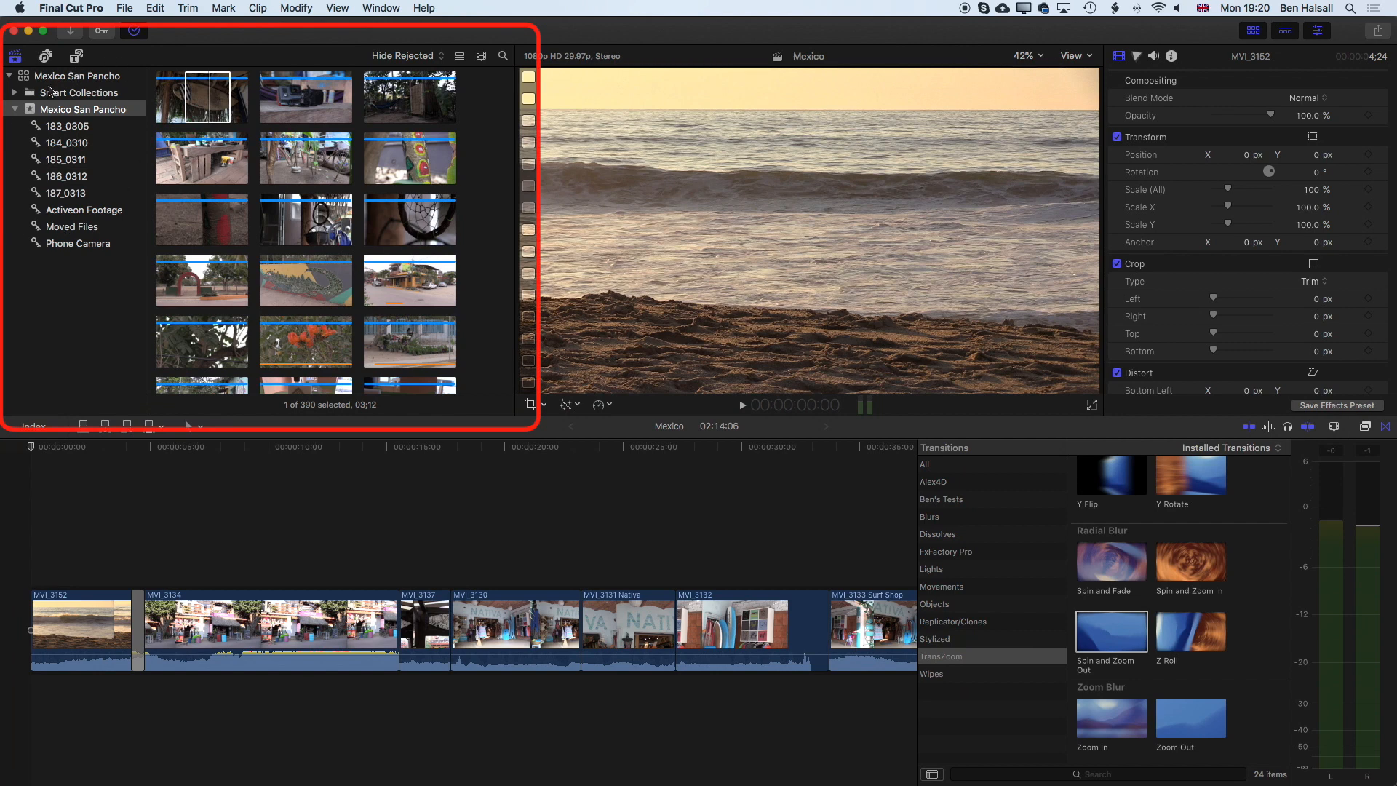
{"action": "mouse_move", "coordinate": [47, 57]}
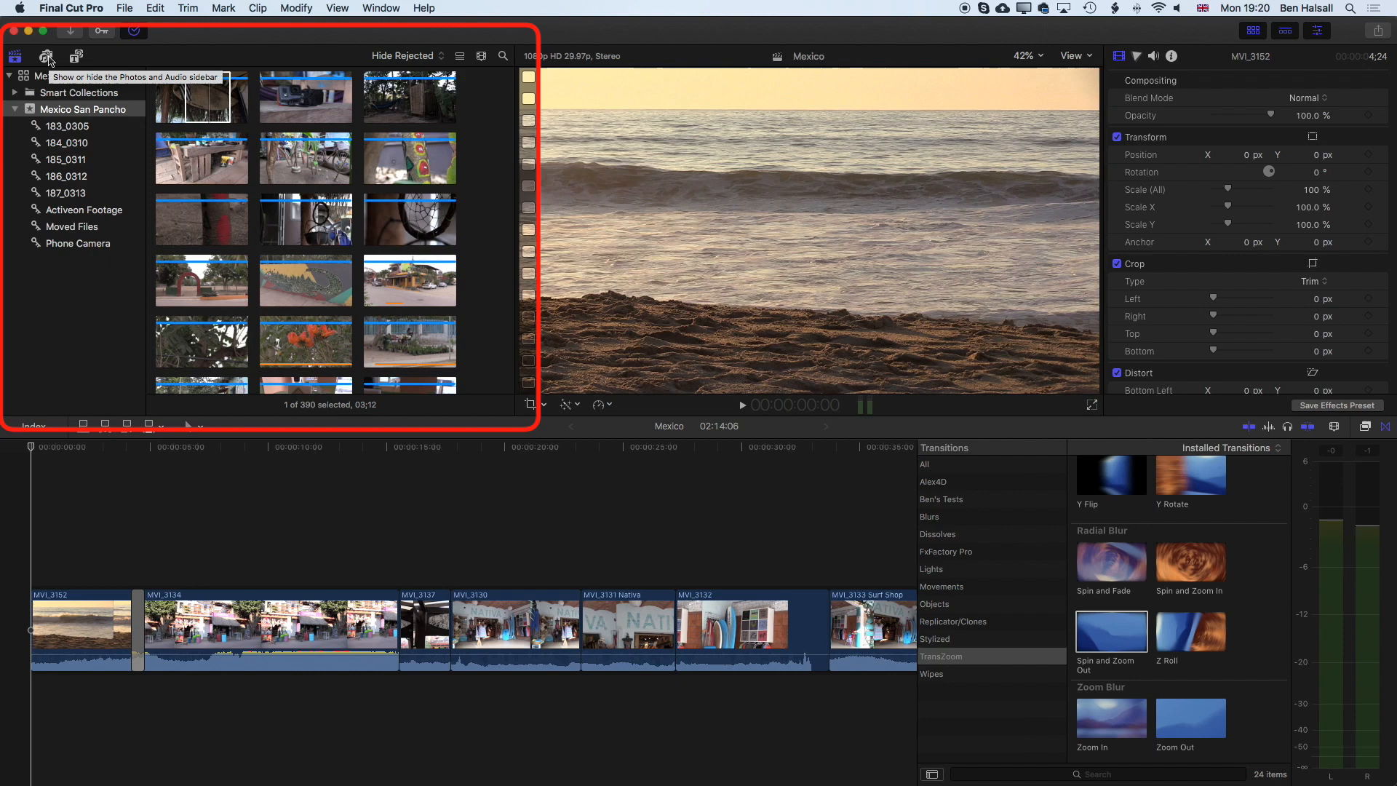
{"action": "mouse_move", "coordinate": [79, 57]}
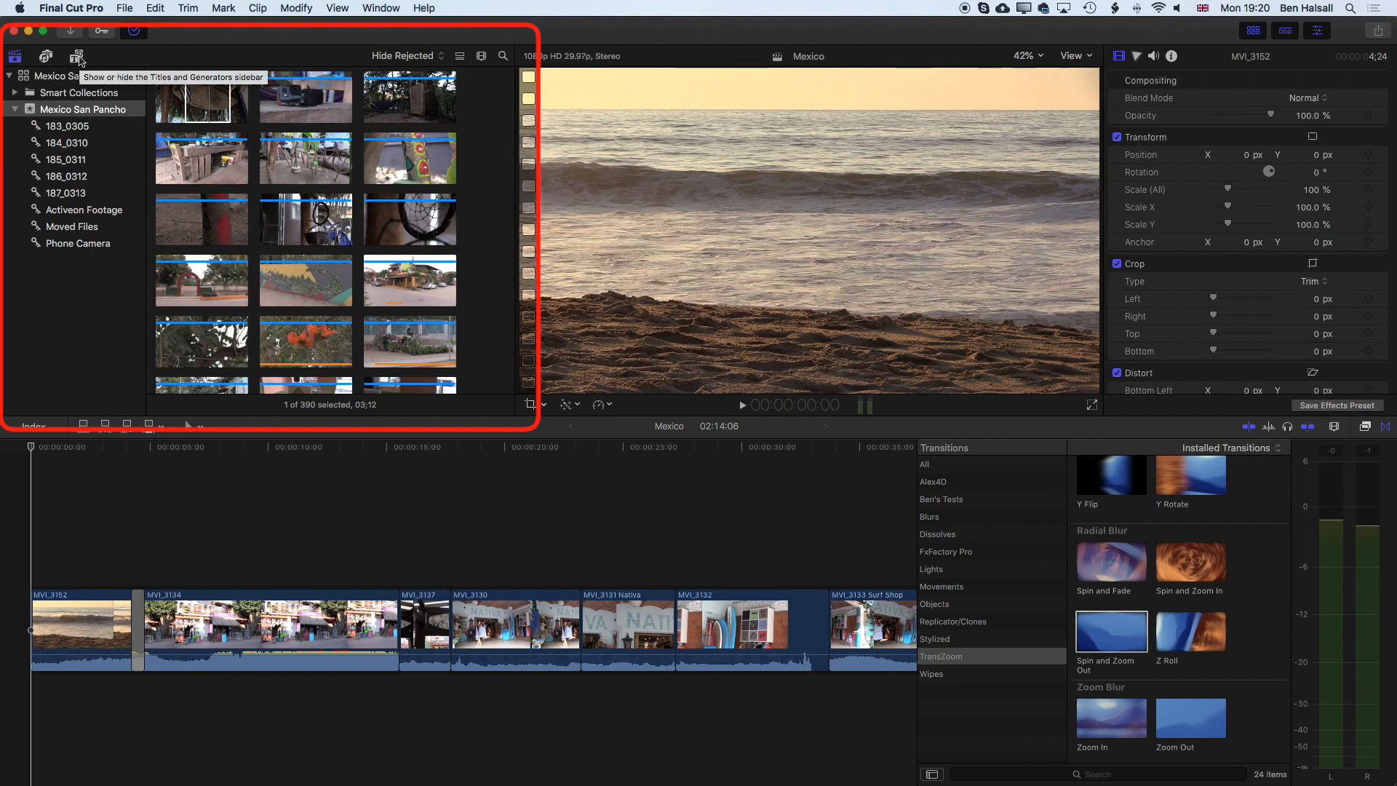
{"action": "left_click", "coordinate": [78, 56]}
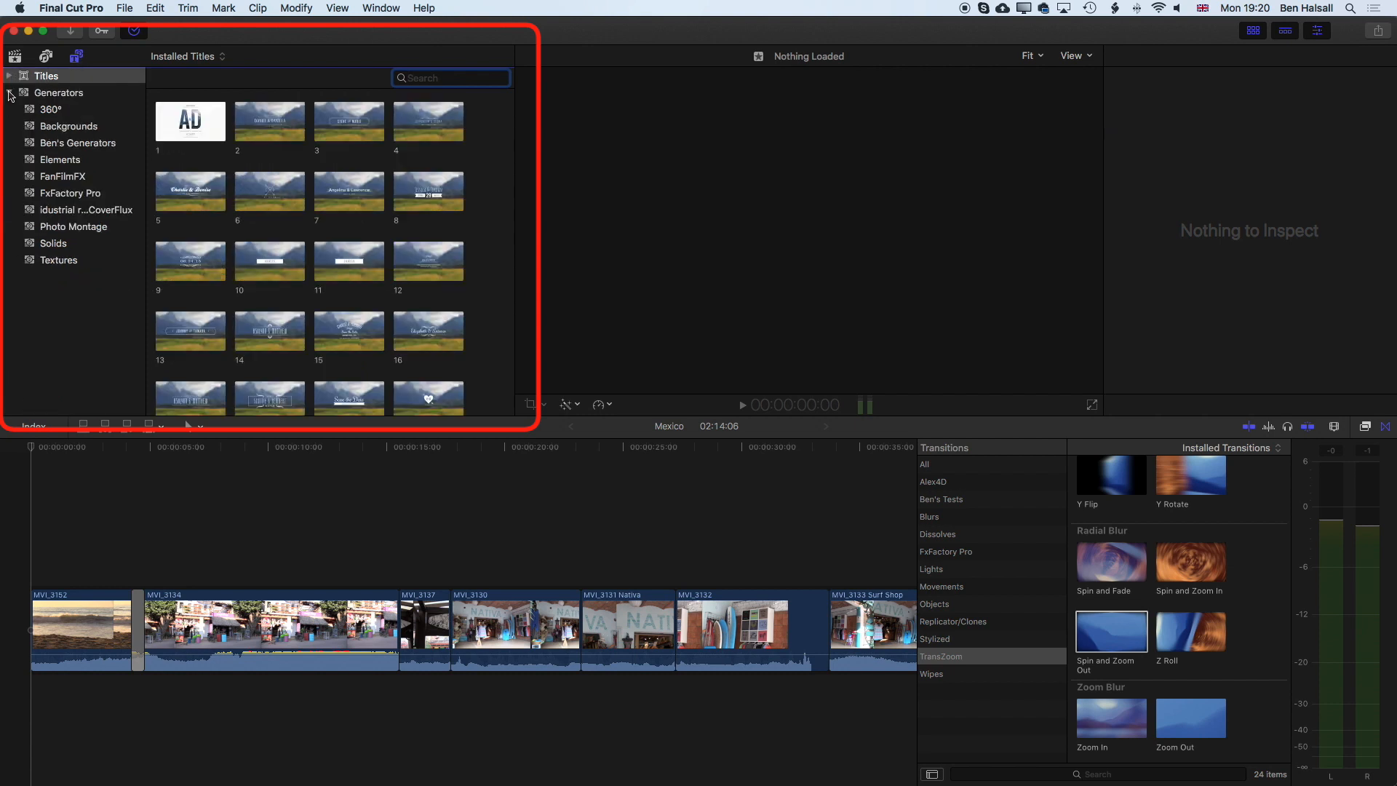
Step: Expand the title categories and show the 3D title category
{"action": "left_click", "coordinate": [10, 93]}
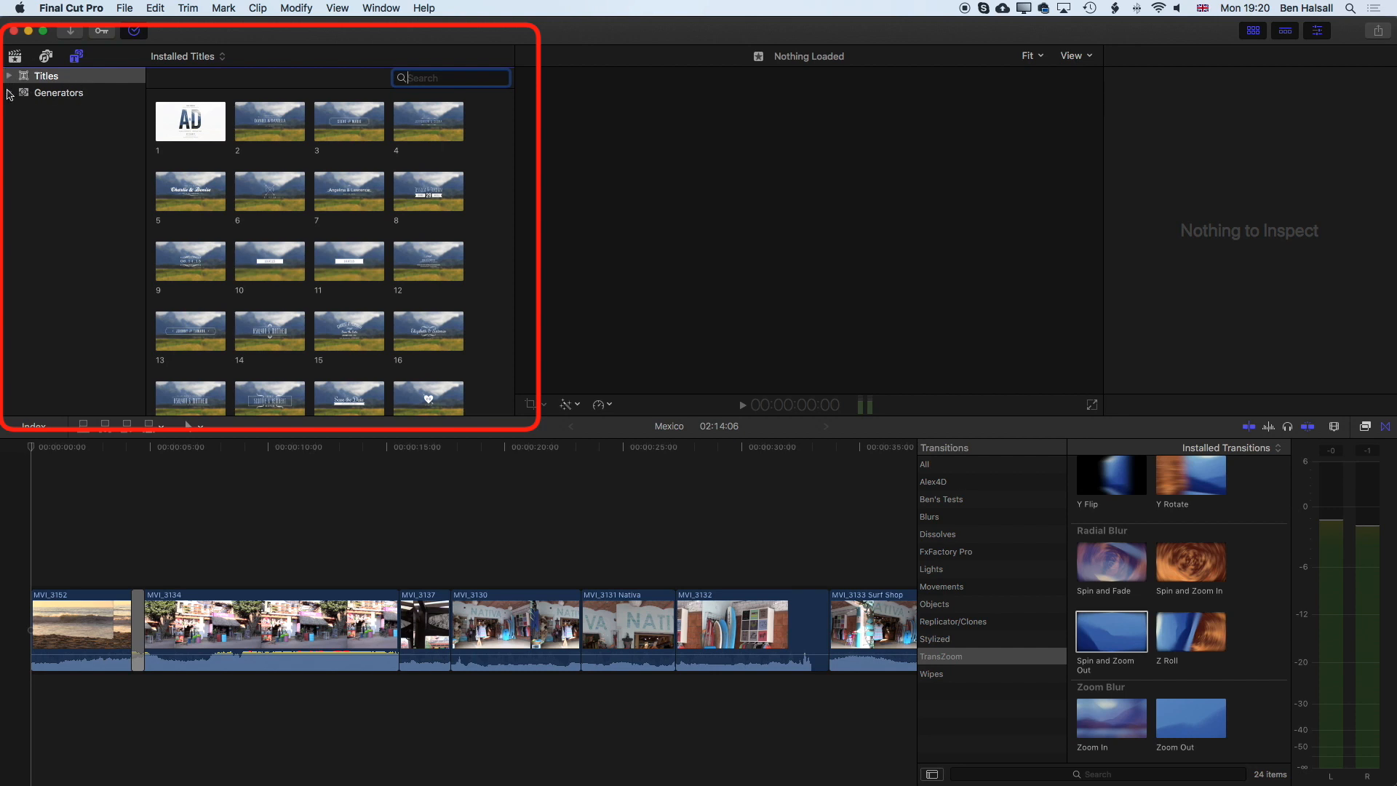
{"action": "left_click", "coordinate": [10, 93]}
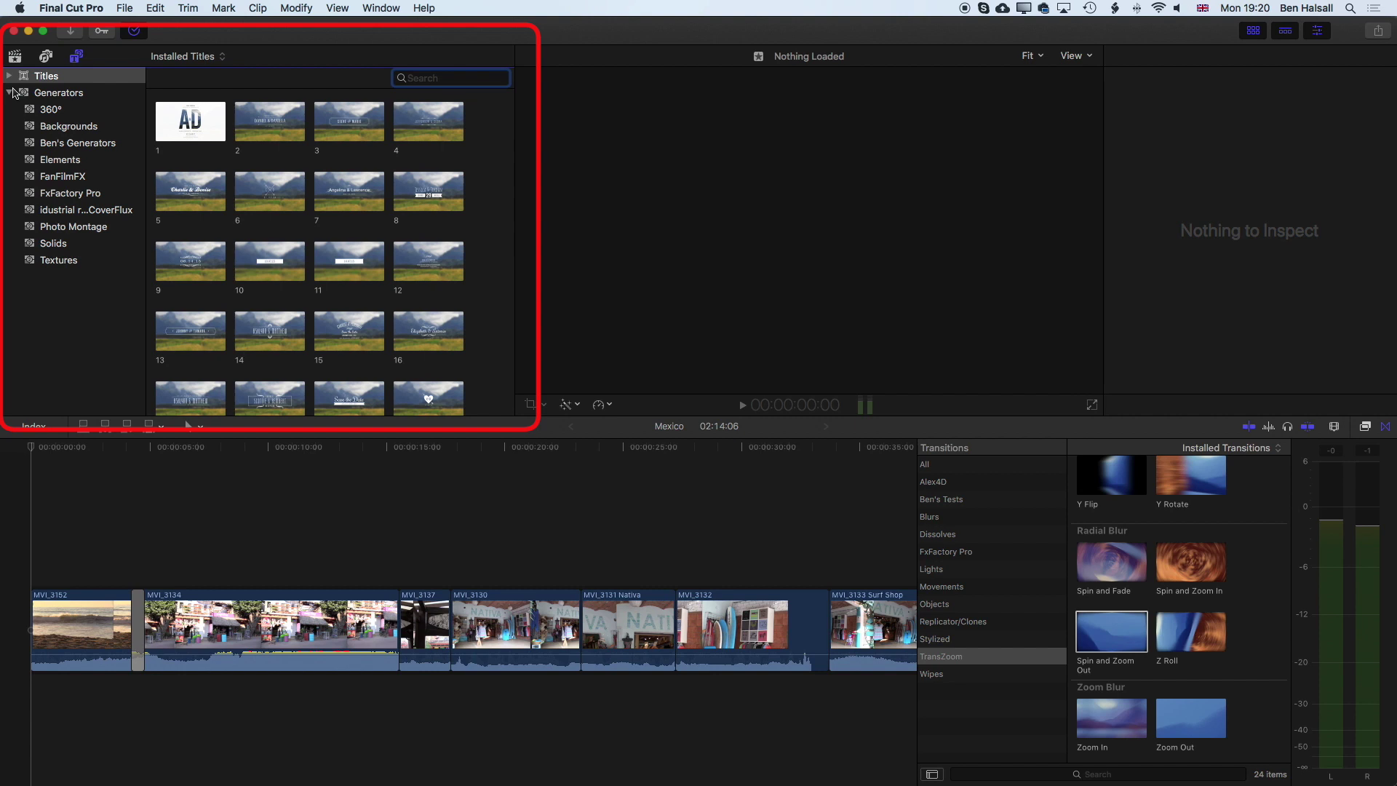
{"action": "left_click", "coordinate": [9, 76]}
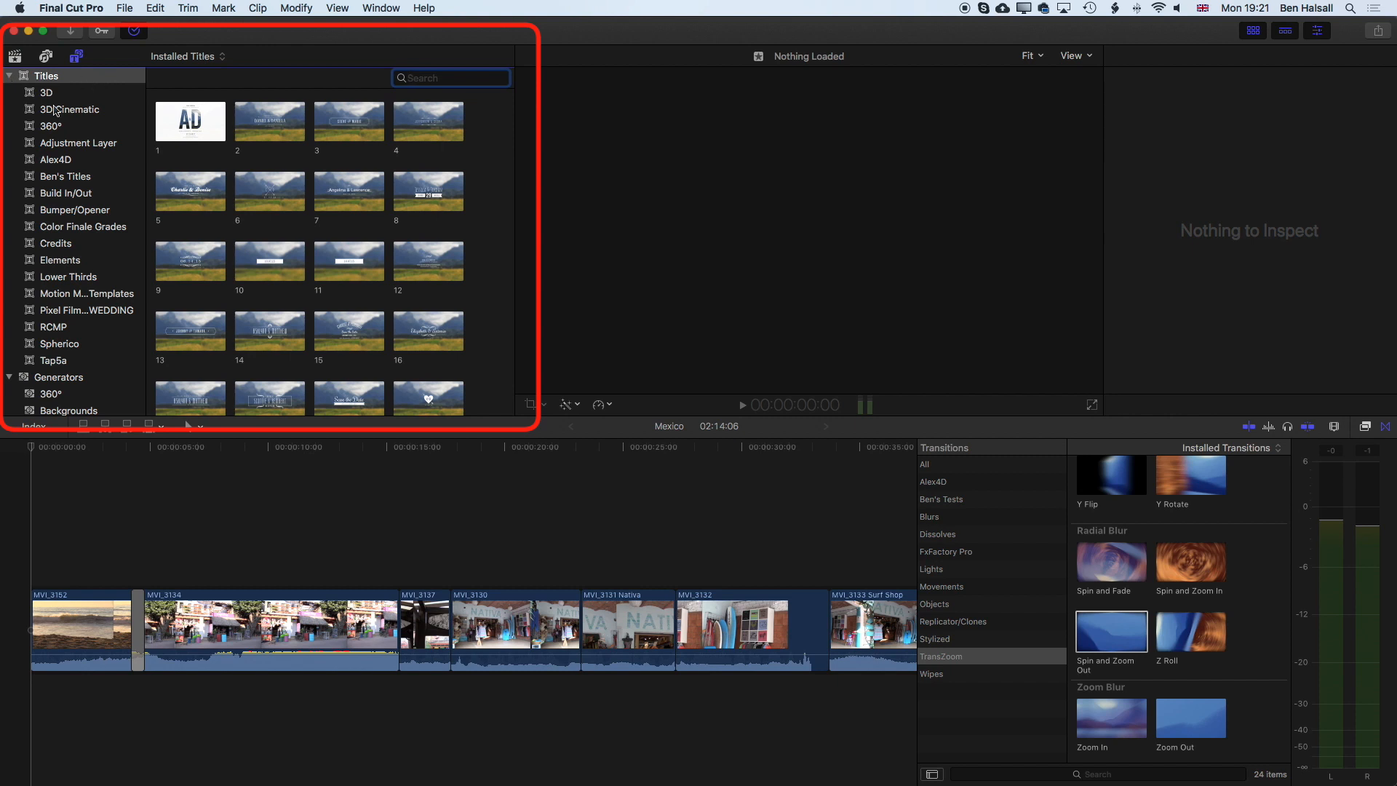
{"action": "left_click", "coordinate": [46, 93]}
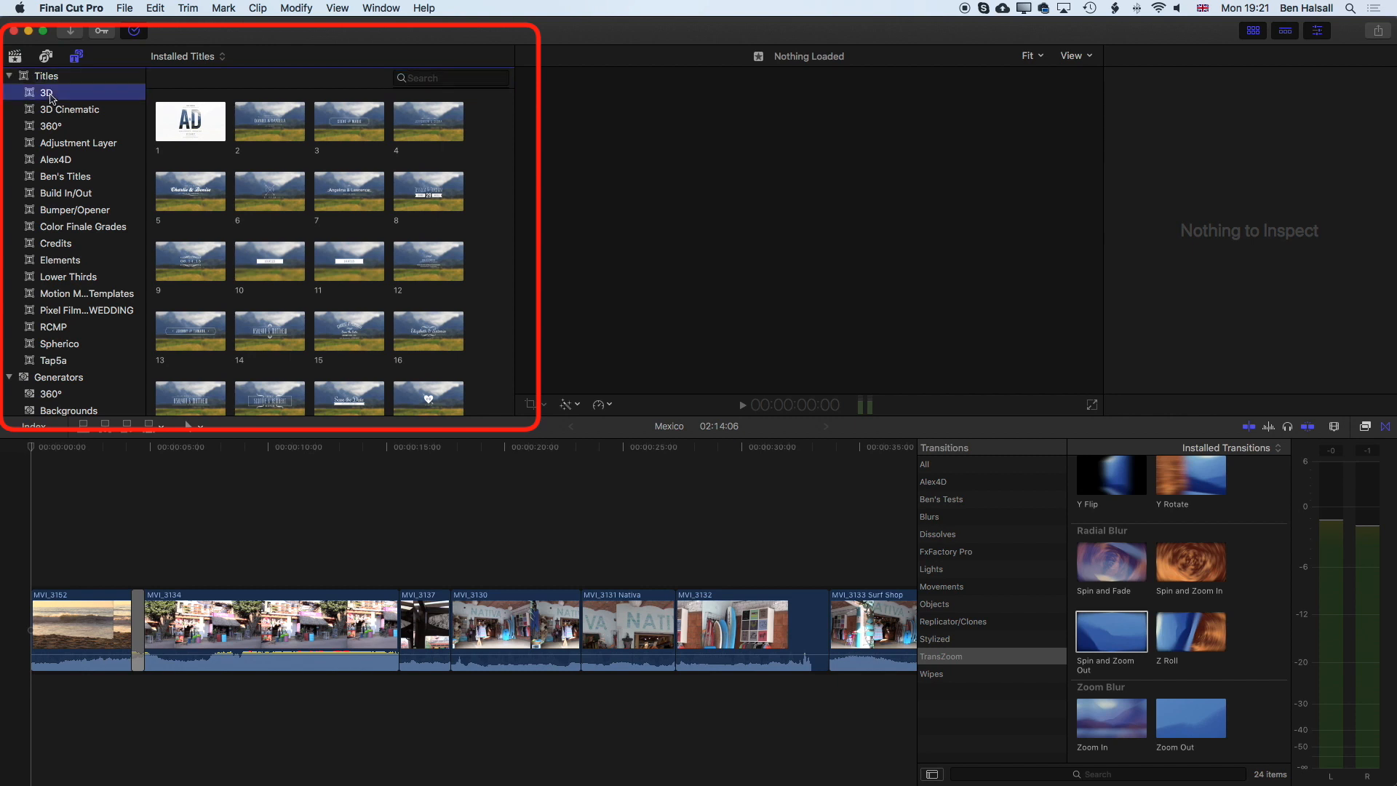
{"action": "left_click", "coordinate": [47, 92]}
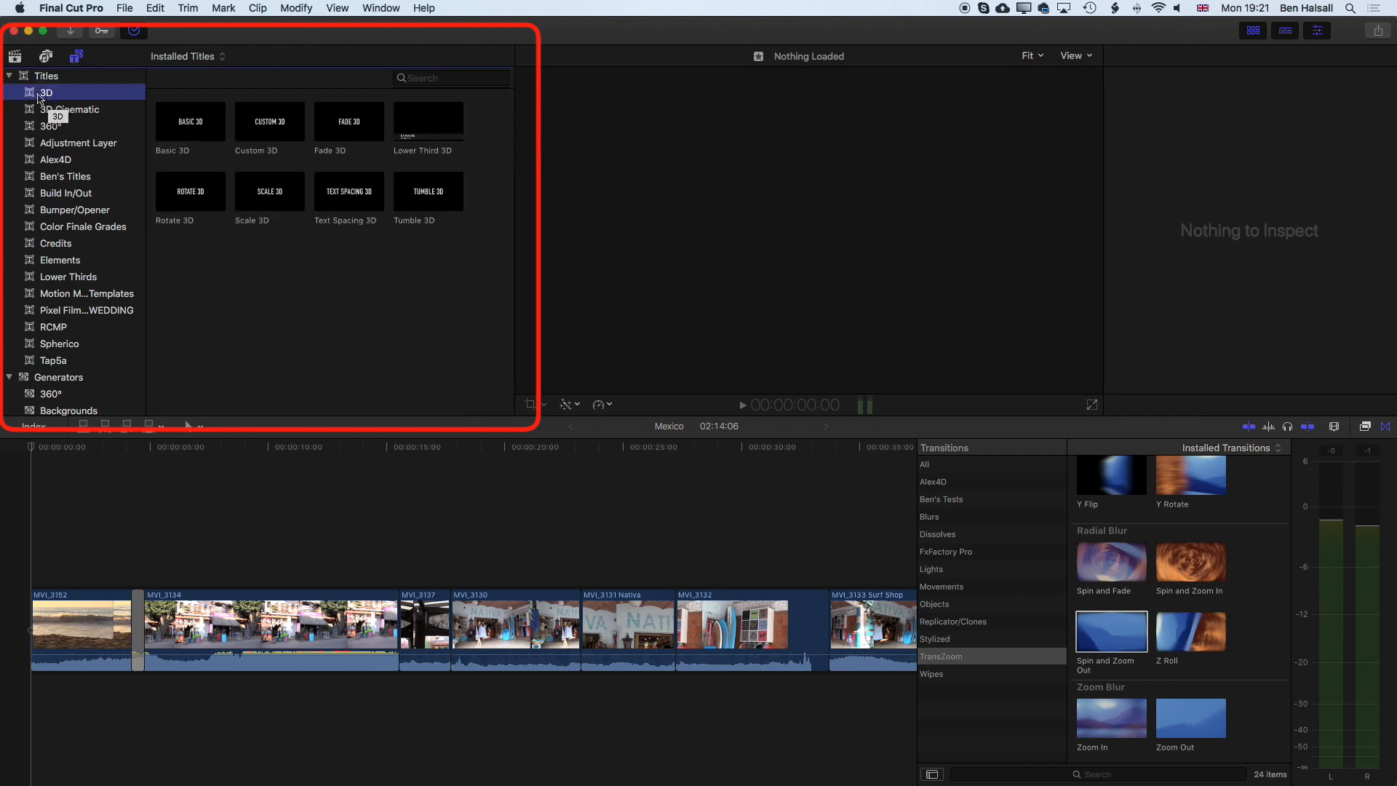
{"action": "mouse_move", "coordinate": [26, 120]}
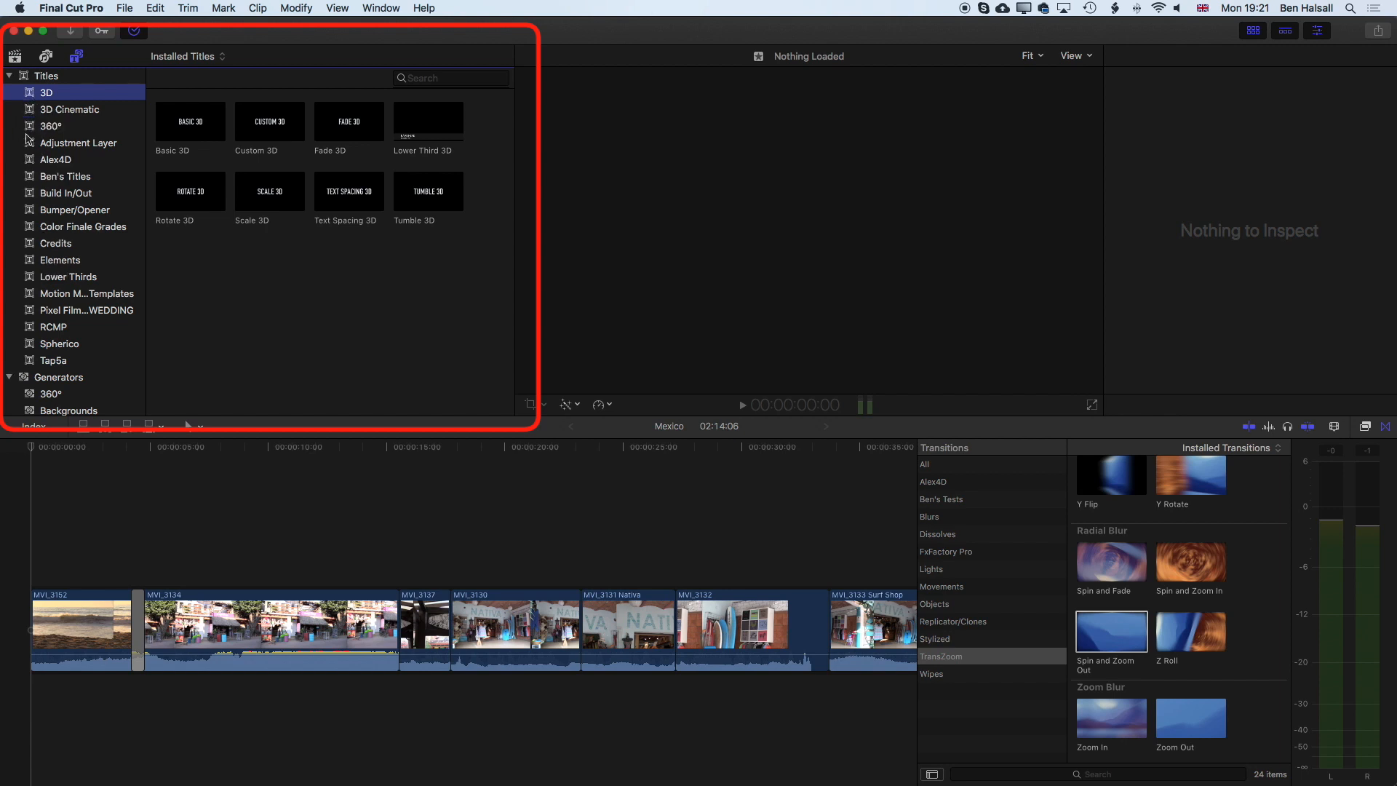
{"action": "mouse_move", "coordinate": [12, 219]}
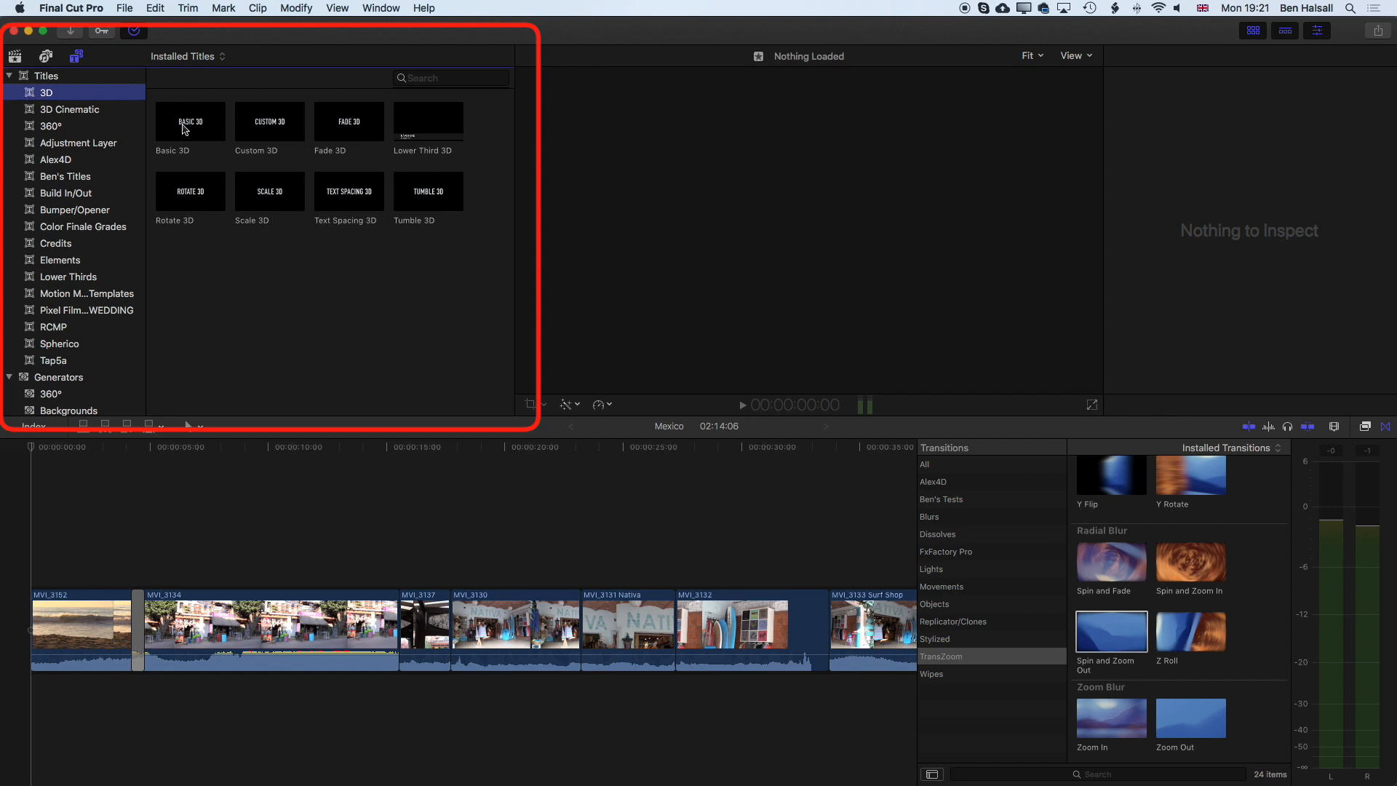
Step: Preview the Basic 3D title, then show the Bumper/Opener titles
{"action": "left_click", "coordinate": [269, 121]}
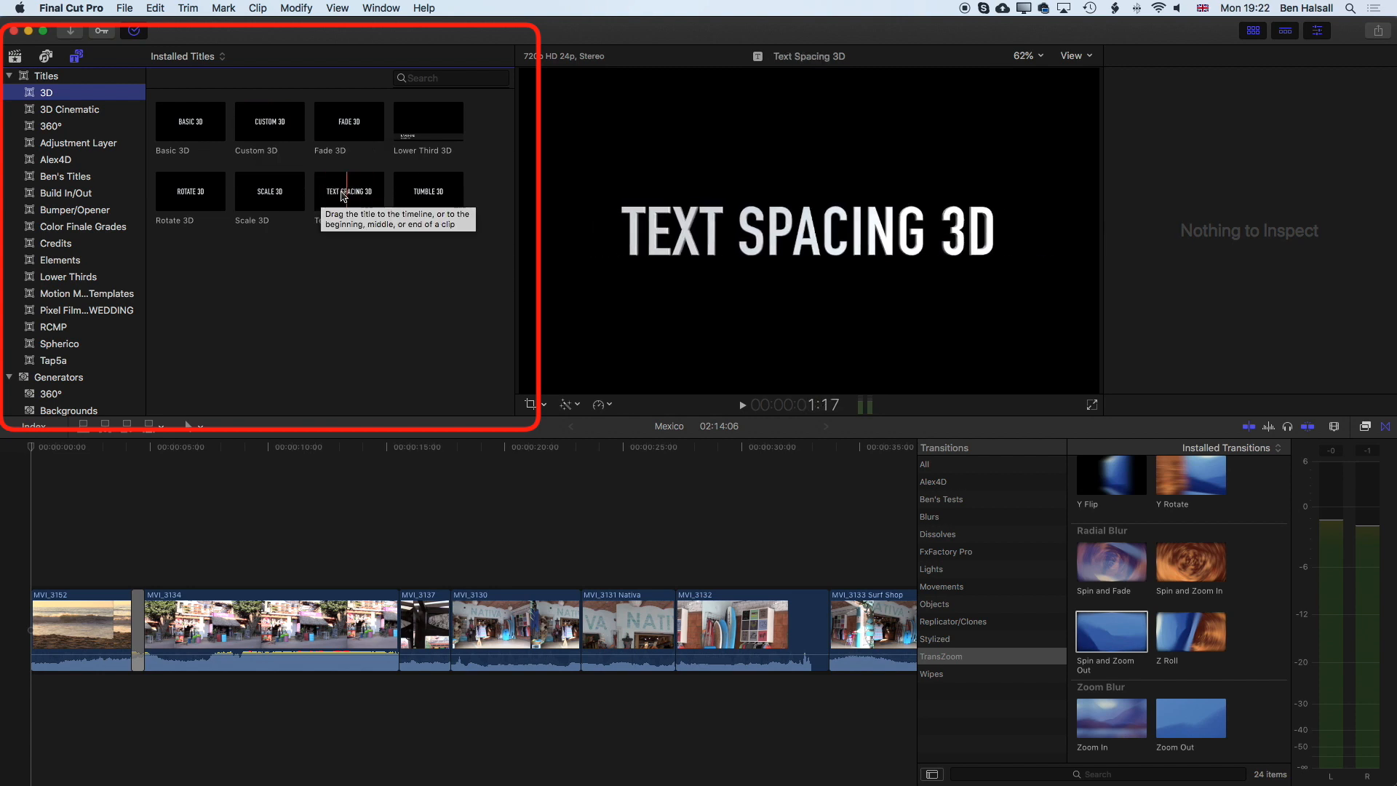
{"action": "left_click", "coordinate": [189, 191]}
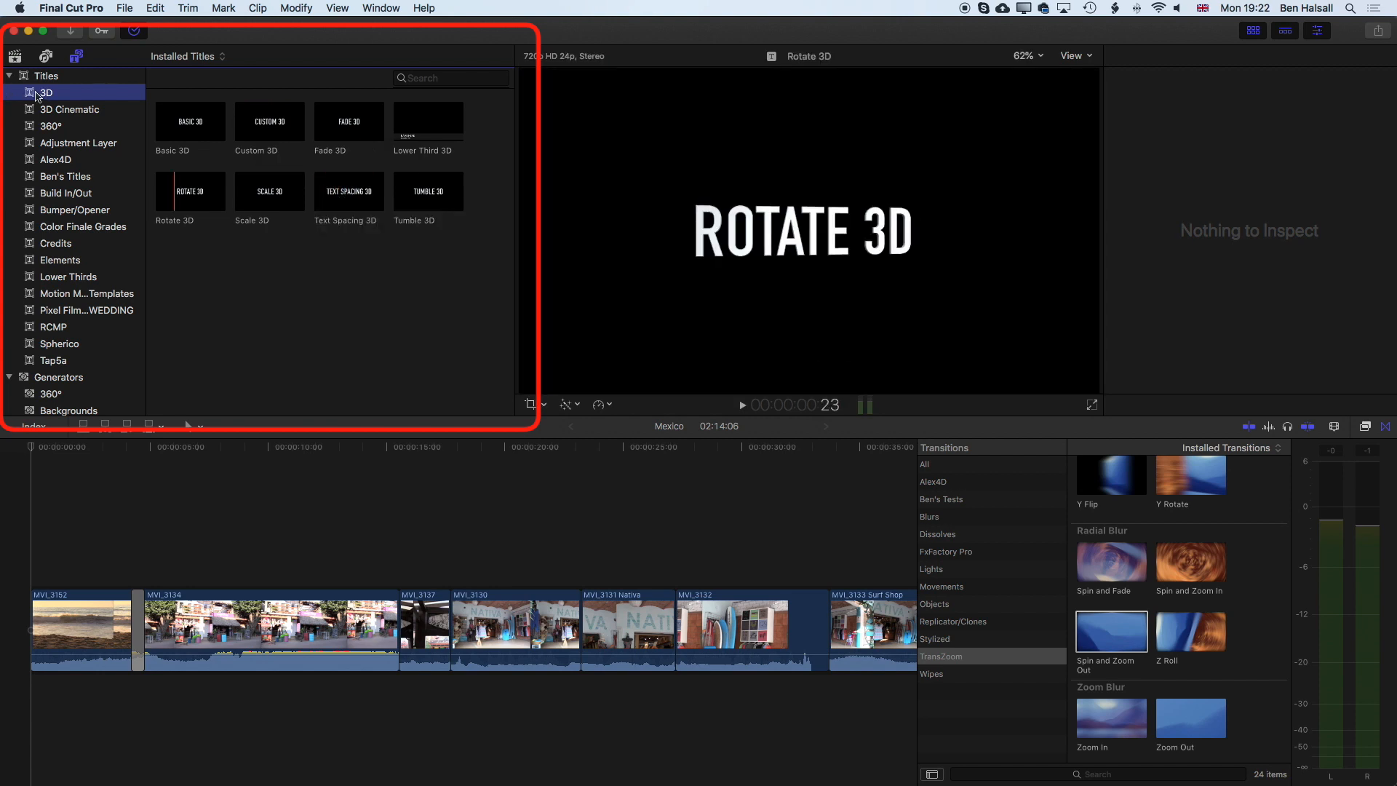
{"action": "mouse_move", "coordinate": [67, 194]}
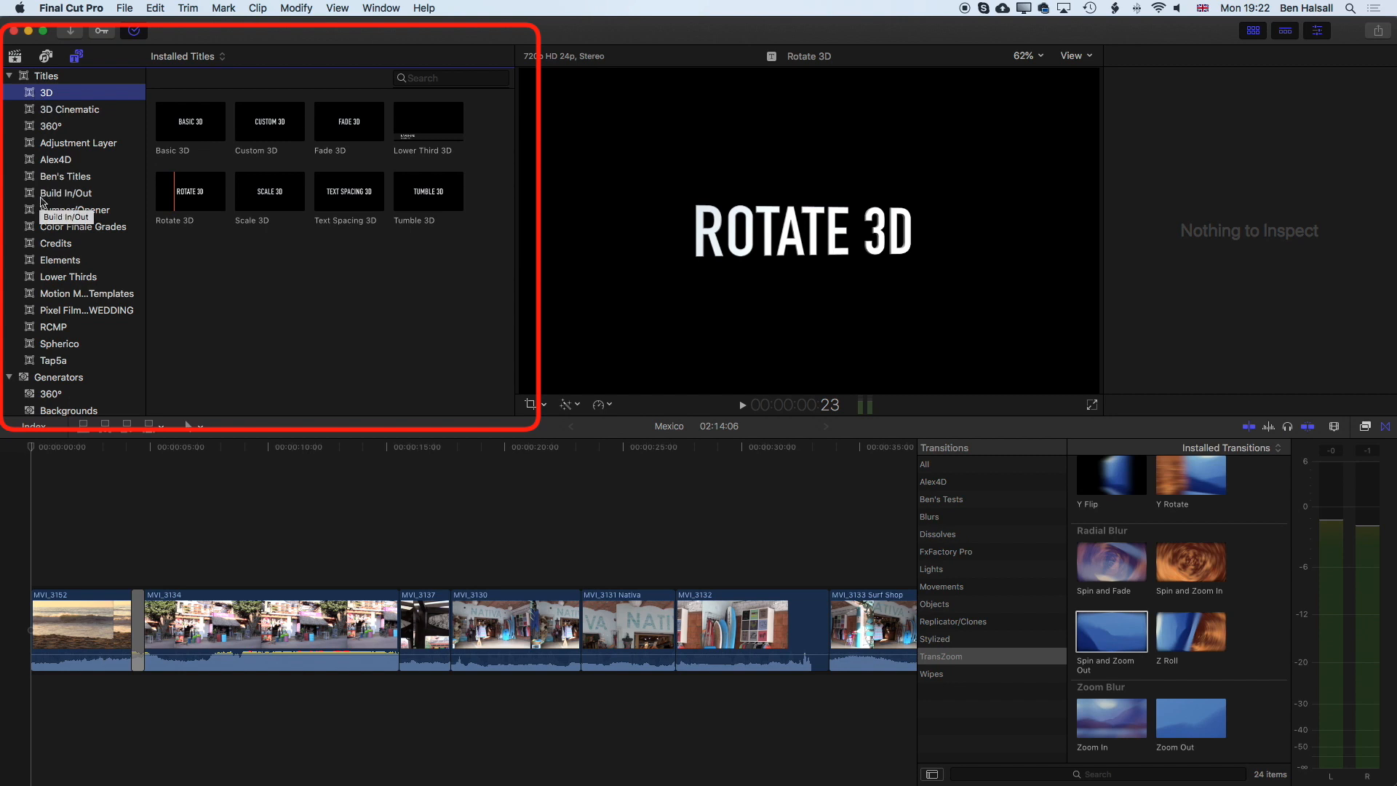
{"action": "left_click", "coordinate": [76, 209]}
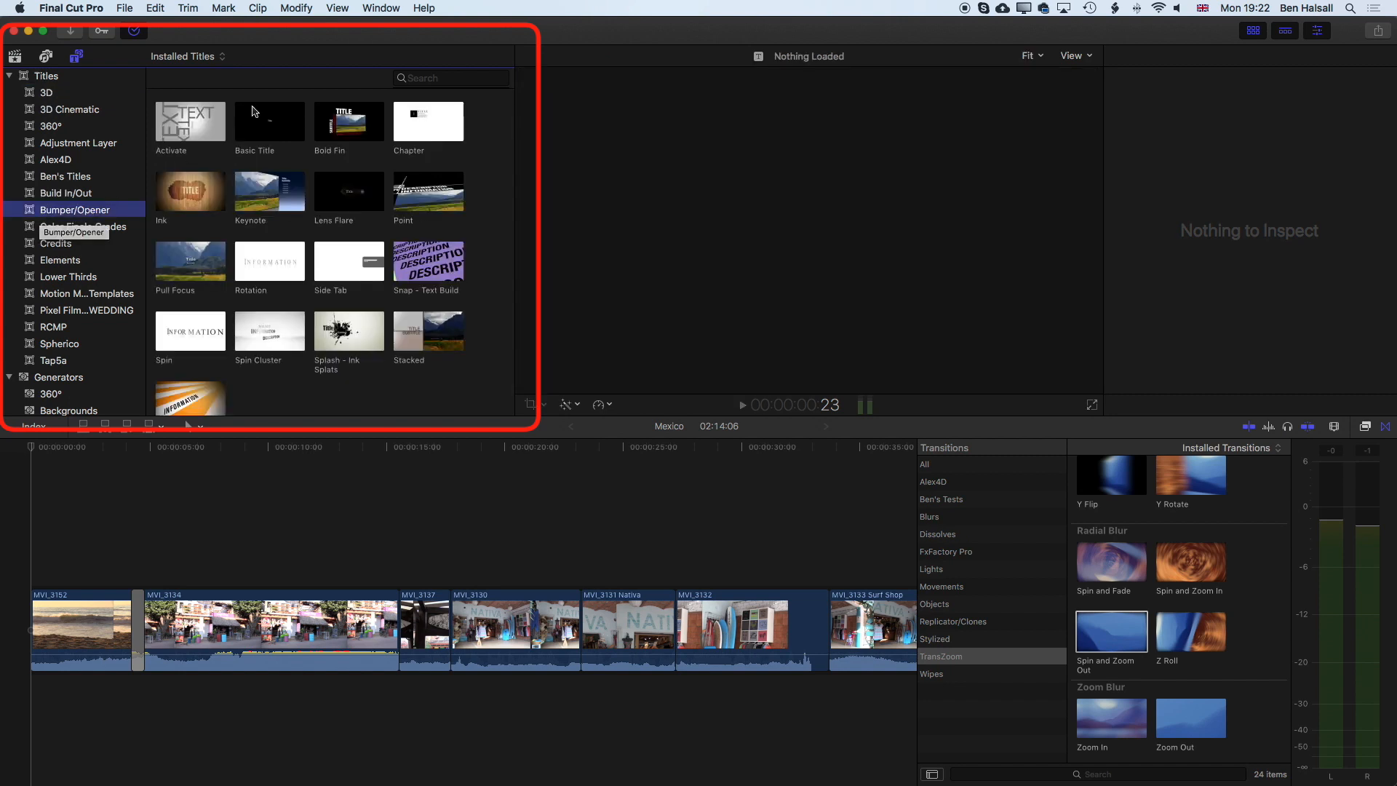
Step: Add the Basic Title to the start of the timeline ahead of the beach clip
{"action": "left_click", "coordinate": [269, 121]}
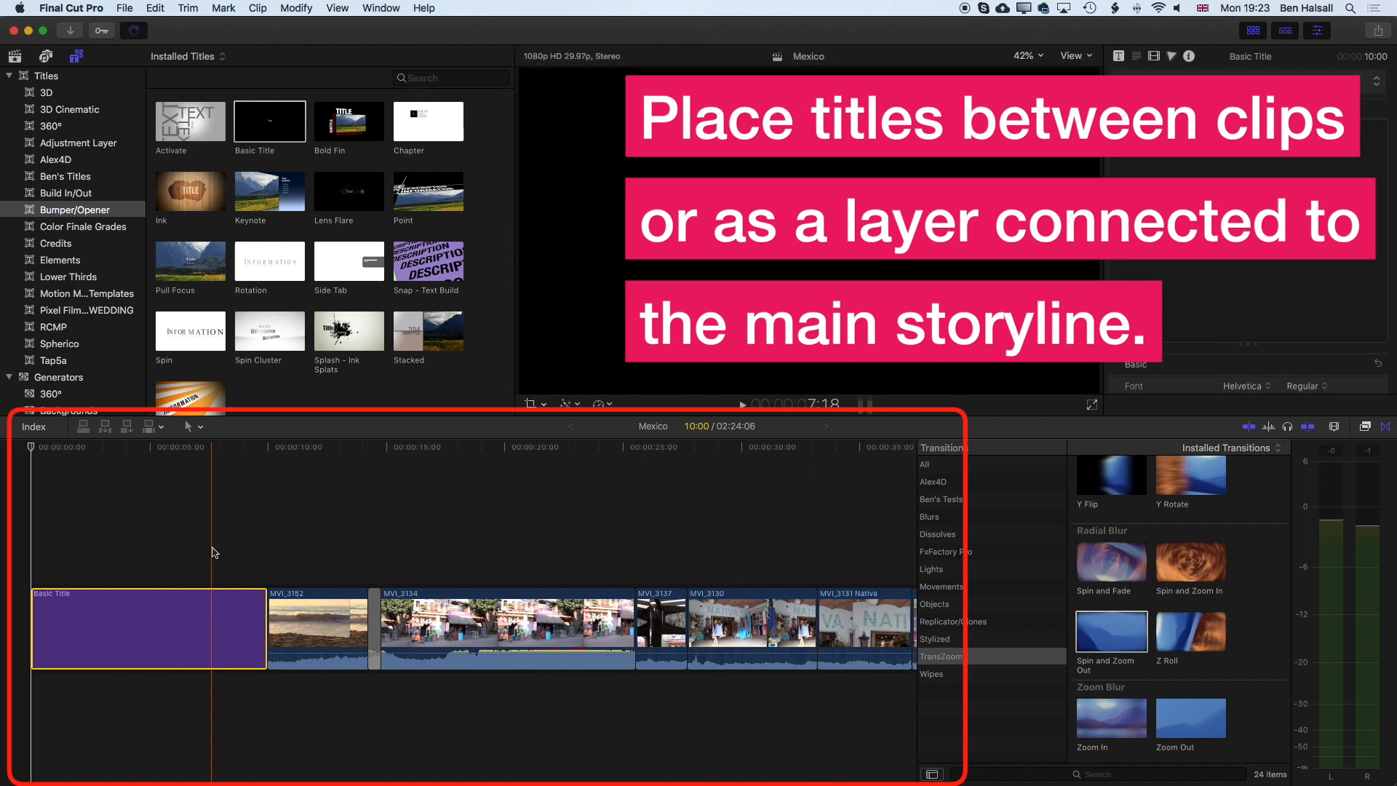
Step: Select the Basic Title clip, move the playhead into it and select its Title text in the viewer
{"action": "left_click", "coordinate": [105, 617]}
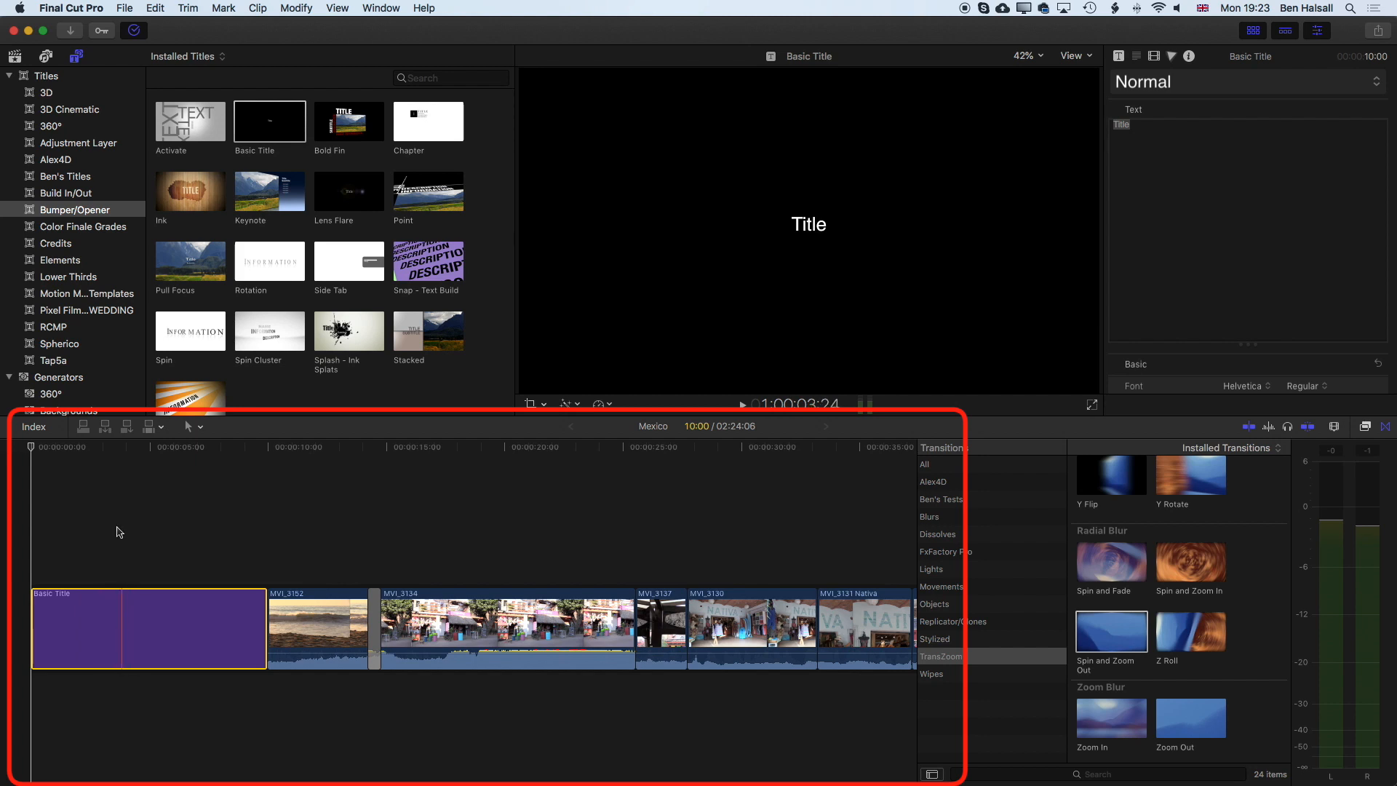
{"action": "left_click", "coordinate": [102, 447]}
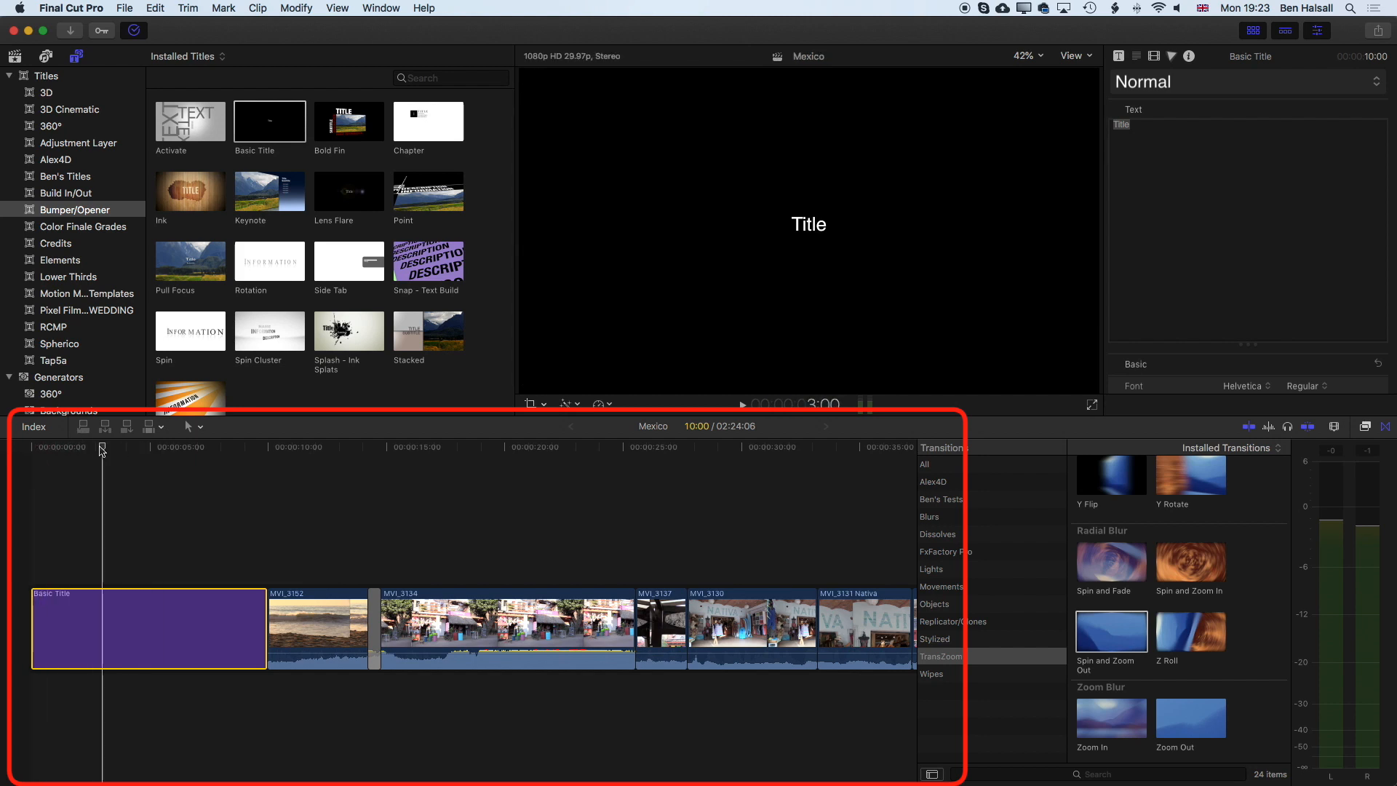
{"action": "left_click", "coordinate": [151, 447]}
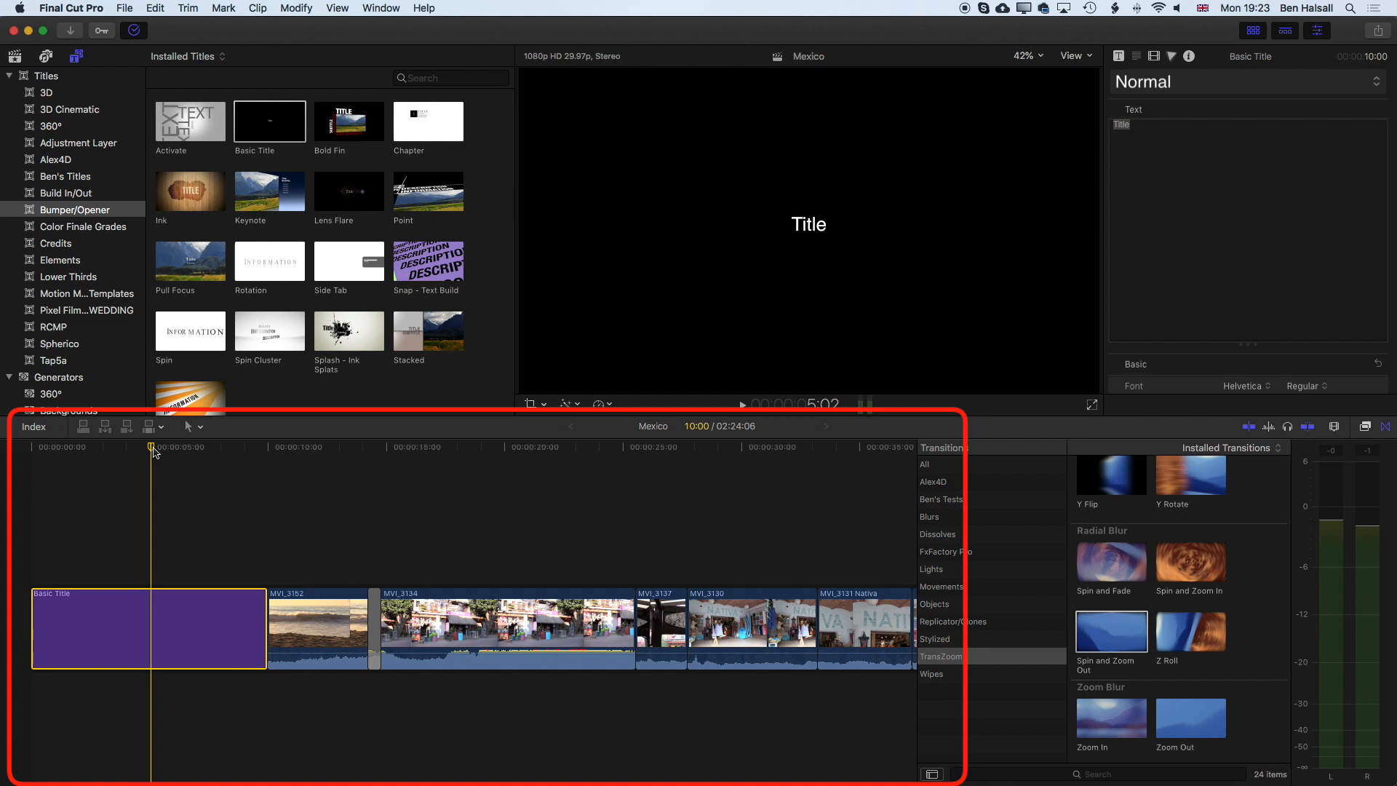
{"action": "left_click", "coordinate": [808, 224]}
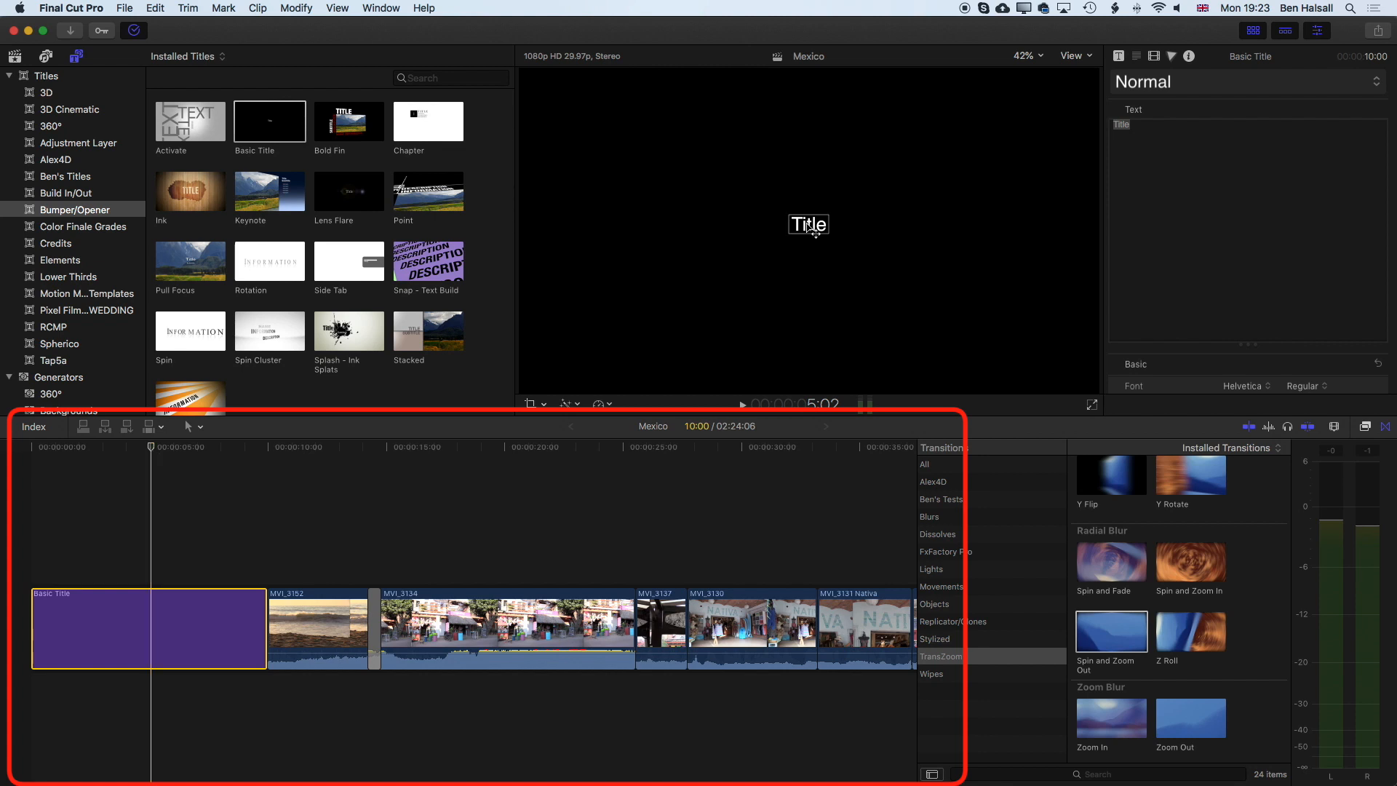
{"action": "mouse_move", "coordinate": [812, 228]}
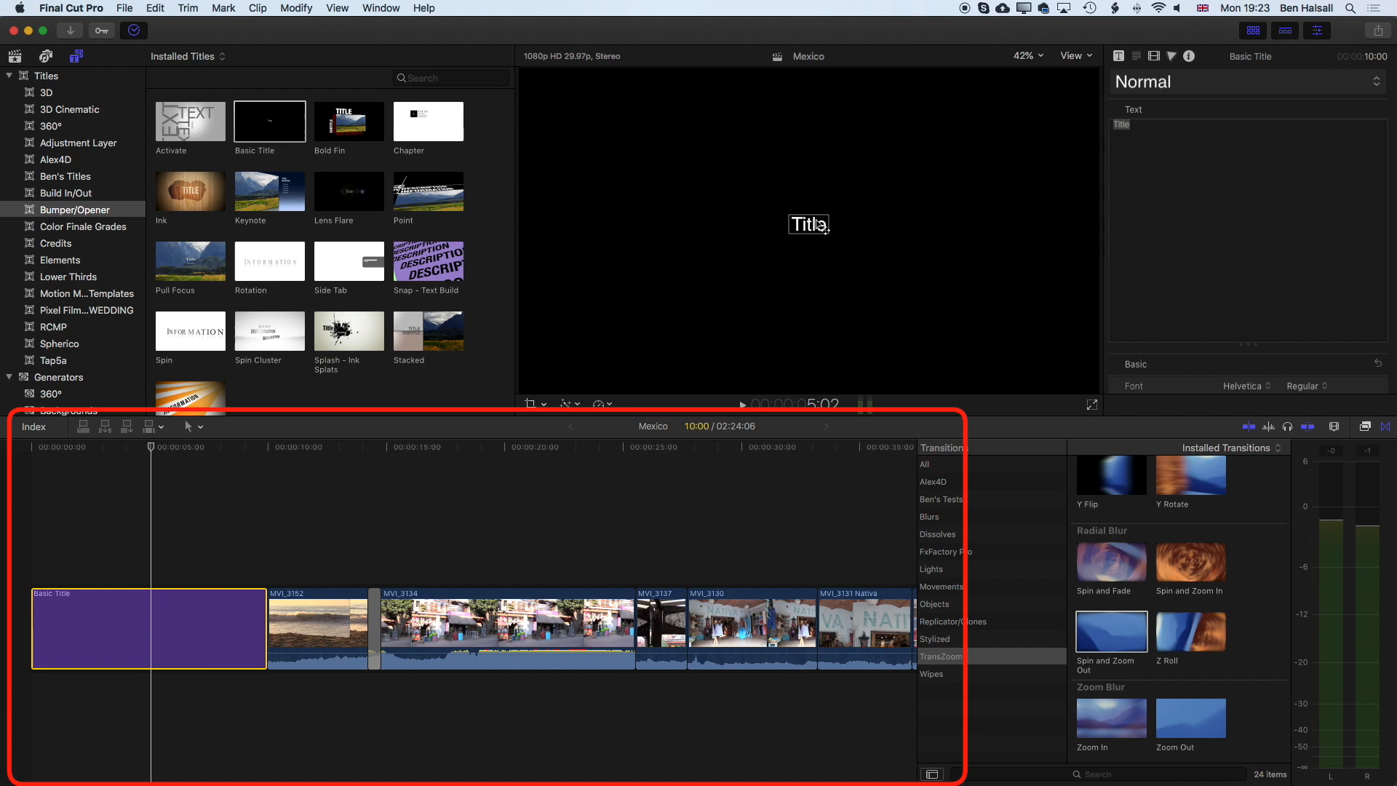
{"action": "mouse_move", "coordinate": [818, 229]}
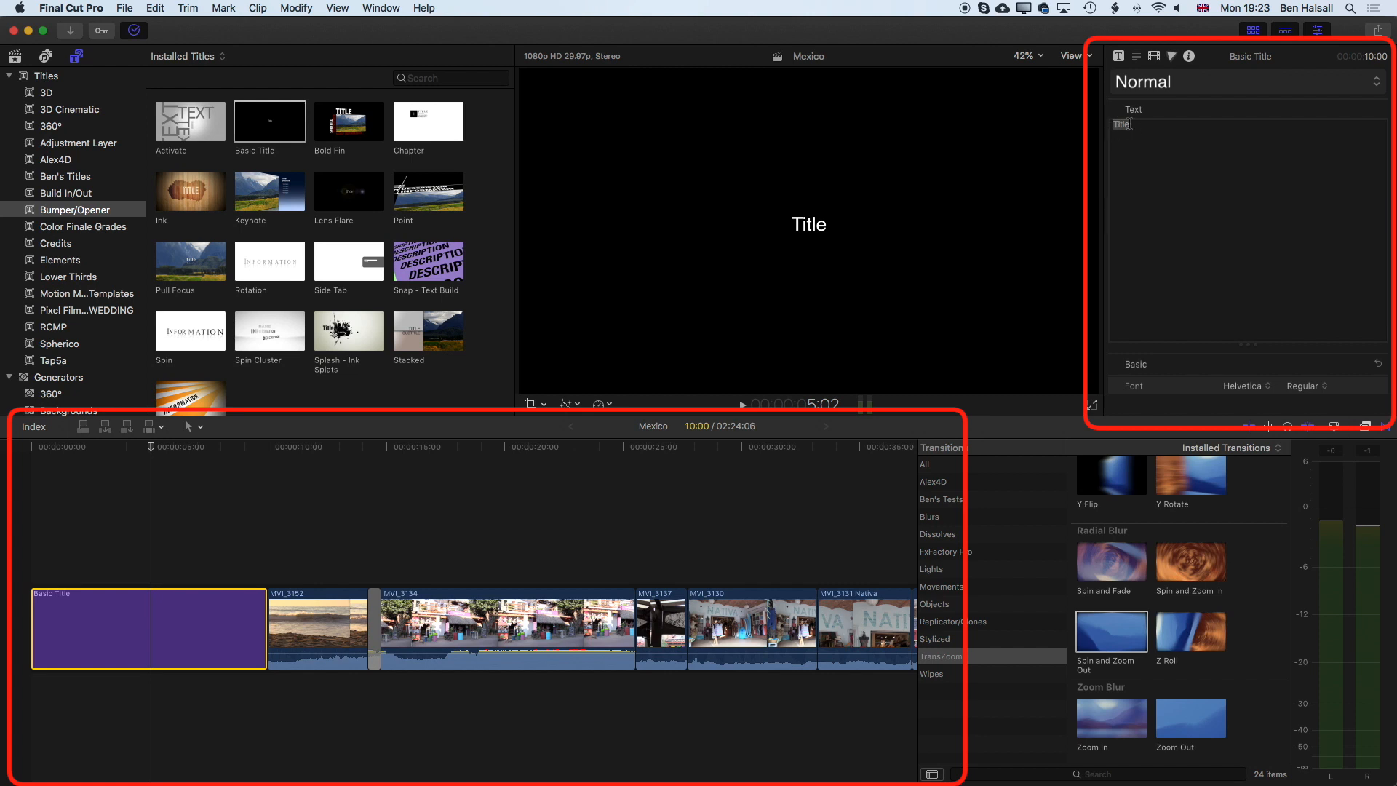
{"action": "left_click", "coordinate": [1117, 57]}
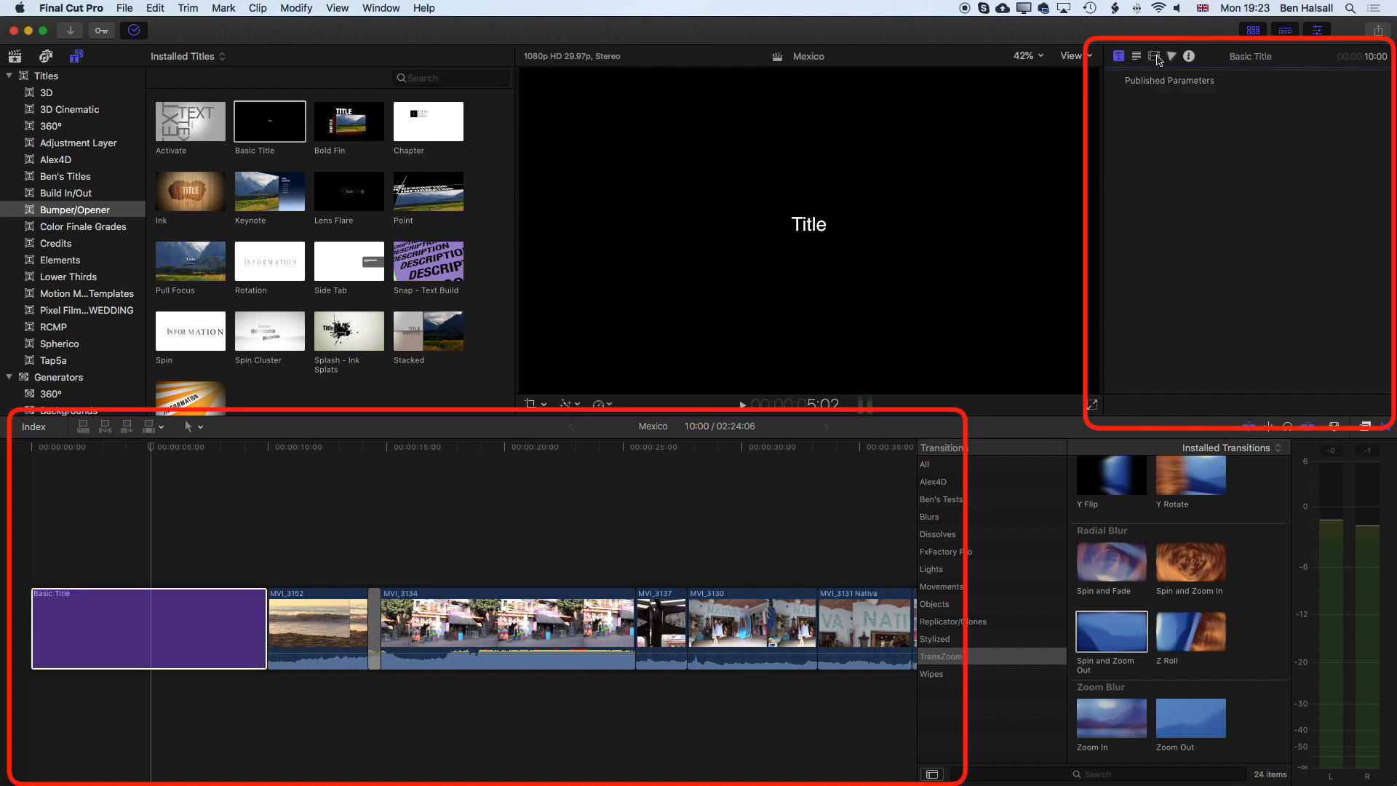
{"action": "left_click", "coordinate": [1153, 57]}
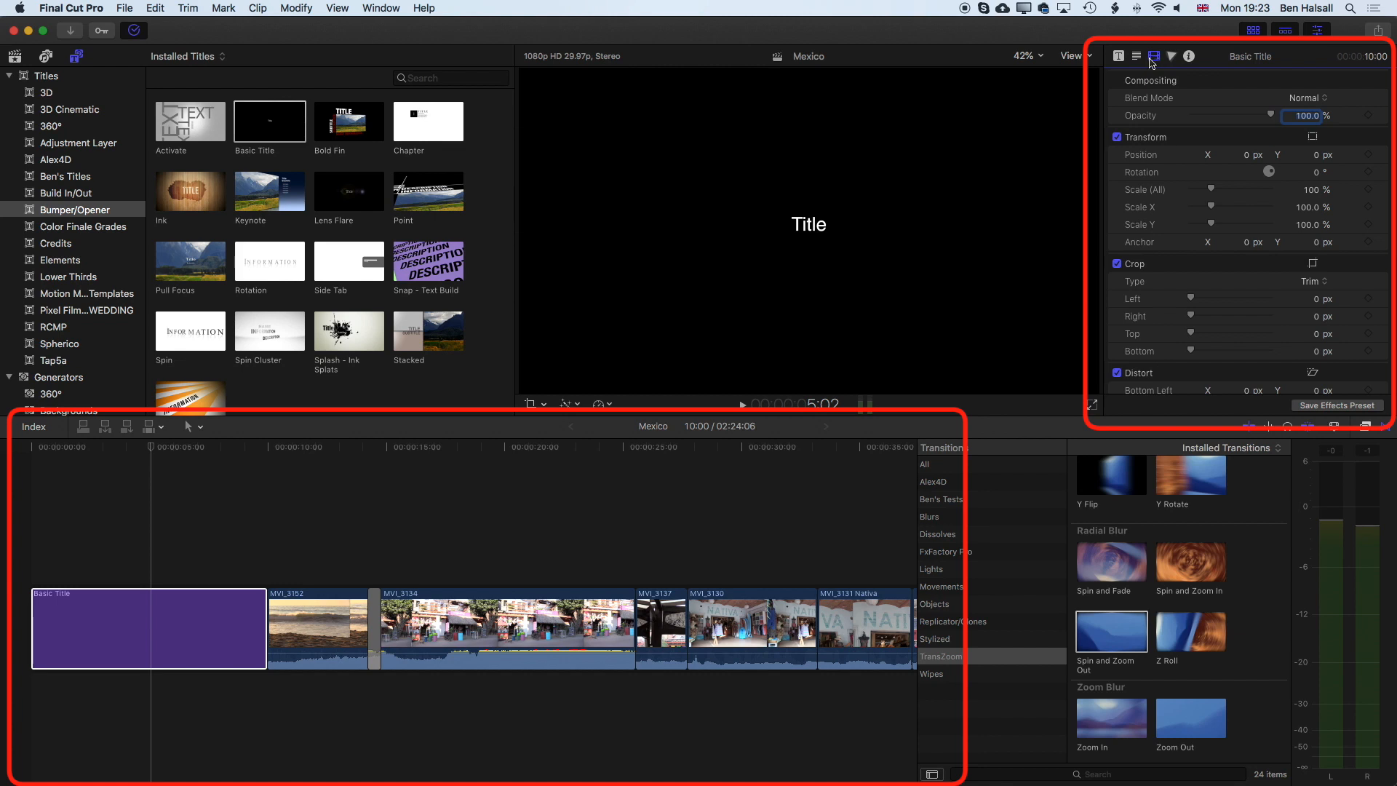
{"action": "mouse_move", "coordinate": [1138, 67]}
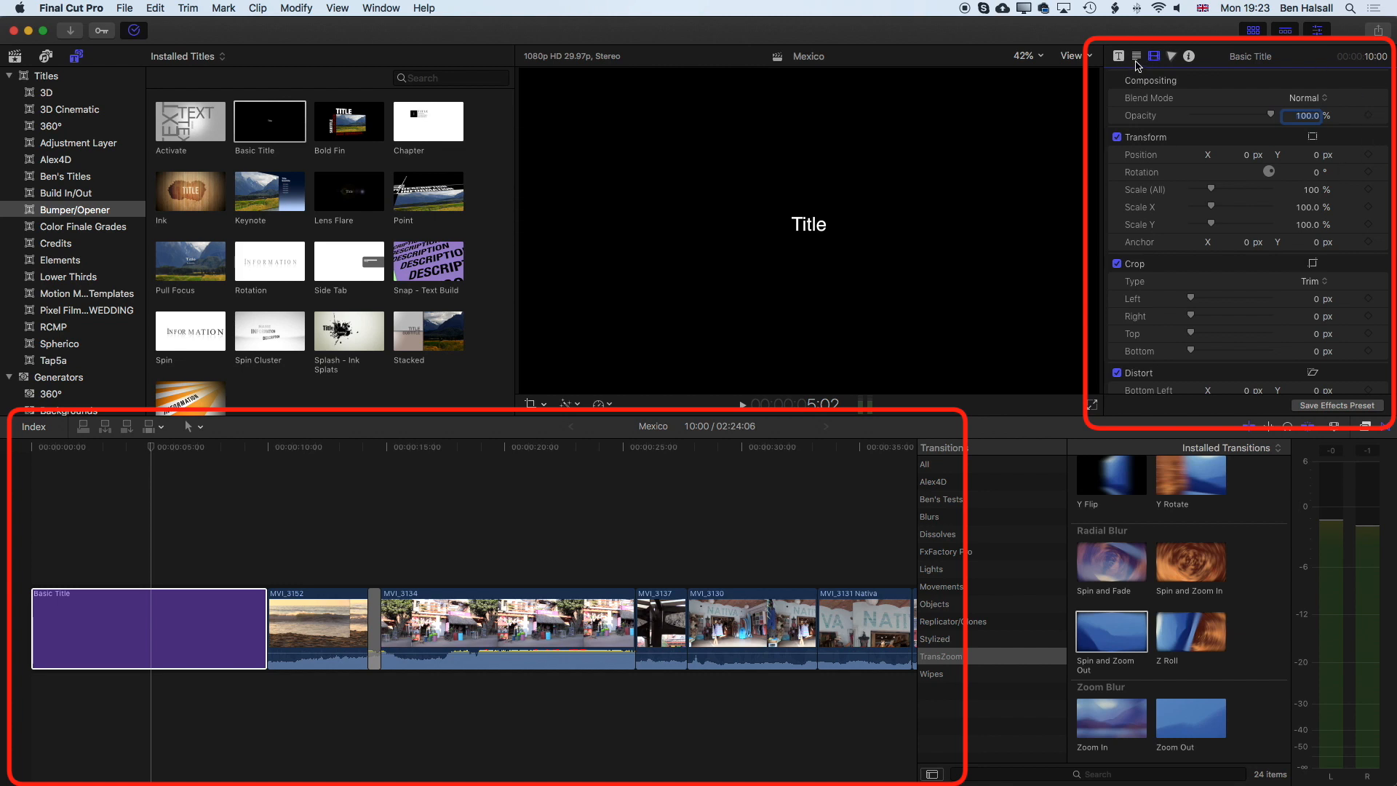
{"action": "left_click", "coordinate": [1136, 57]}
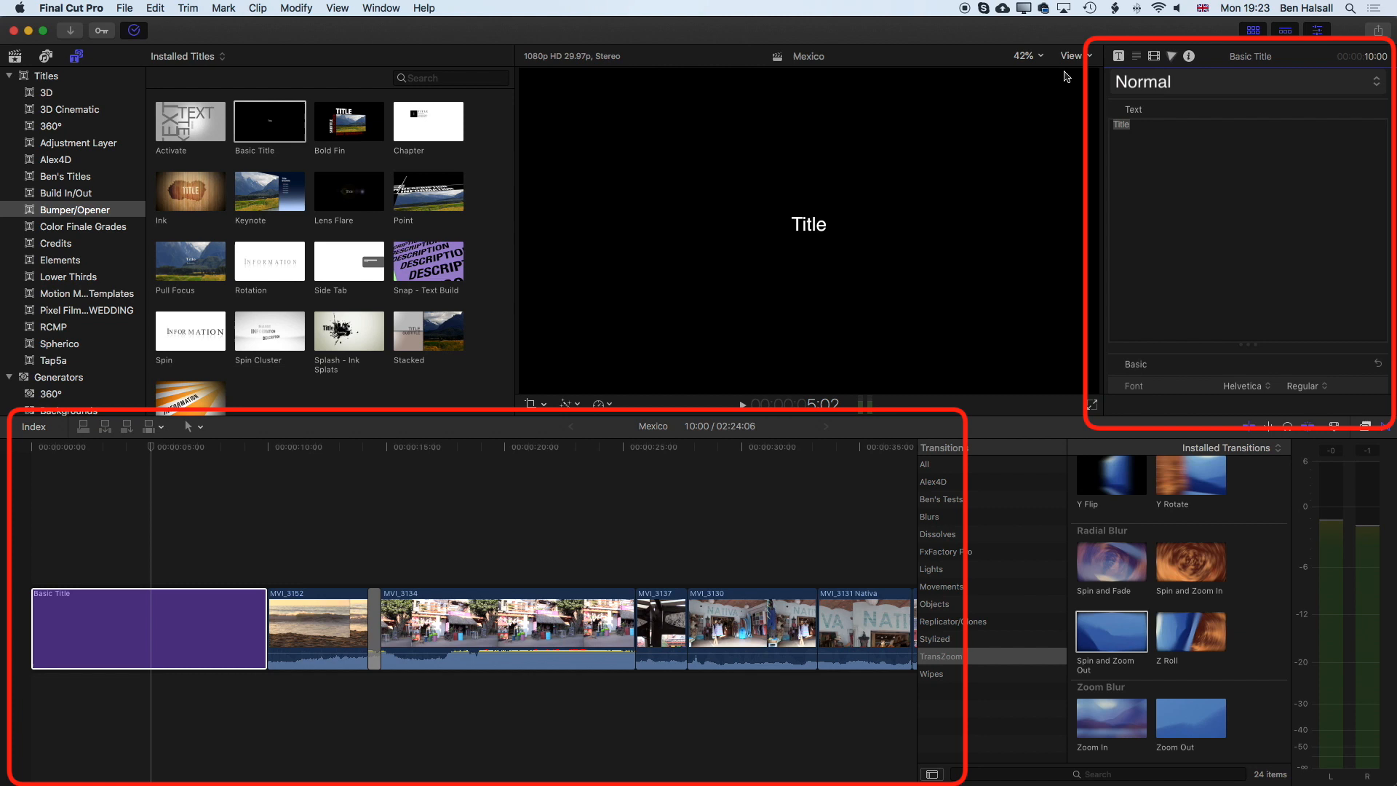
{"action": "left_click", "coordinate": [381, 9]}
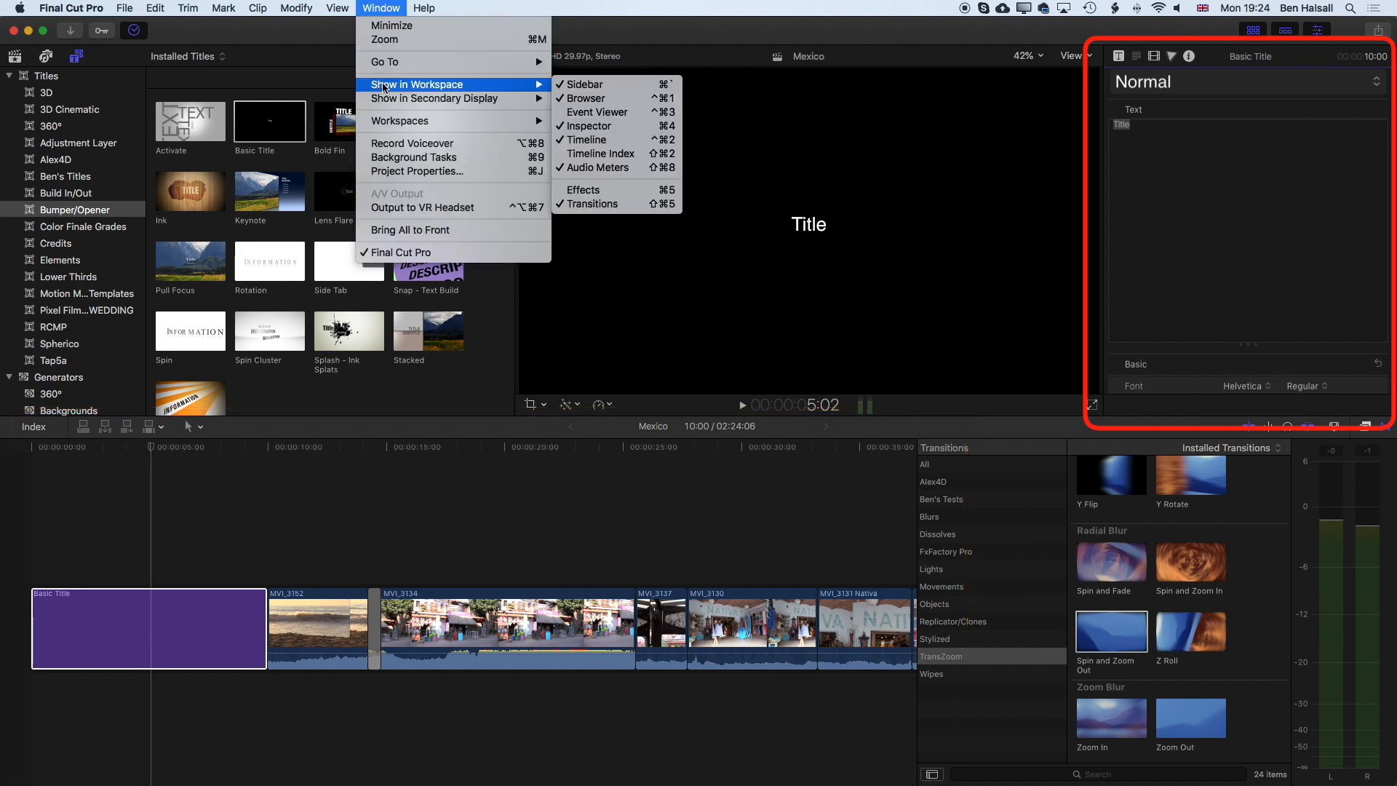
{"action": "mouse_move", "coordinate": [589, 125]}
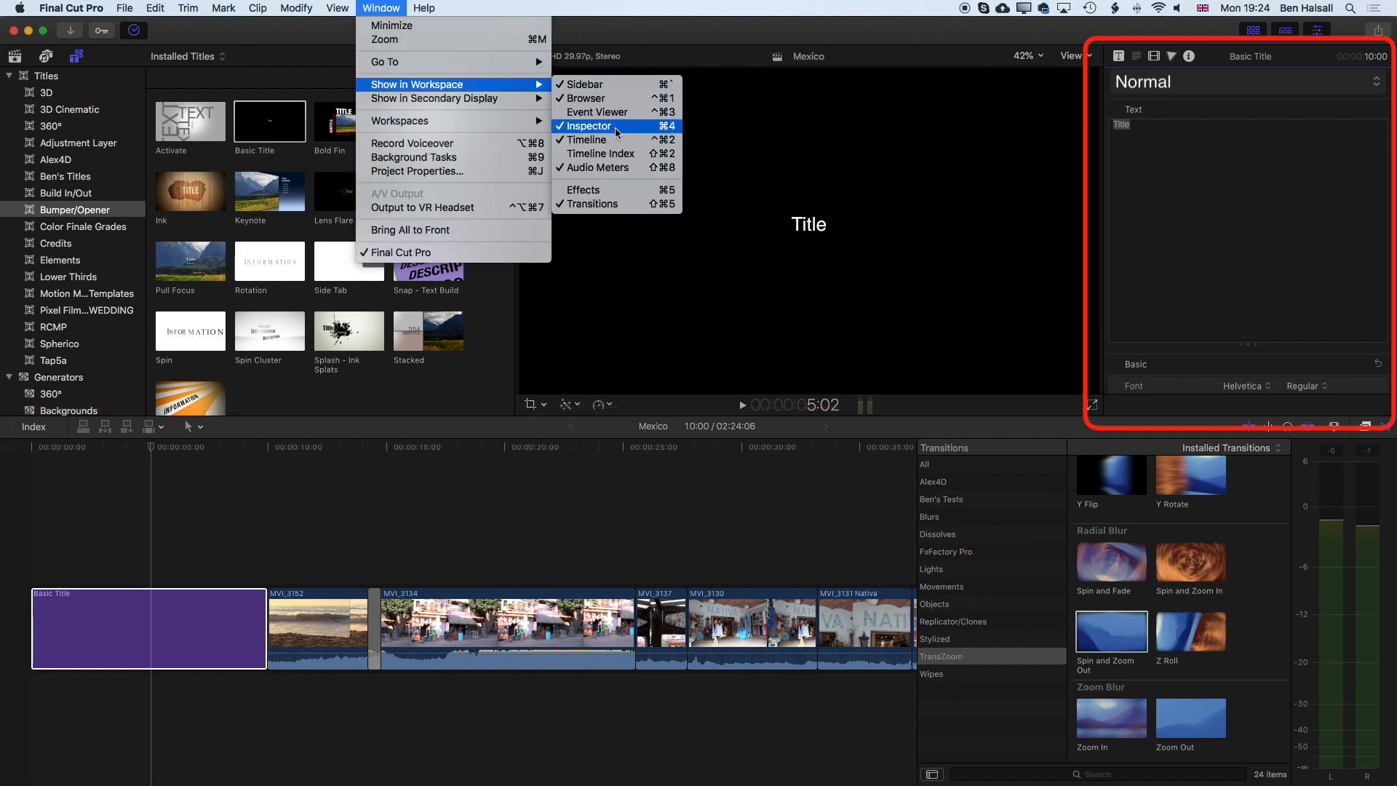
{"action": "mouse_move", "coordinate": [645, 51]}
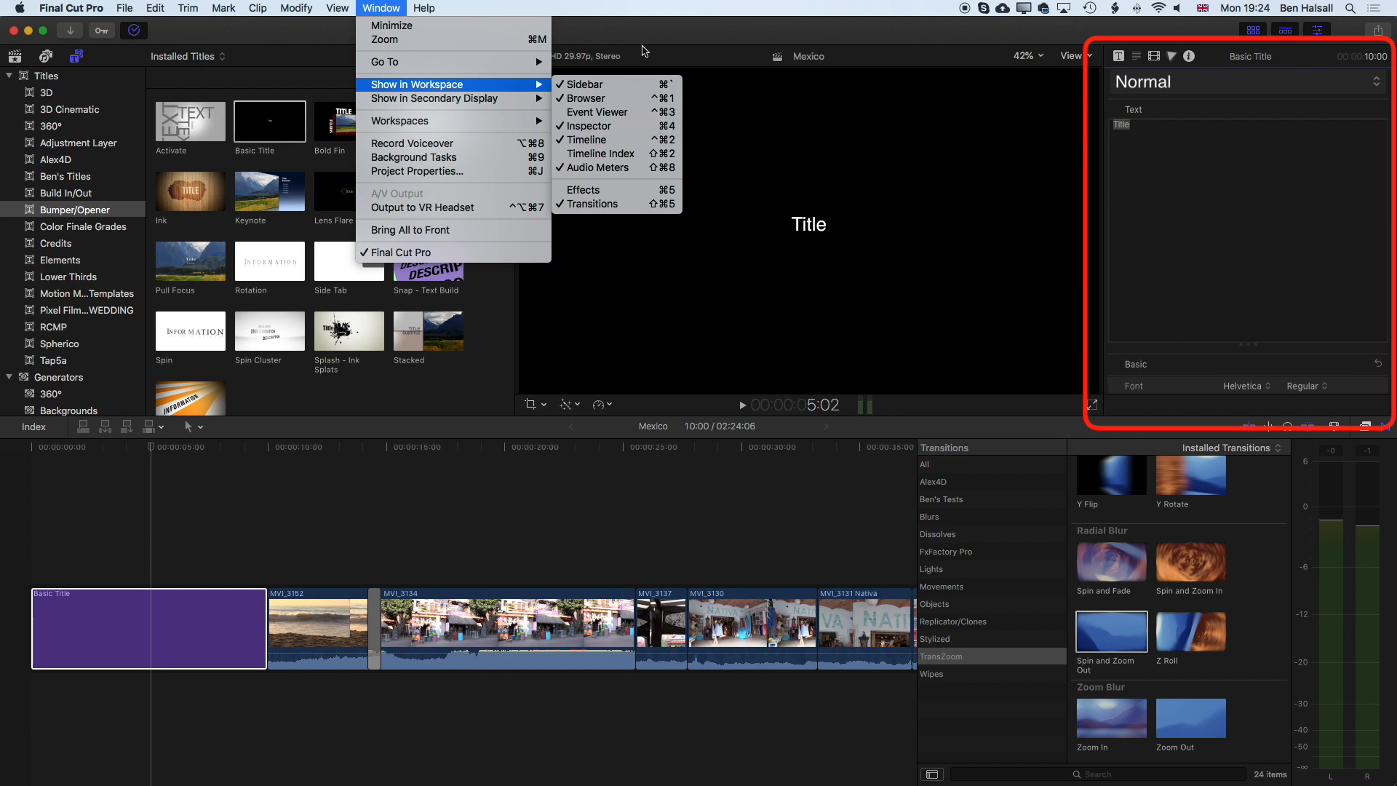
{"action": "mouse_move", "coordinate": [587, 125]}
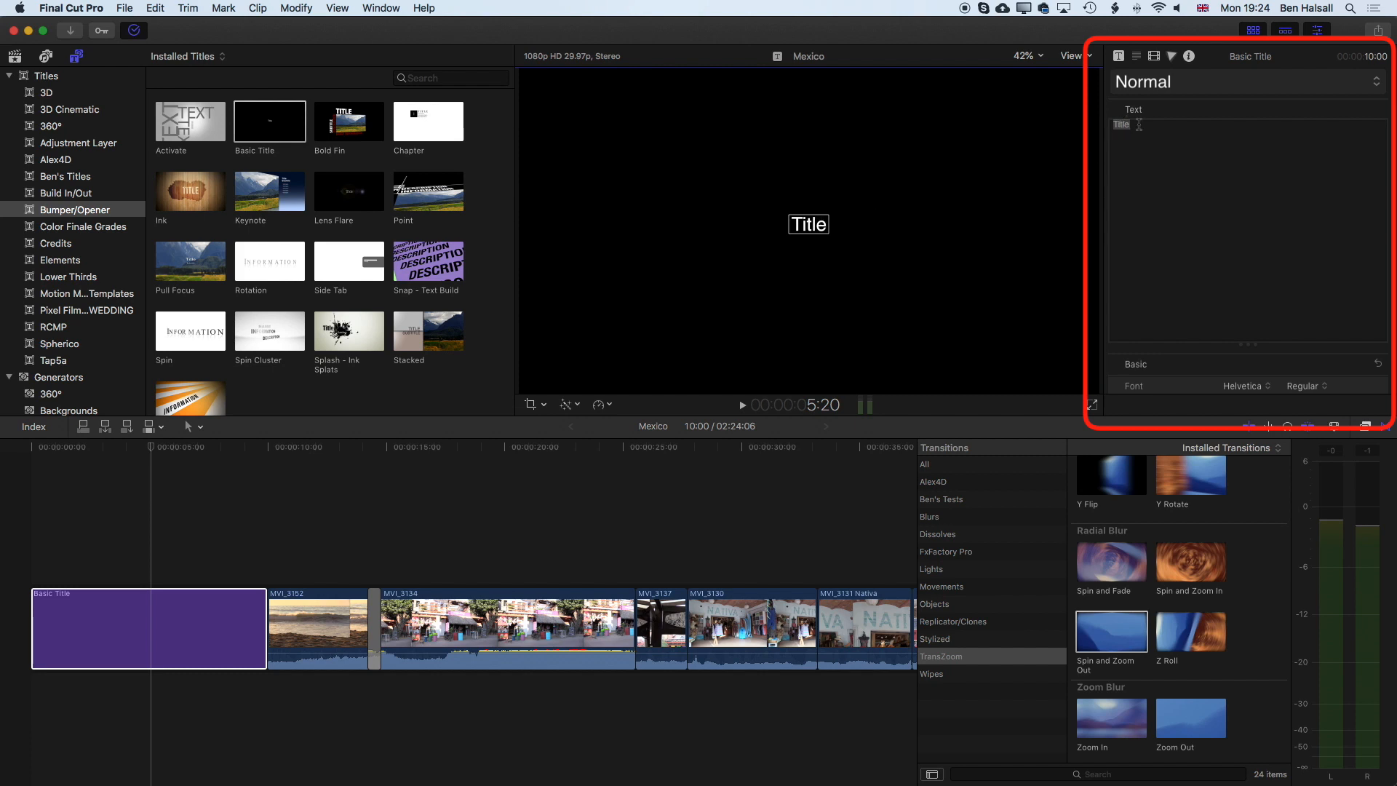
Step: Replace the placeholder text with 'San Pancho' over 'Nayanrit' on two lines
{"action": "double_click", "coordinate": [1121, 123]}
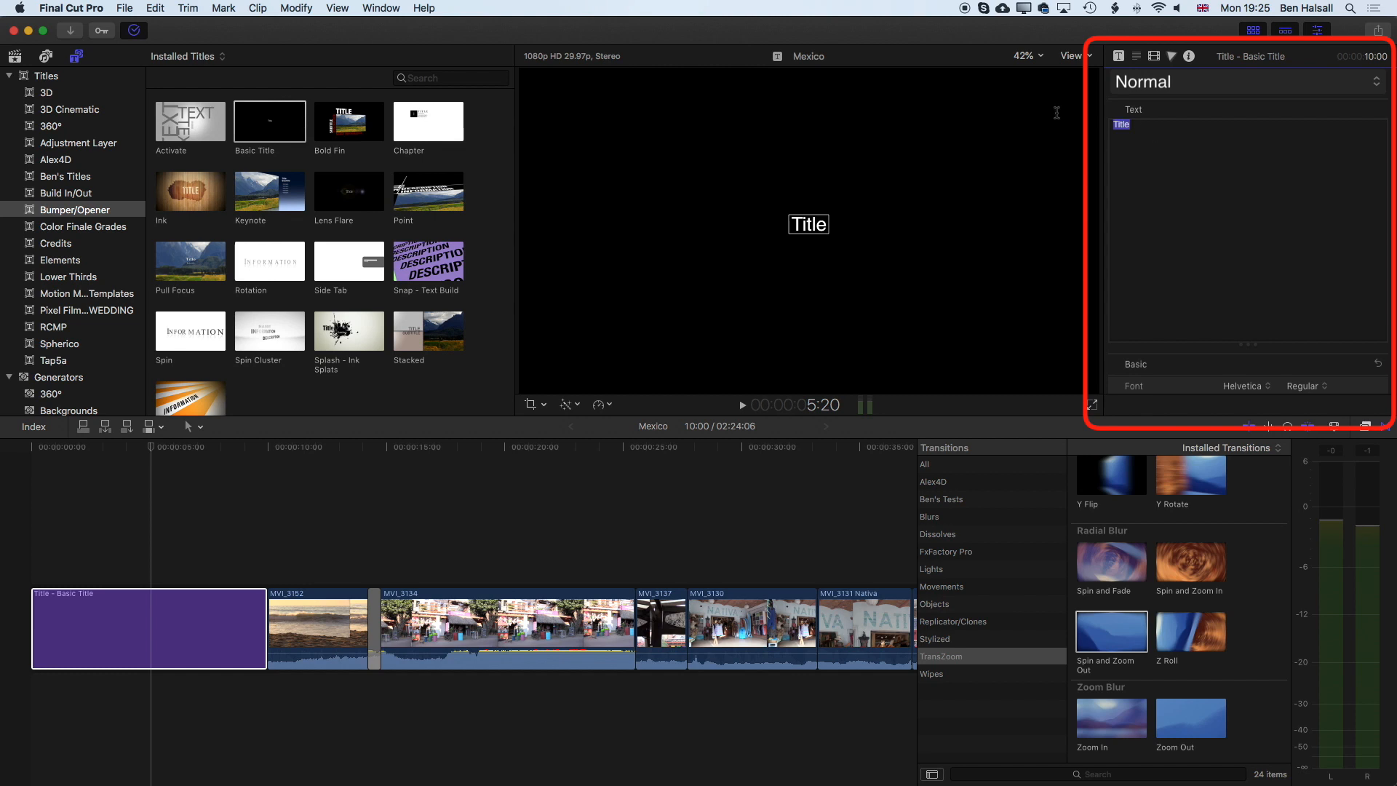
{"action": "type", "text": "San"}
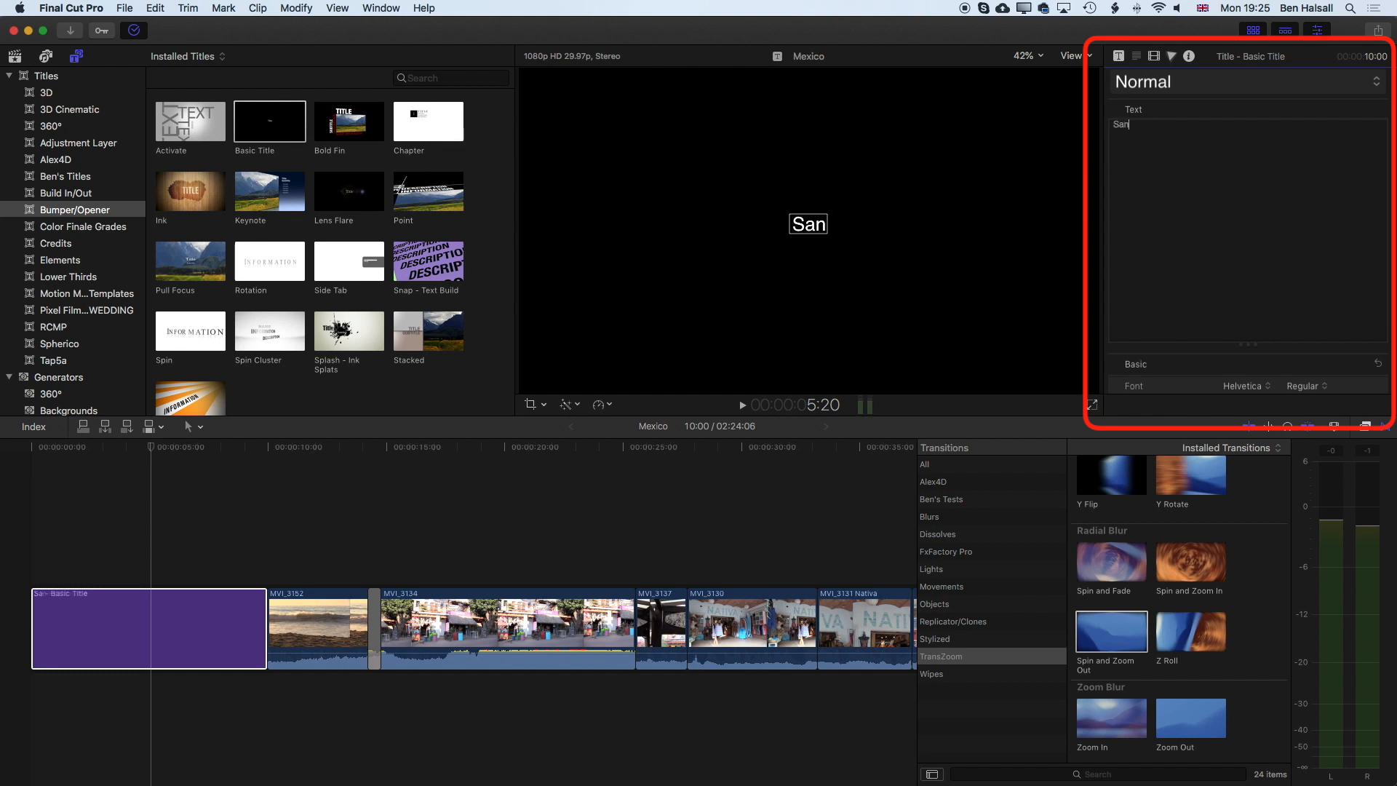
{"action": "type", "text": "Pa"}
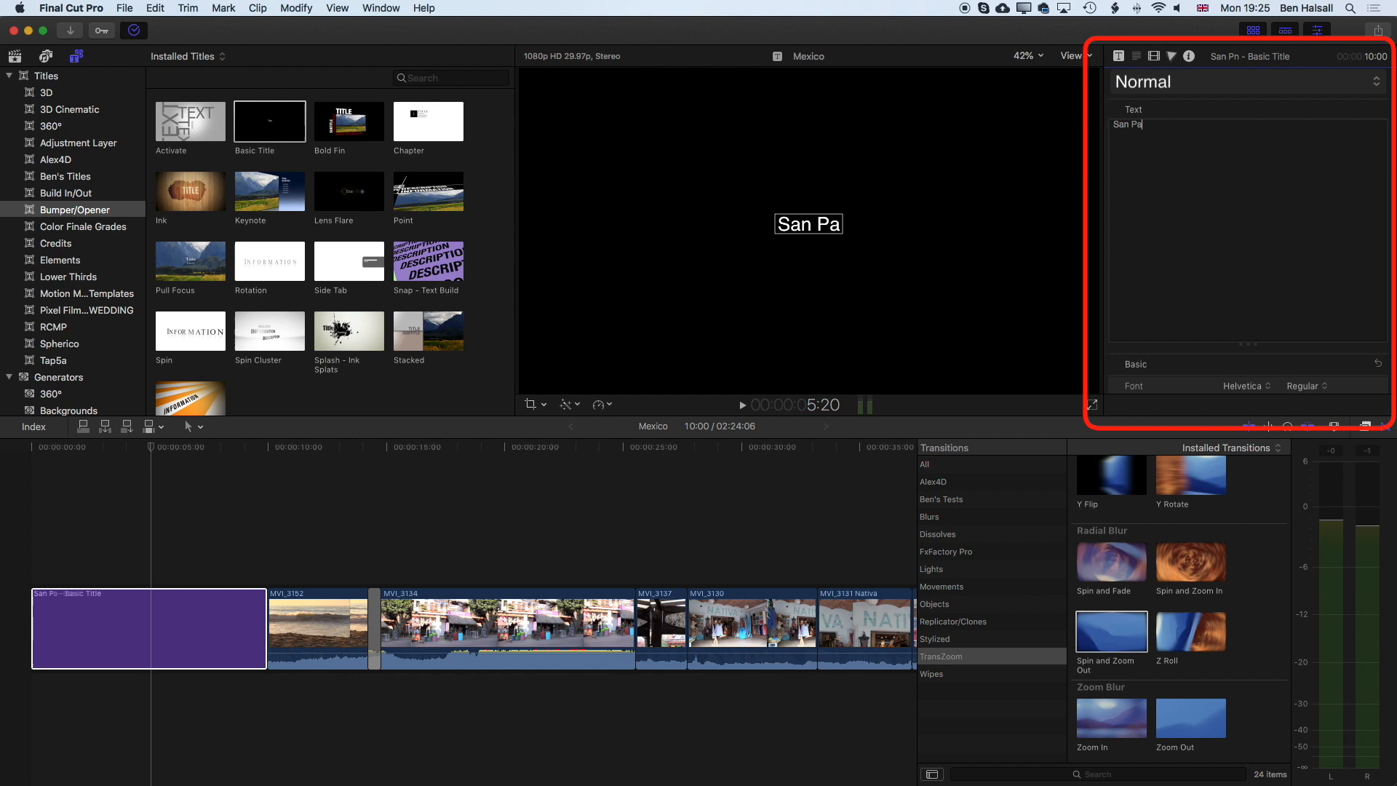
{"action": "type", "text": "ncho"}
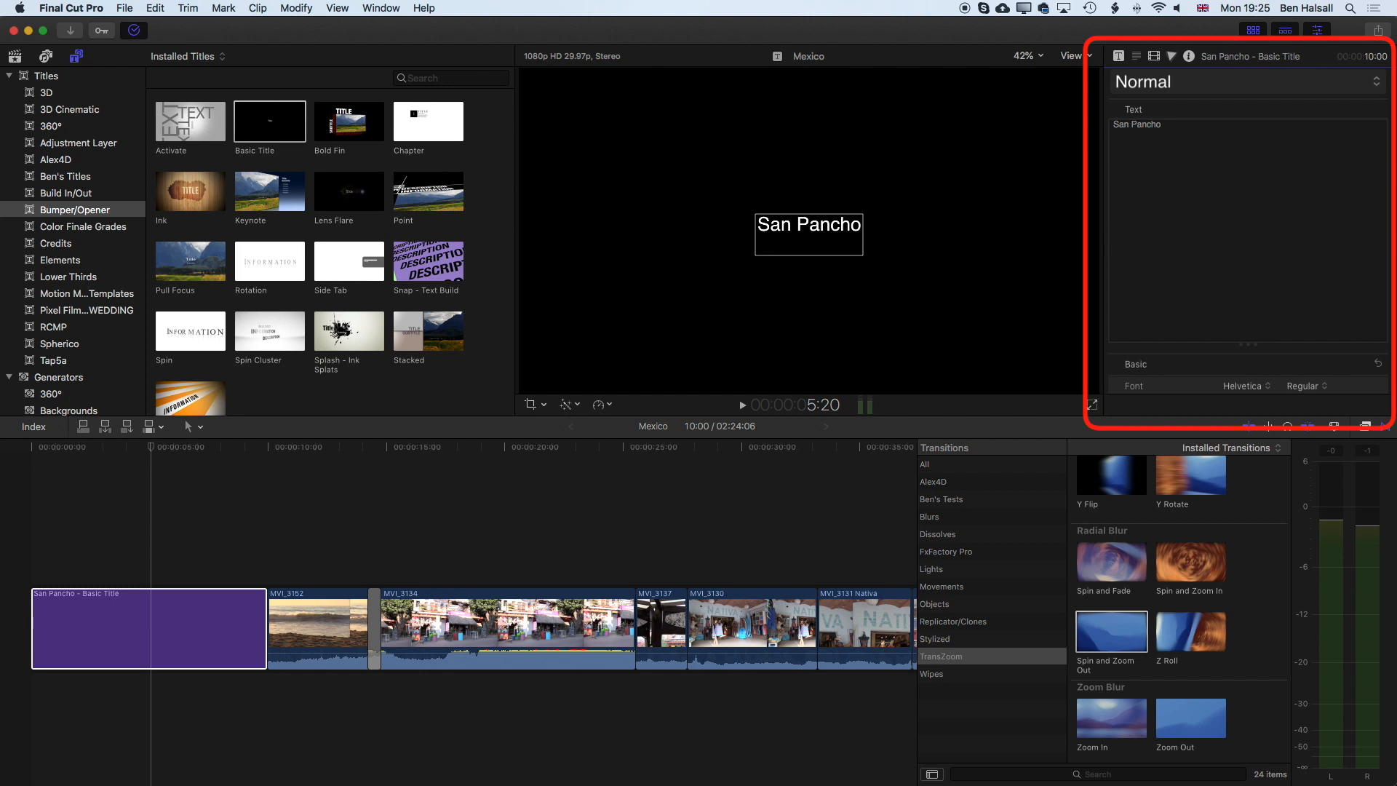
{"action": "type", "text": "Nayanrit"}
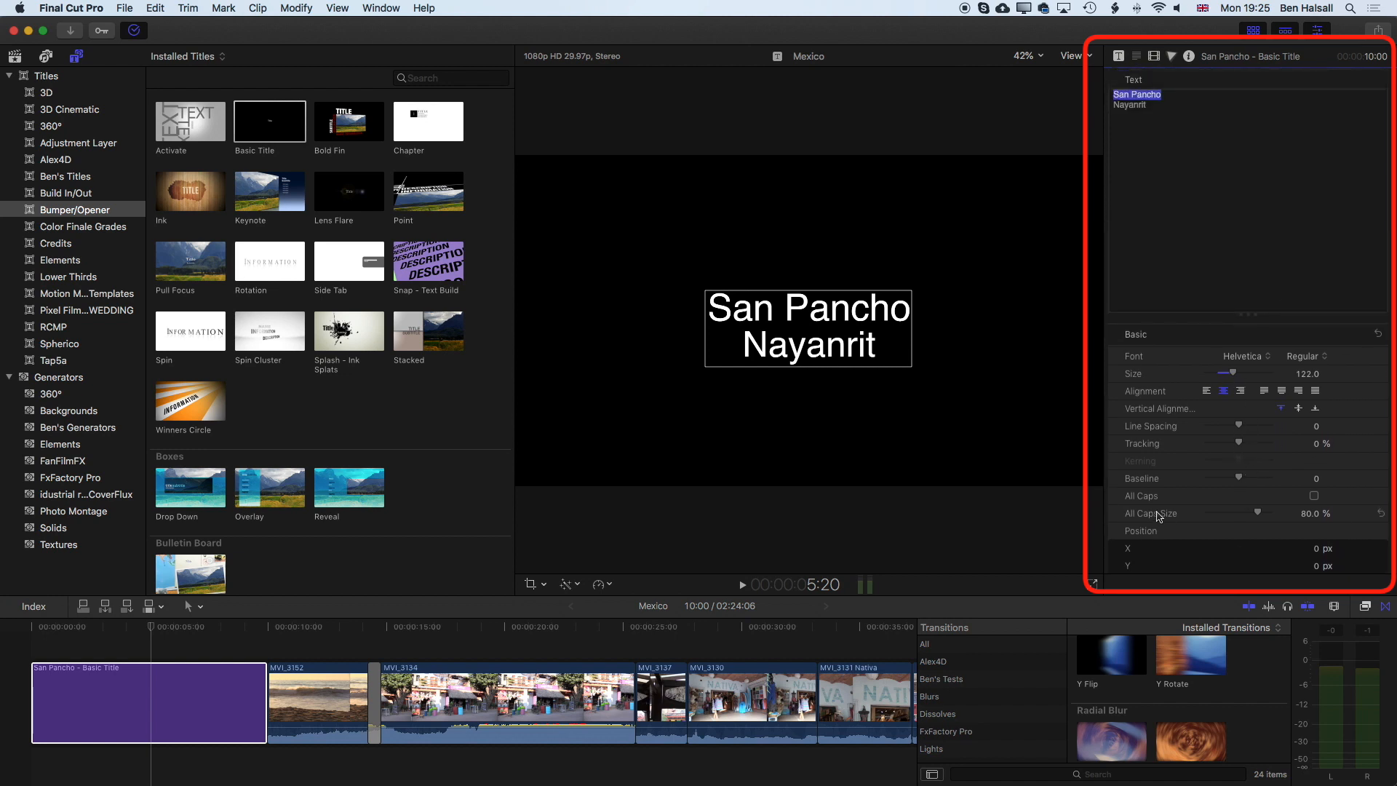
{"action": "mouse_move", "coordinate": [1176, 468]}
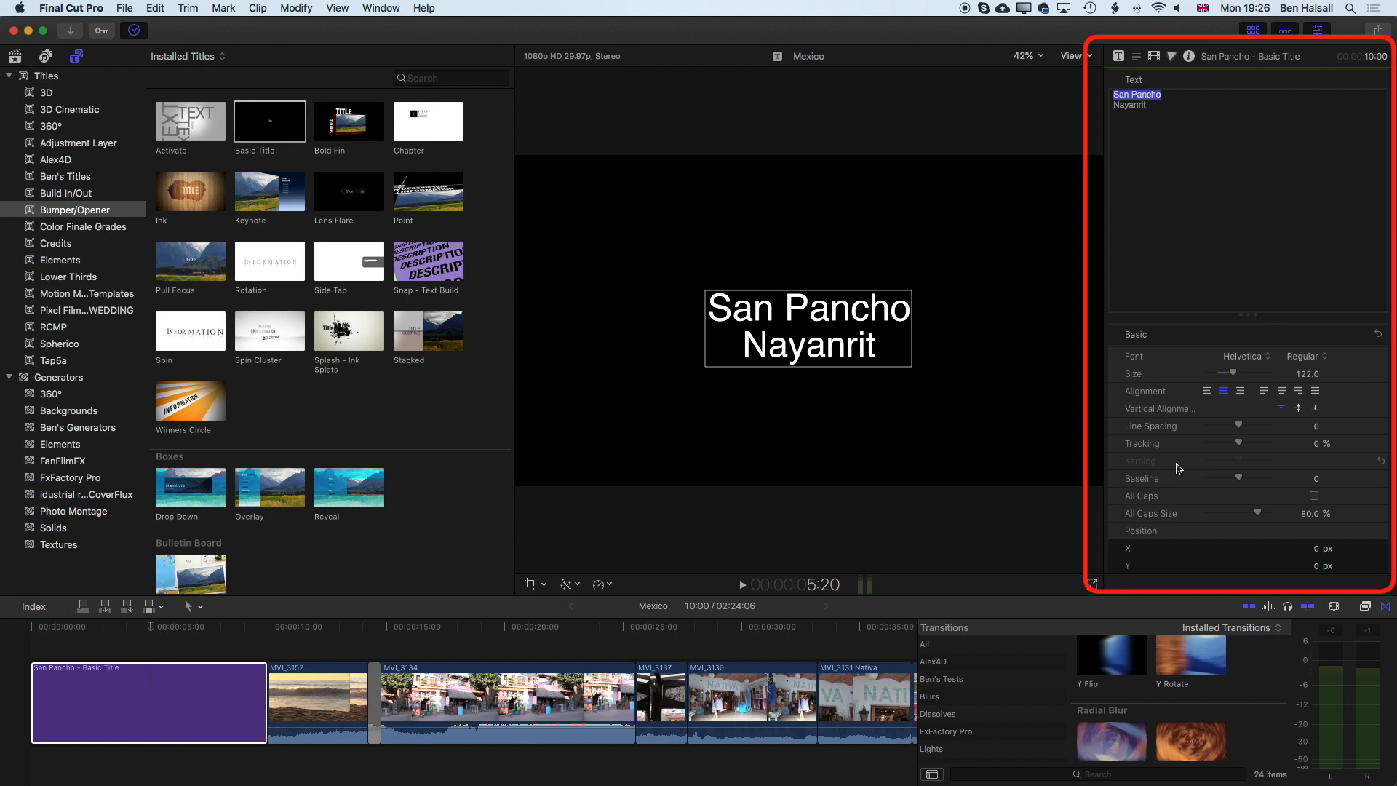
Step: Scroll through the Text Inspector parameters to reach the preset style popup
{"action": "scroll", "scroll_direction": "down", "scroll_amount": 3}
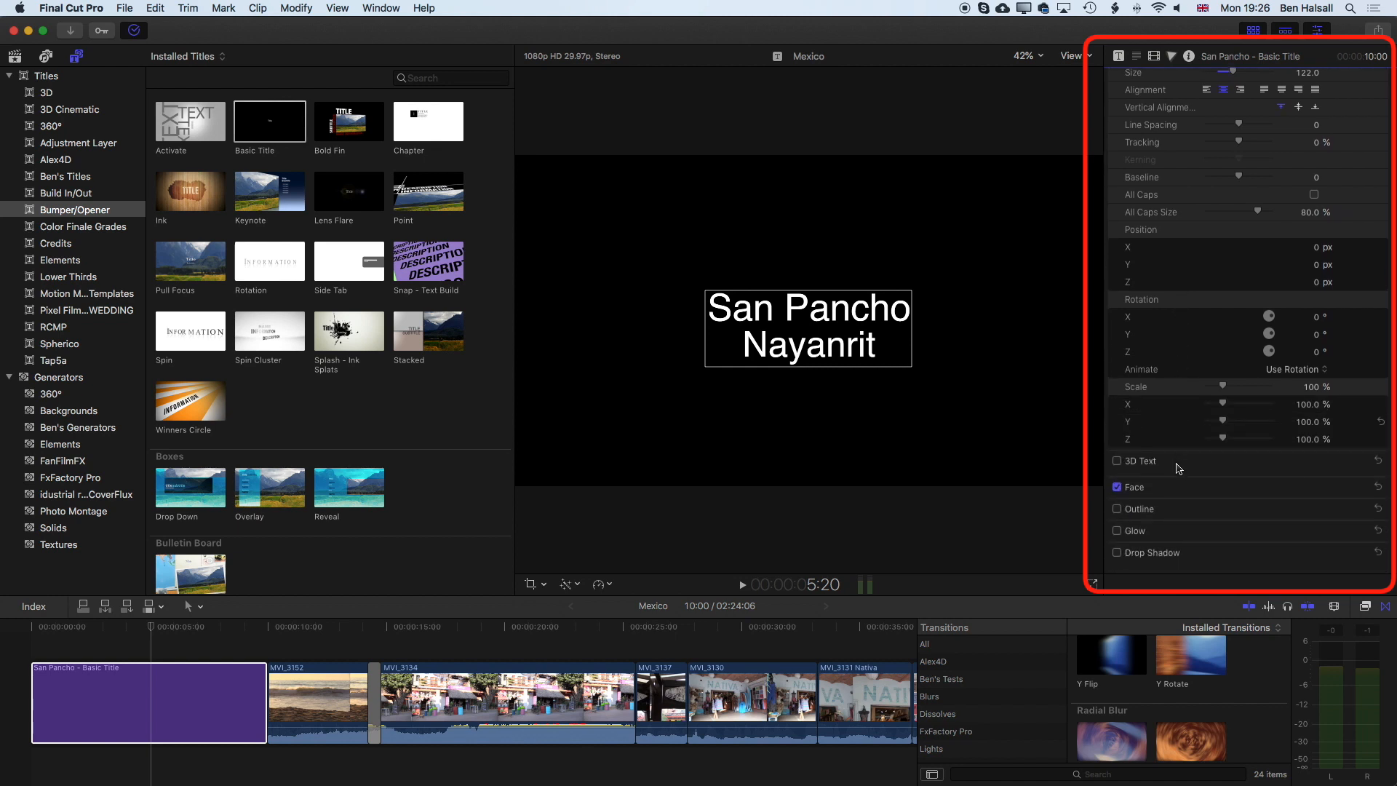
{"action": "scroll", "scroll_direction": "up", "scroll_amount": 3}
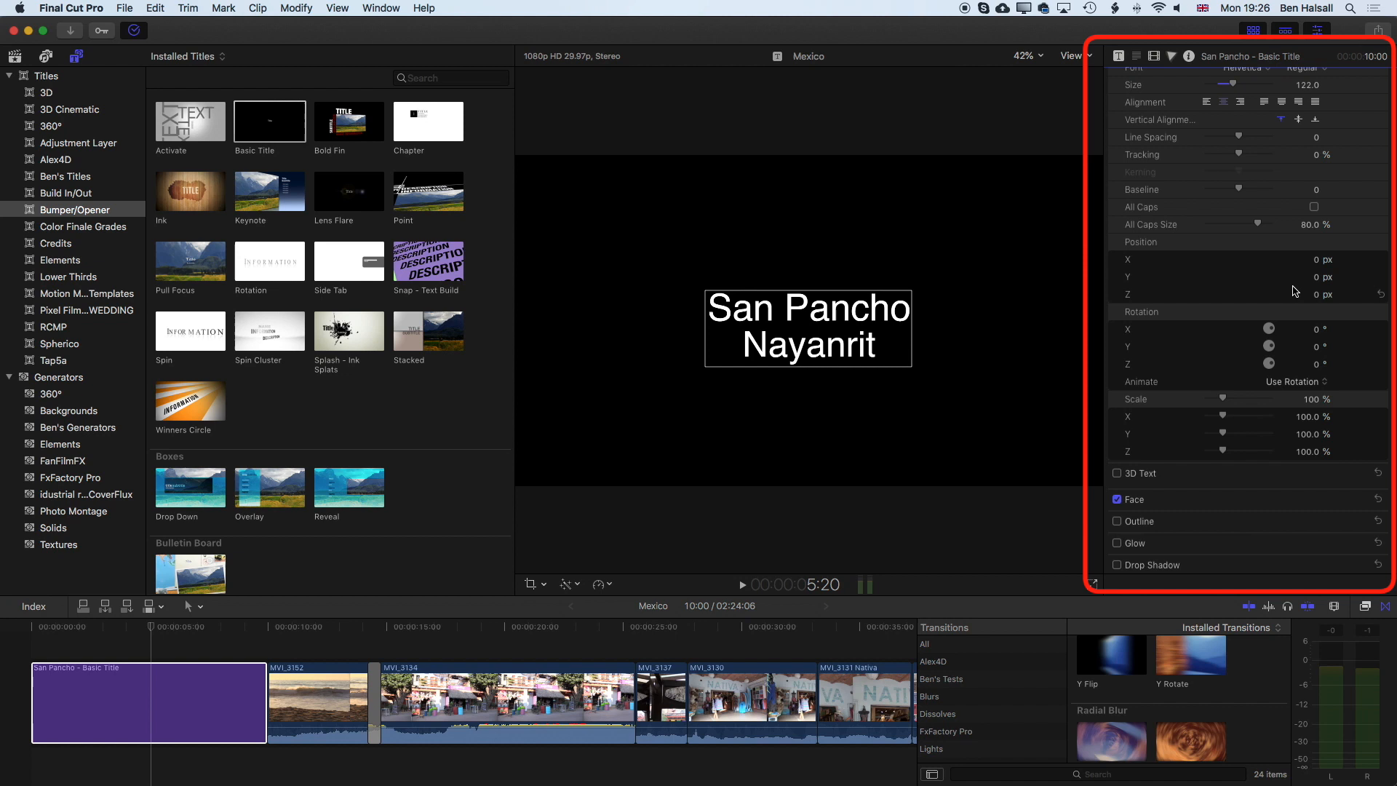
{"action": "mouse_move", "coordinate": [1192, 478]}
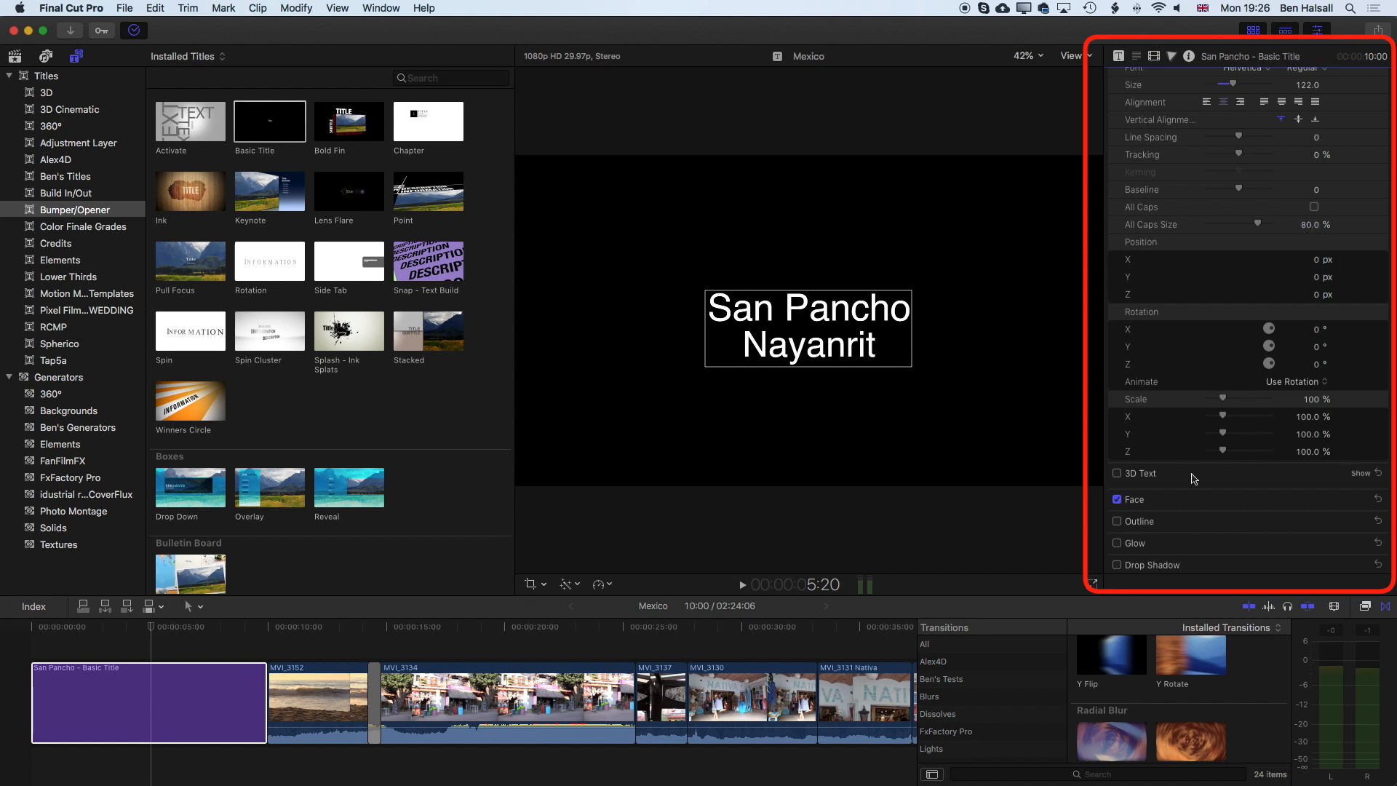
{"action": "mouse_move", "coordinate": [1196, 484]}
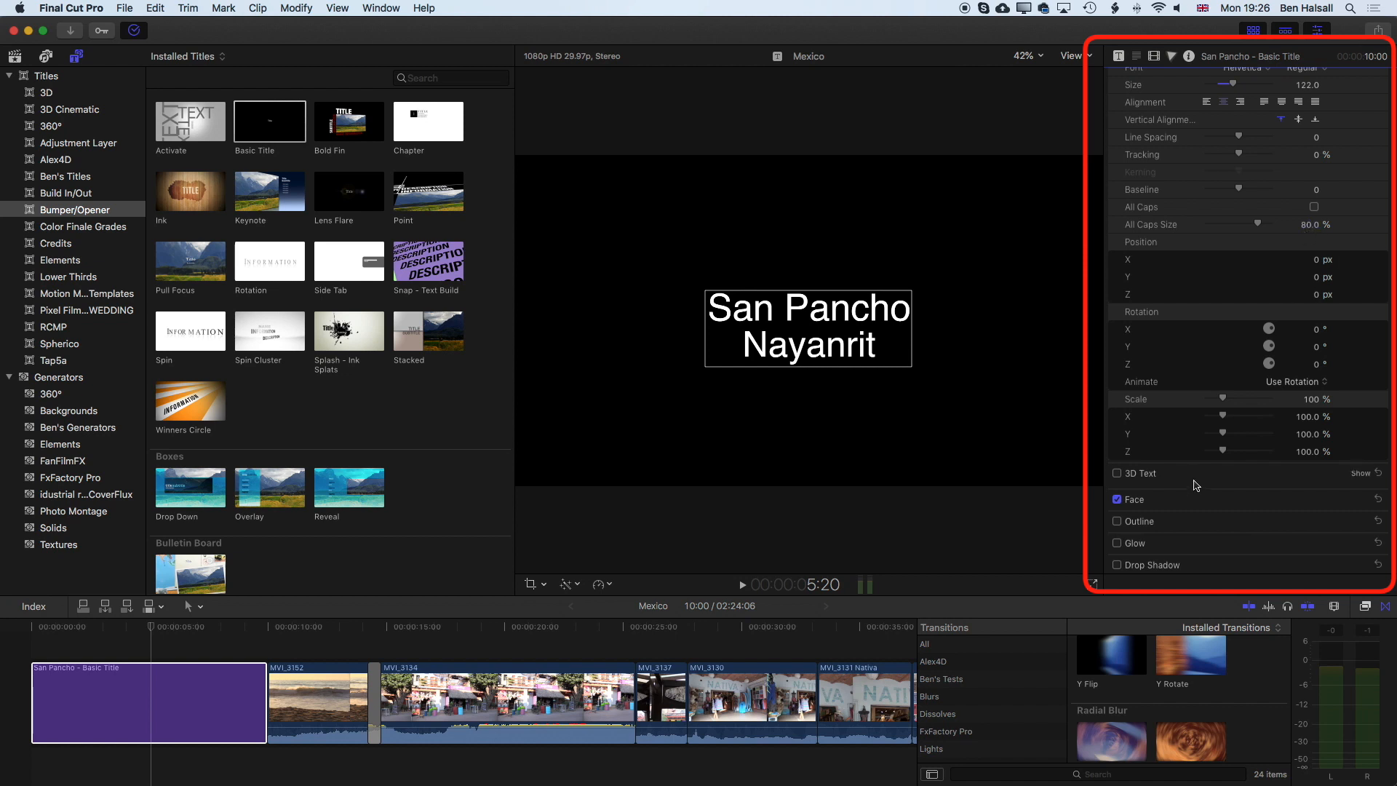
{"action": "scroll", "scroll_direction": "up", "scroll_amount": 3}
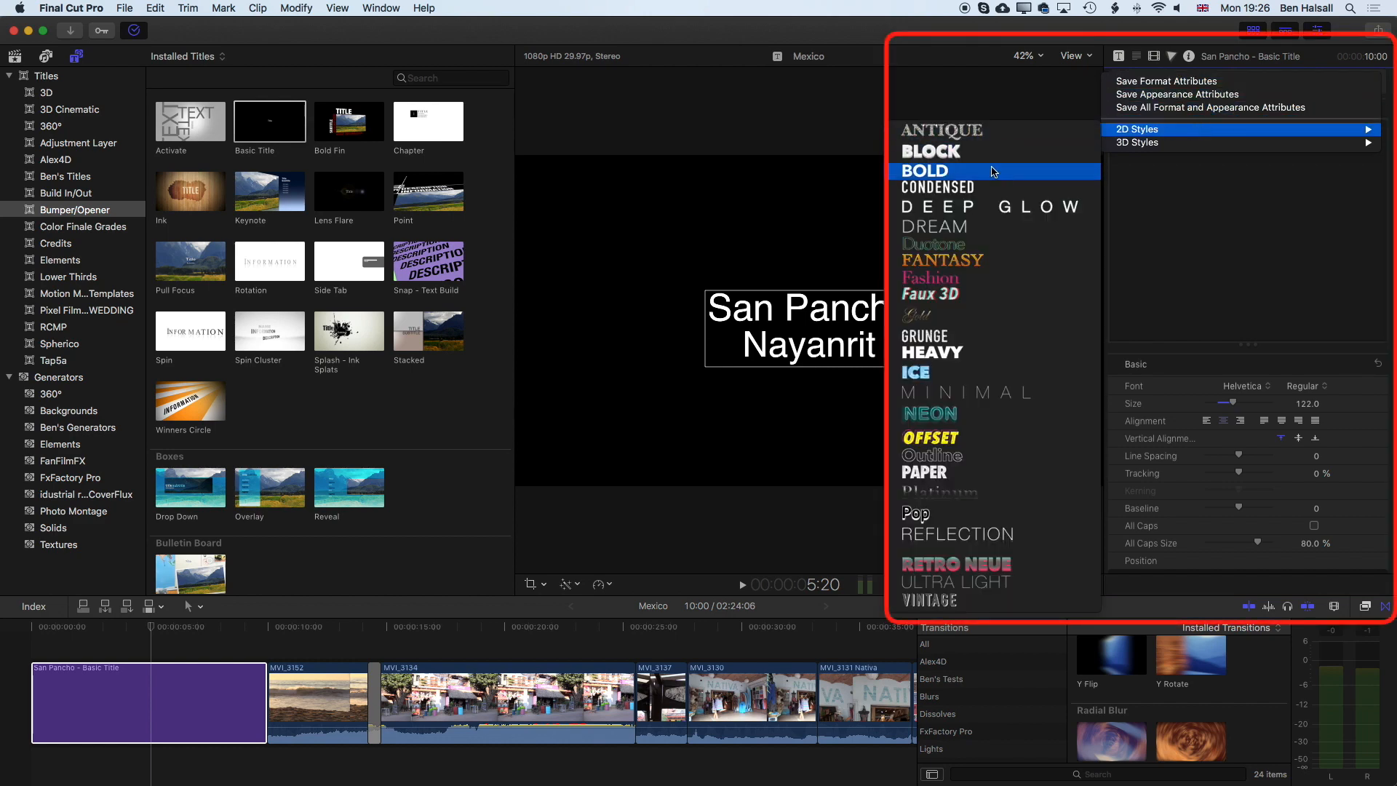
Step: Apply the Minimal 2D style, make San Pancho bold, and return the text to centred alignment
{"action": "left_click", "coordinate": [924, 170]}
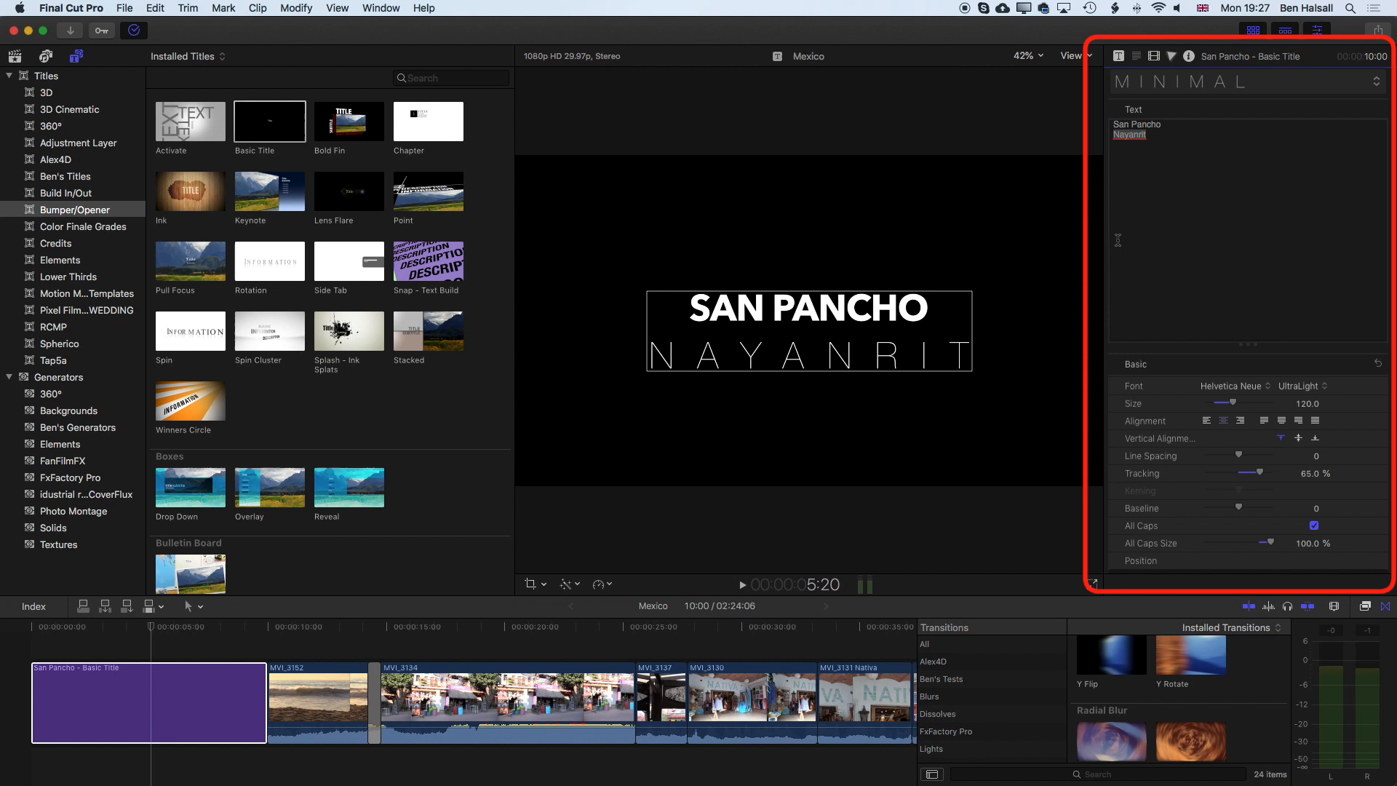
{"action": "left_click", "coordinate": [1157, 125]}
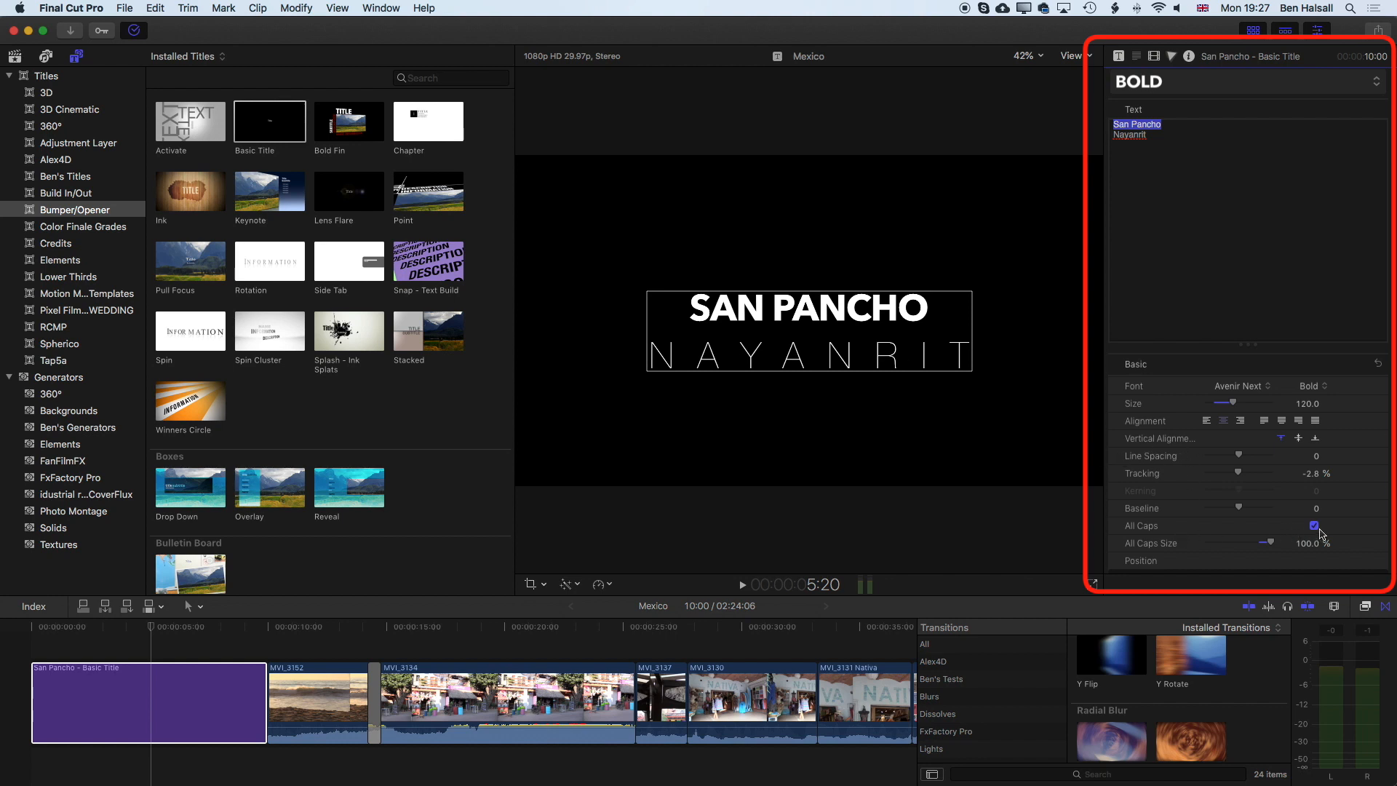
{"action": "mouse_move", "coordinate": [1237, 408]}
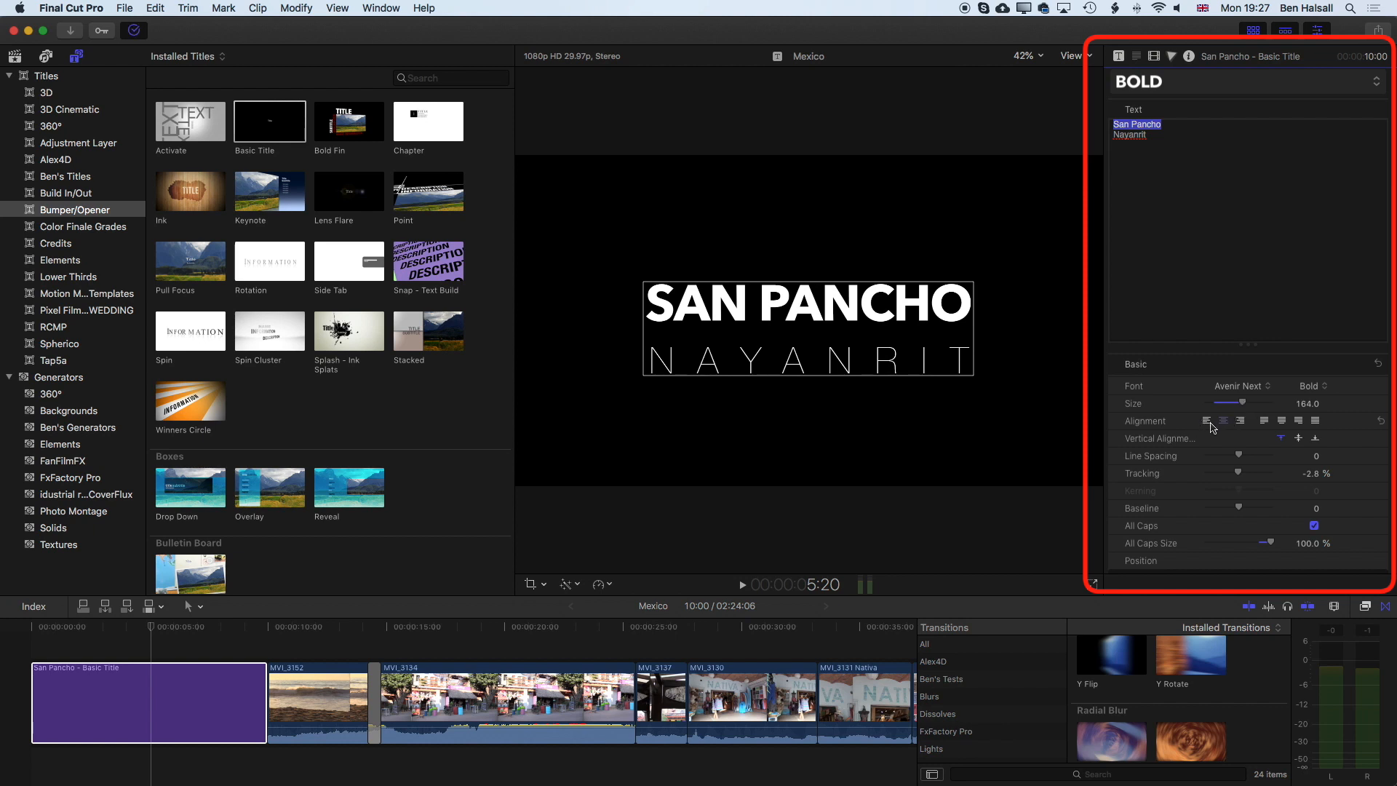
{"action": "left_click", "coordinate": [1206, 419]}
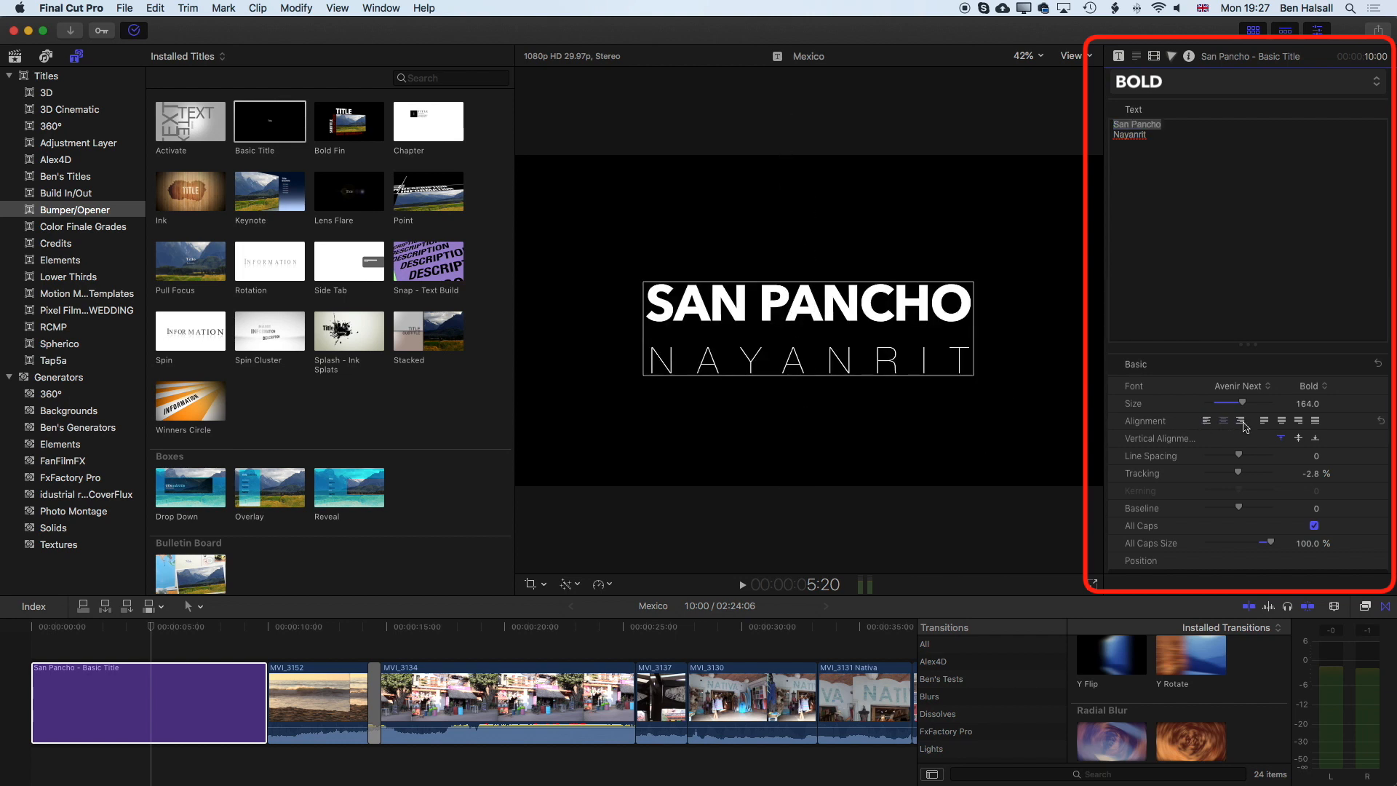
{"action": "left_click", "coordinate": [1223, 421]}
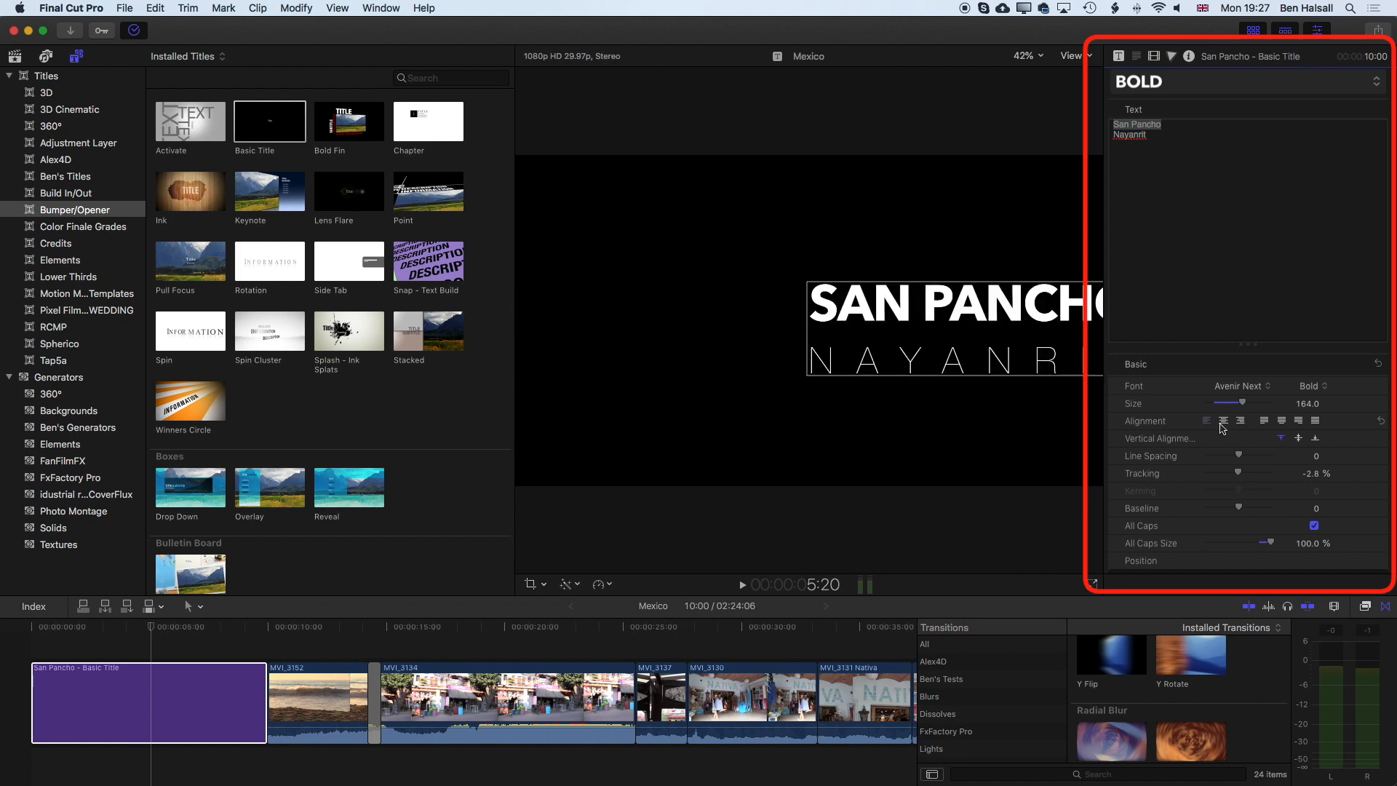
{"action": "left_click", "coordinate": [1223, 420]}
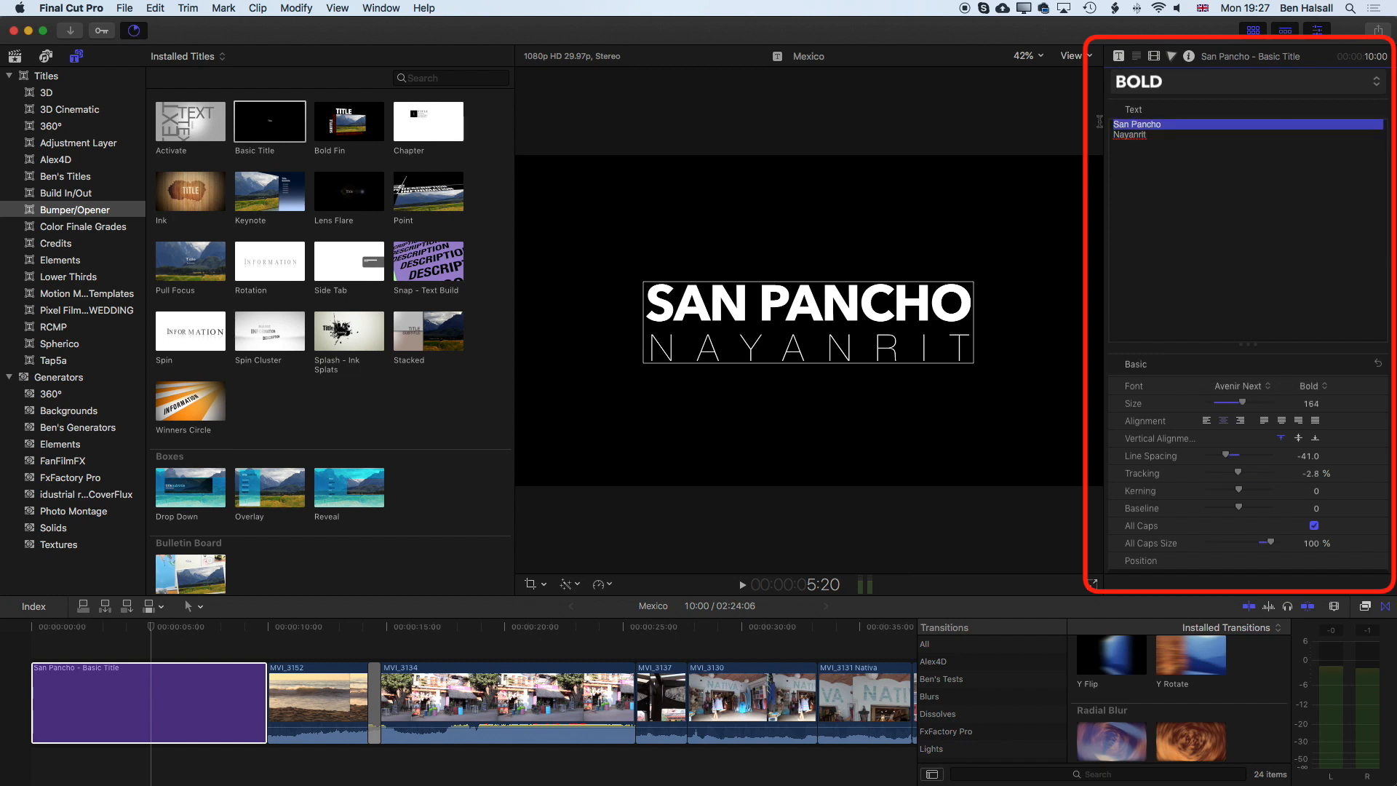
Step: Colour the San Pancho text face orange and start choosing a colour for the Nayanrit line
{"action": "scroll", "scroll_direction": "down", "scroll_amount": 3}
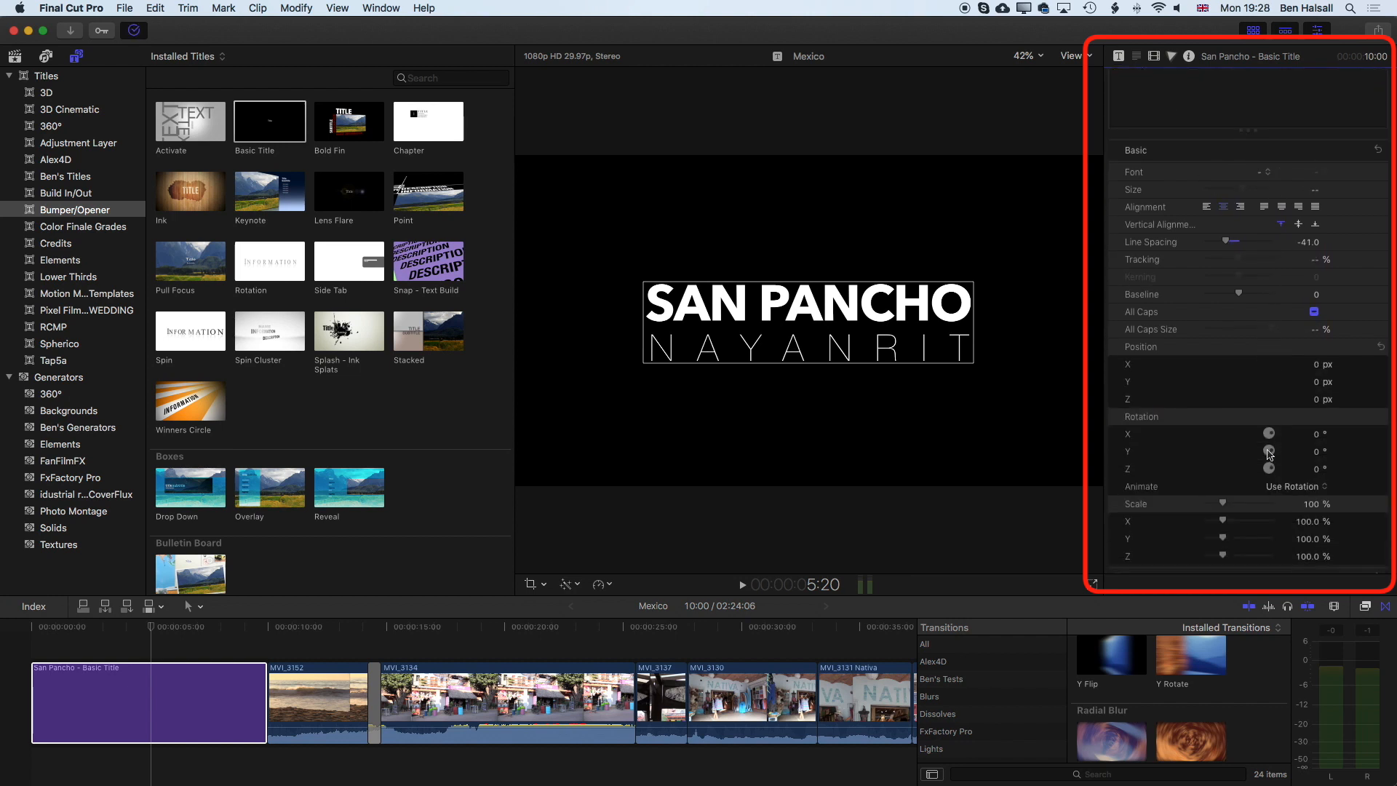
{"action": "scroll", "scroll_direction": "down", "scroll_amount": 3}
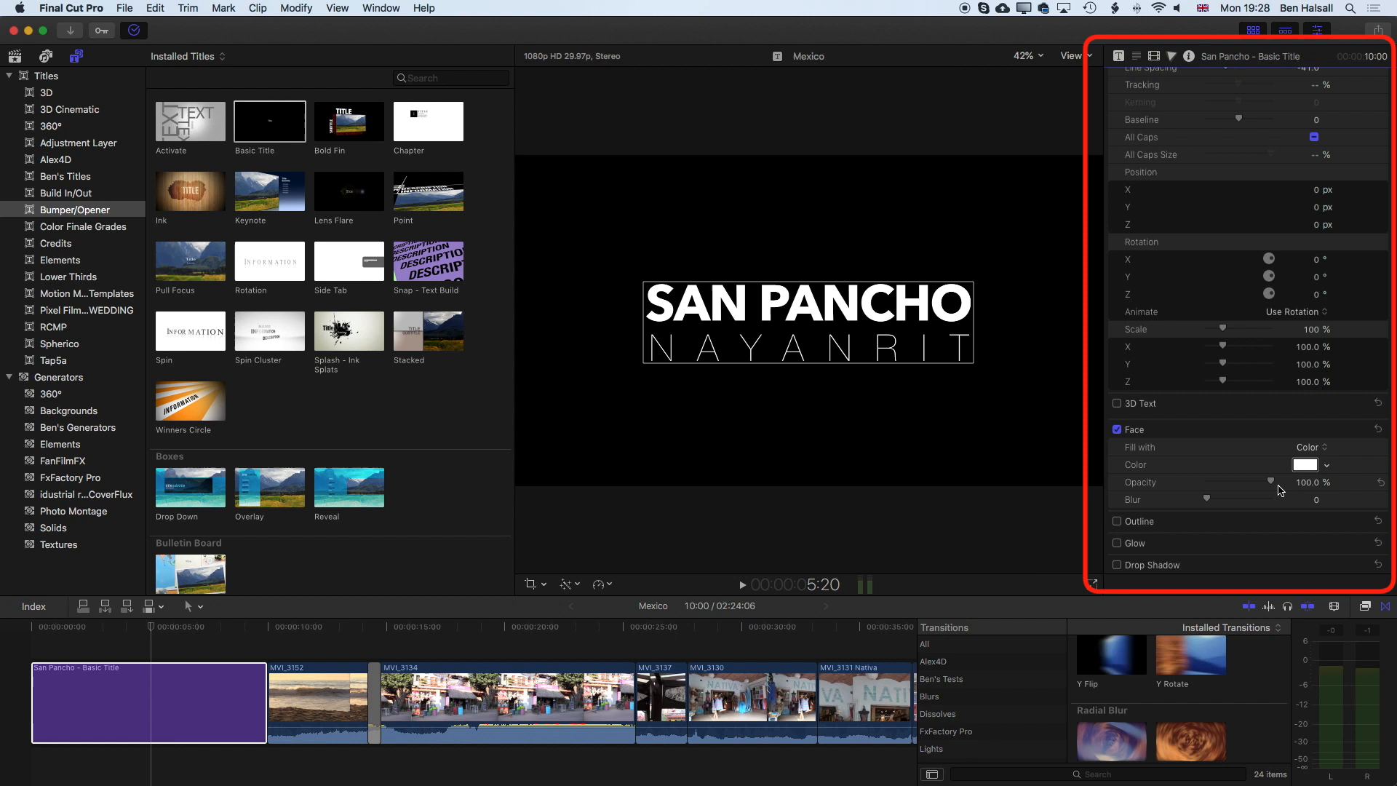
{"action": "mouse_move", "coordinate": [1233, 504]}
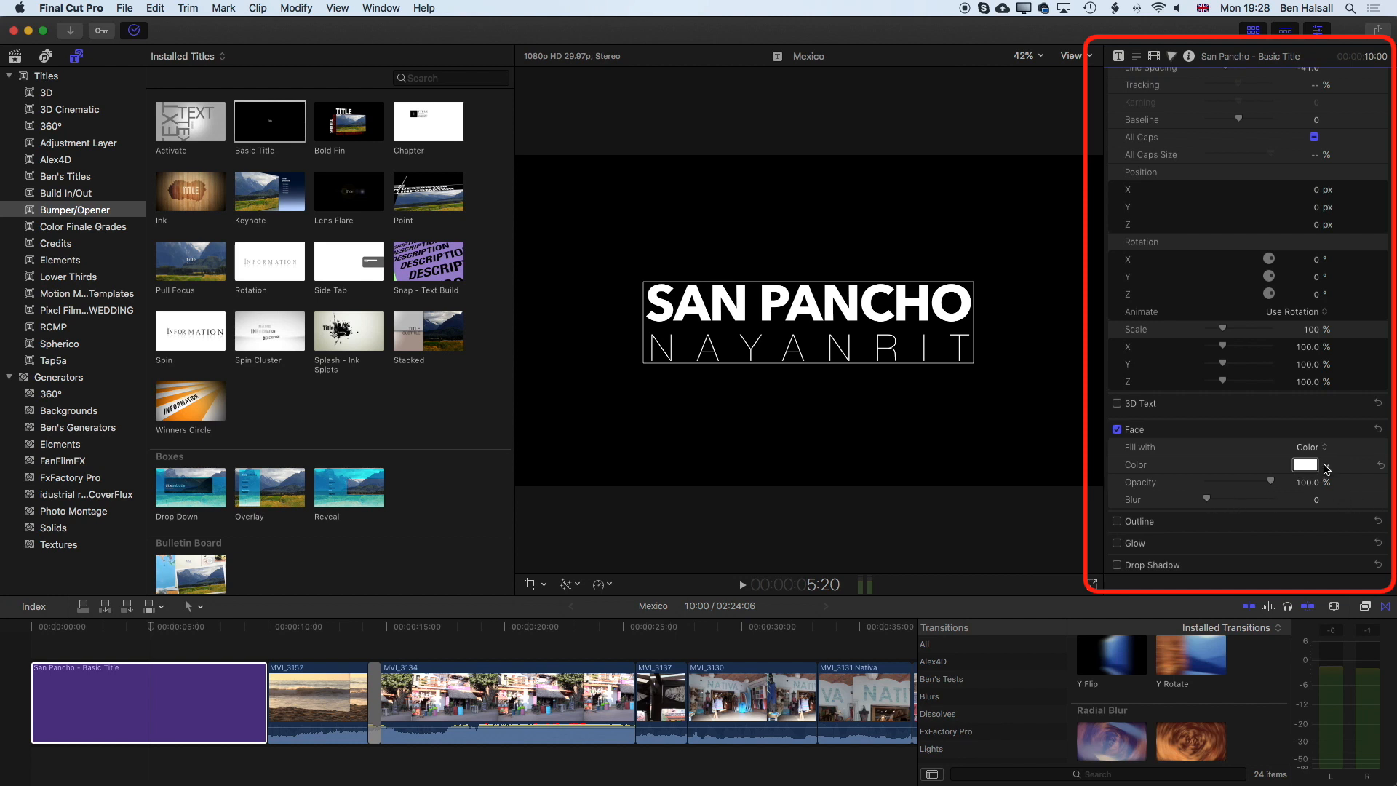
{"action": "left_click", "coordinate": [1303, 465]}
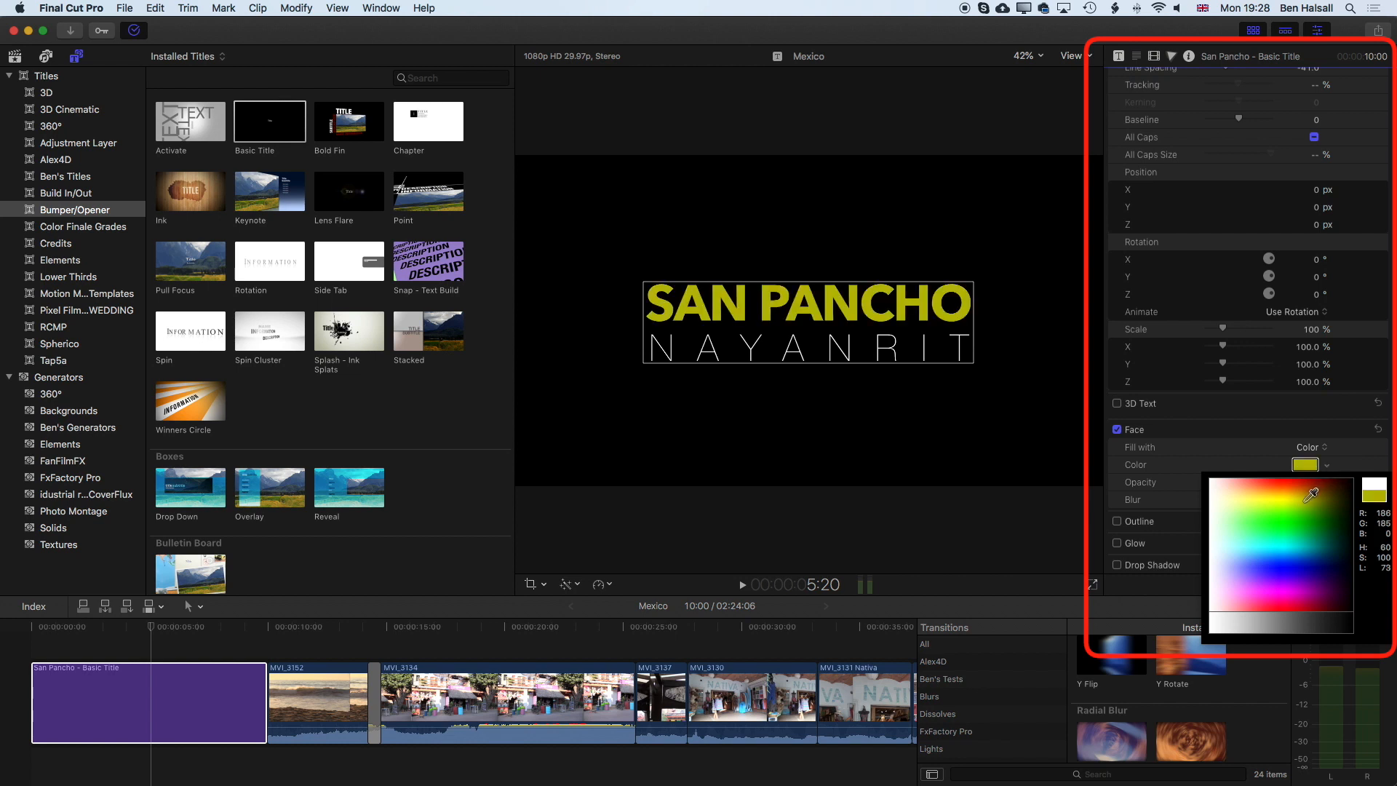
{"action": "left_click", "coordinate": [1288, 504]}
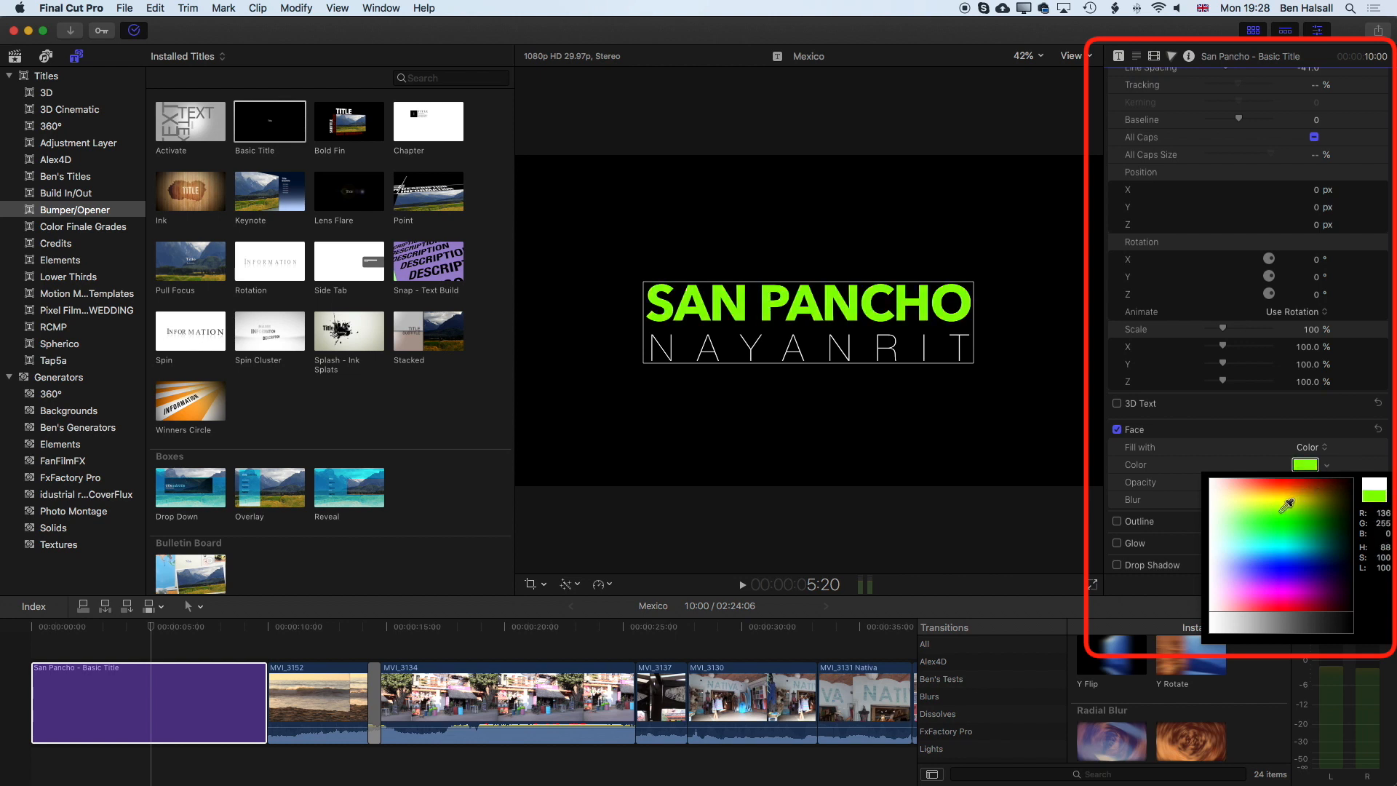
{"action": "left_click", "coordinate": [1285, 489]}
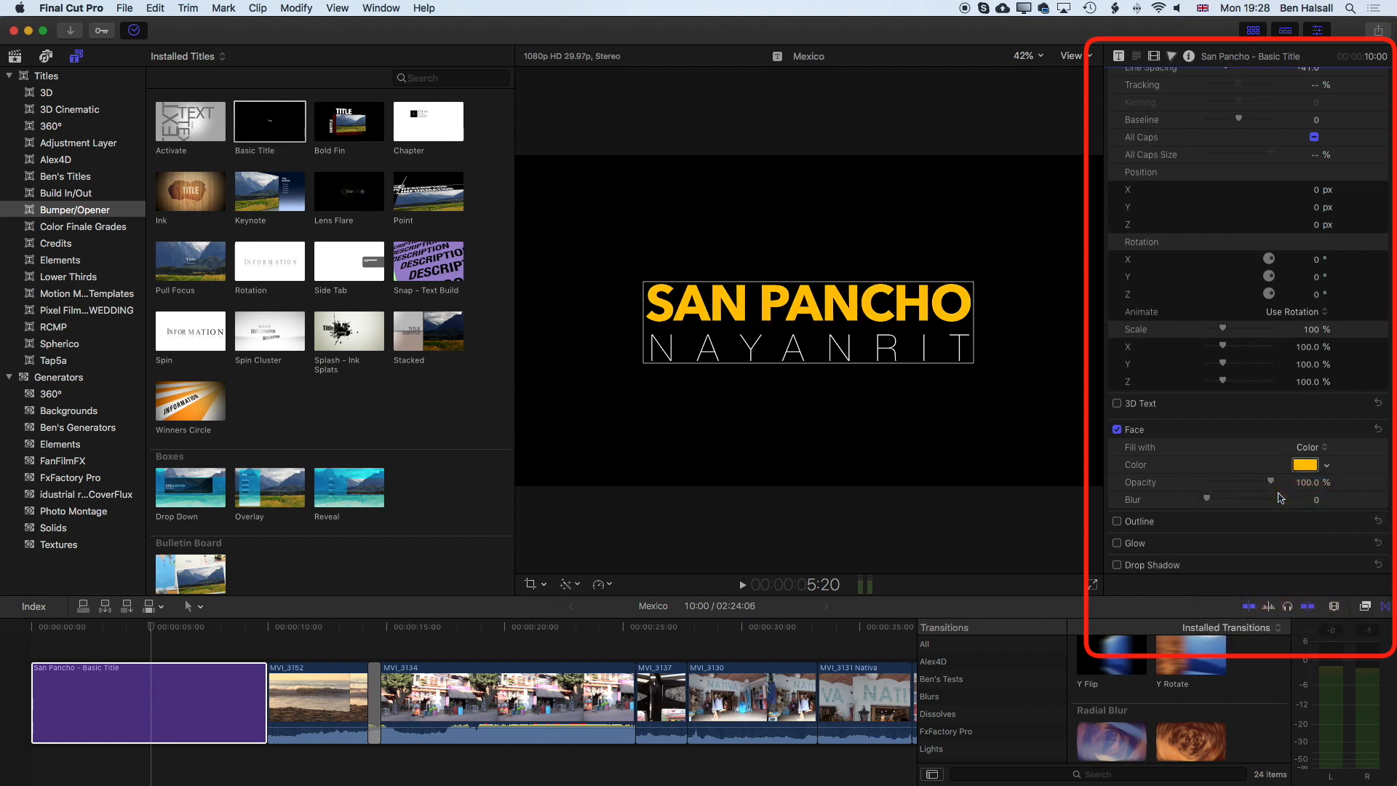
{"action": "mouse_move", "coordinate": [1189, 201]}
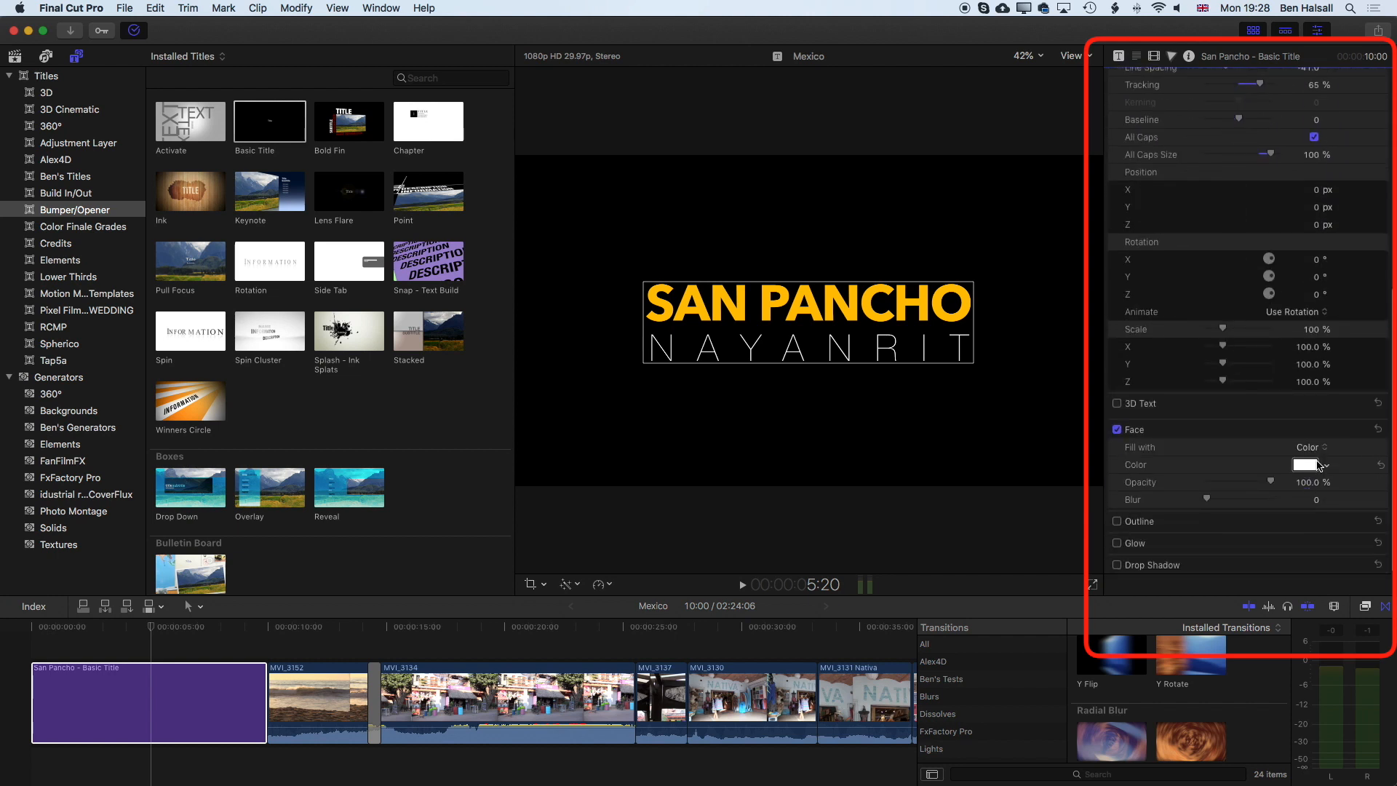
{"action": "left_click", "coordinate": [1314, 464]}
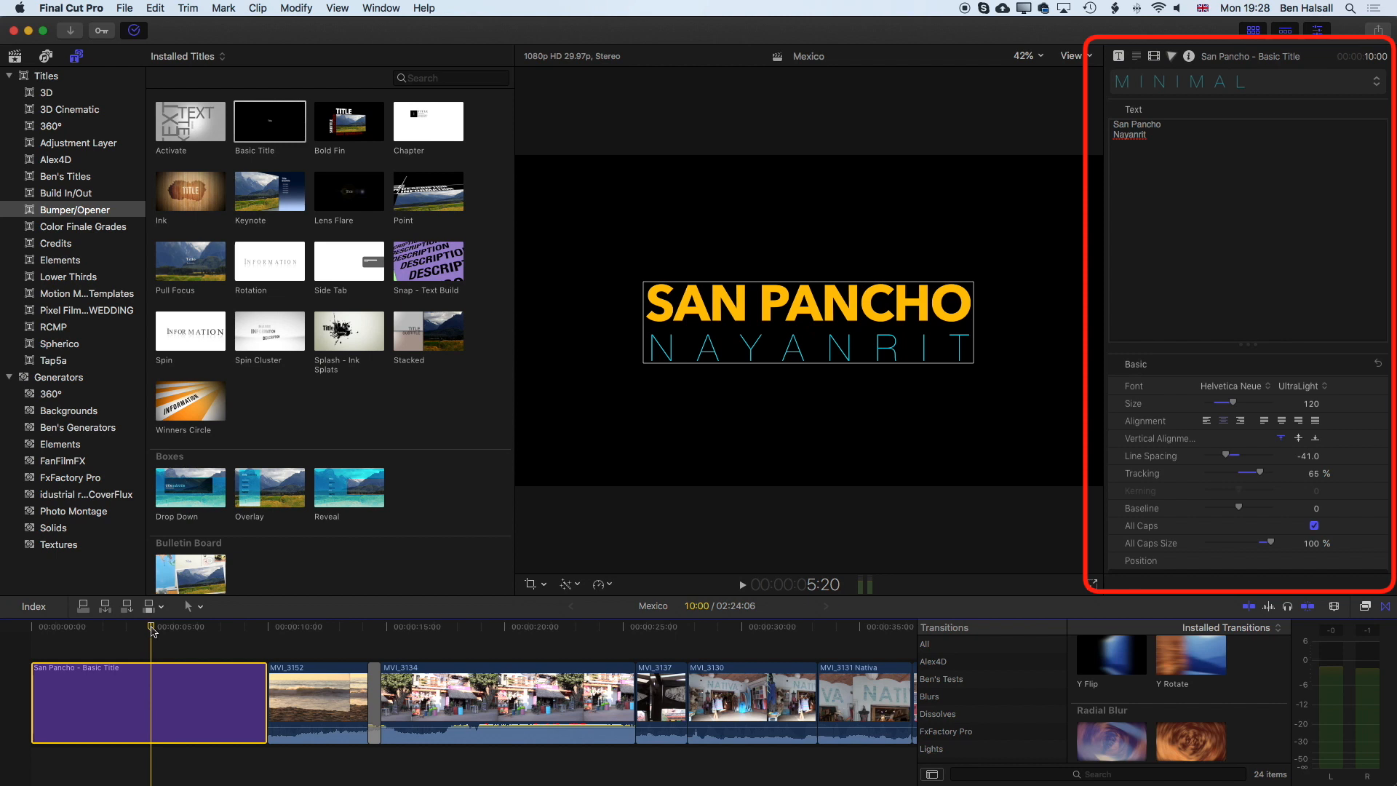
{"action": "mouse_move", "coordinate": [144, 482]}
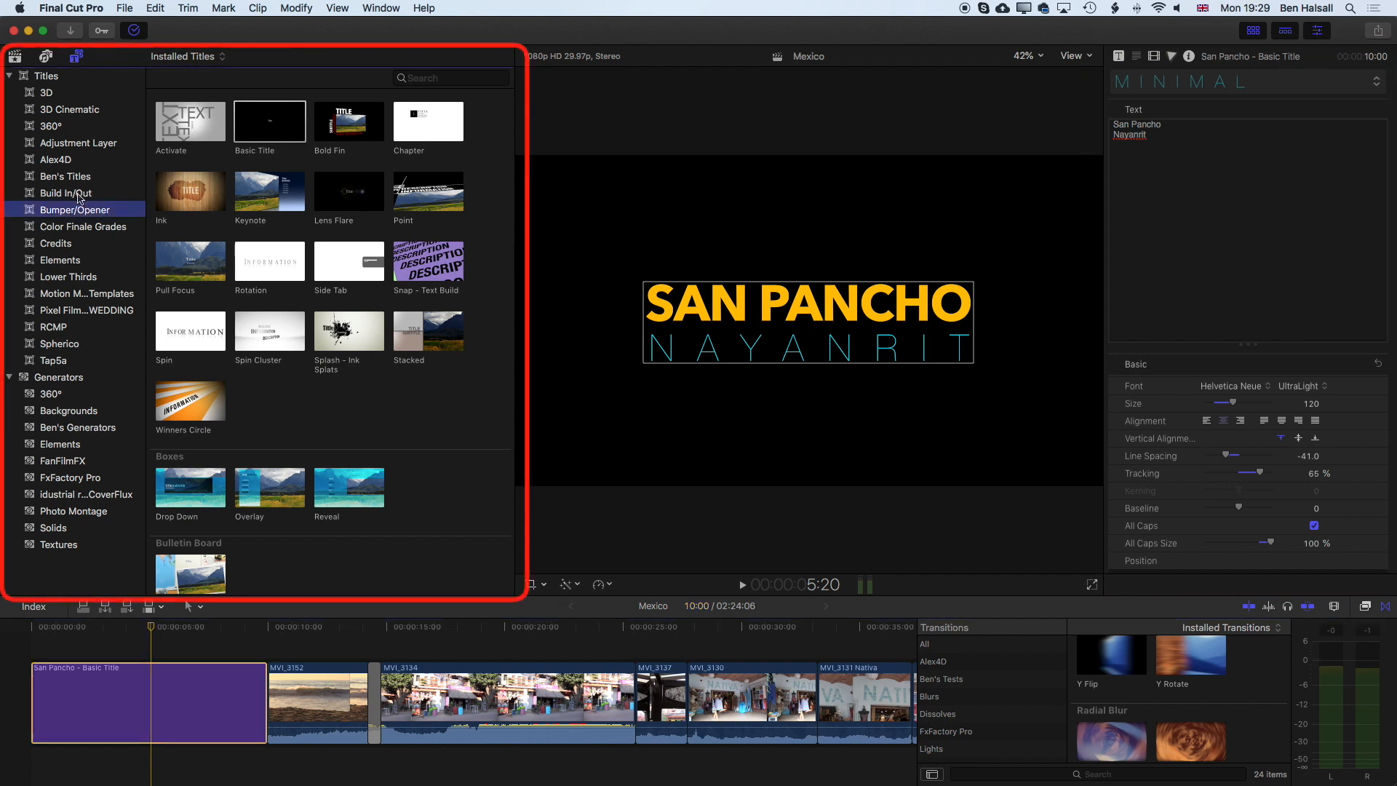
Step: From Build In/Out, add the Assembler title after the San Pancho title
{"action": "left_click", "coordinate": [64, 193]}
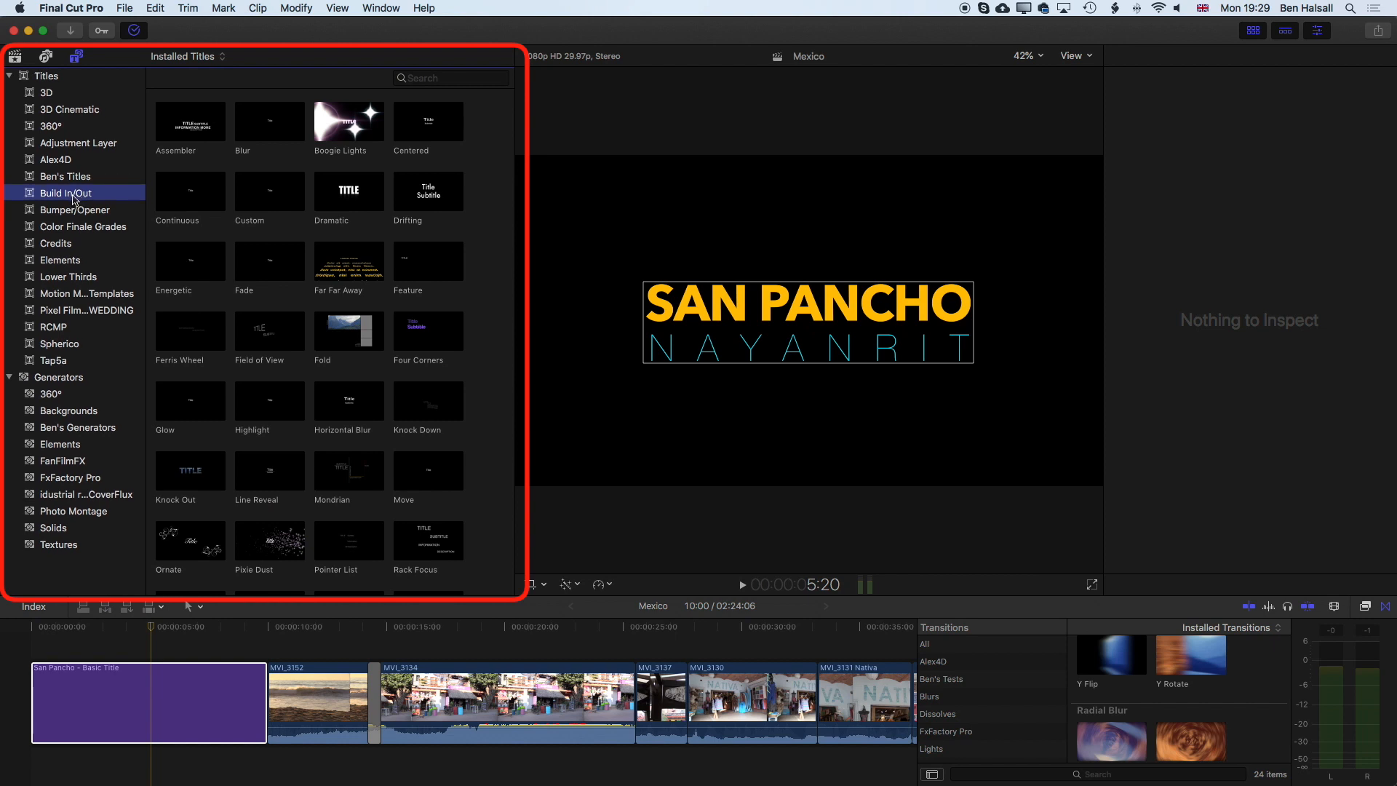
{"action": "left_click", "coordinate": [189, 121]}
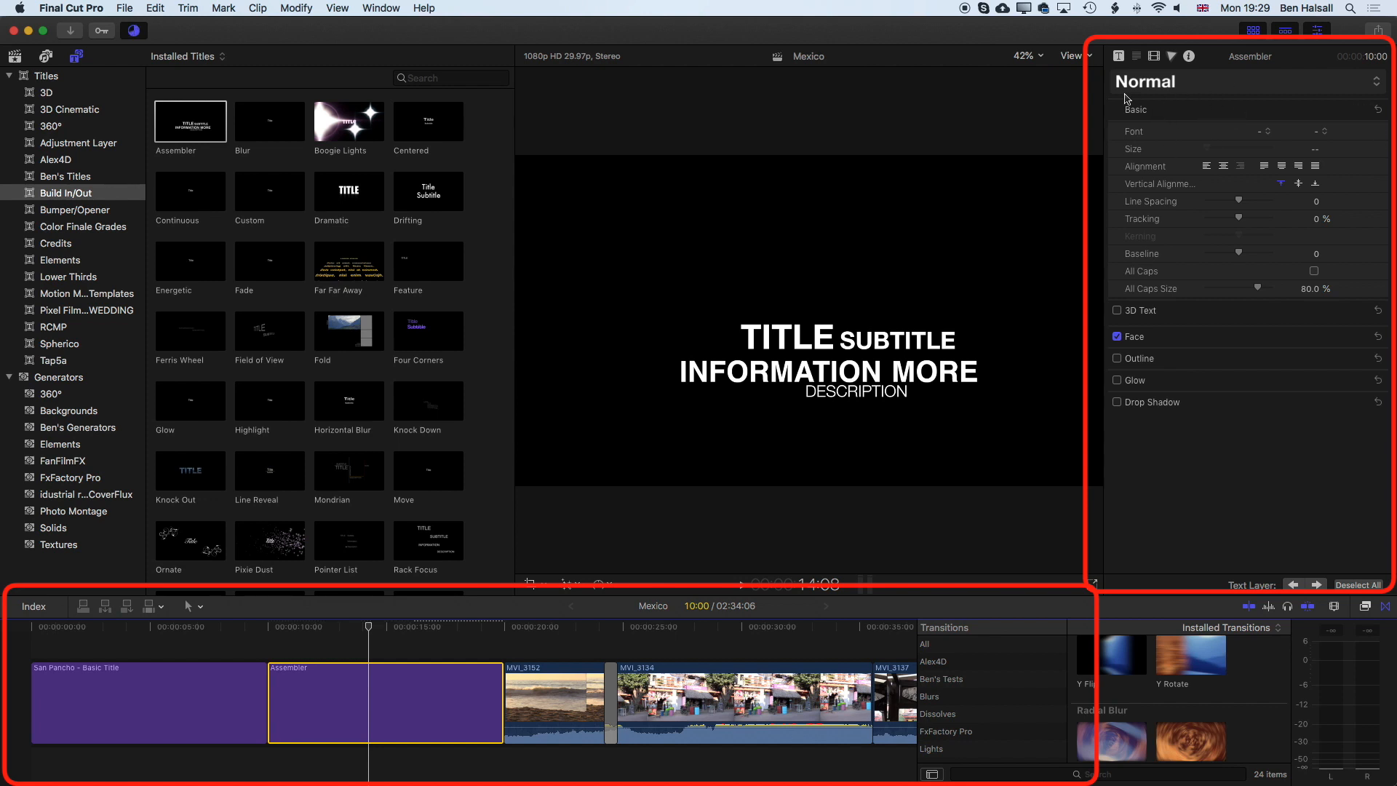
{"action": "mouse_move", "coordinate": [1170, 376]}
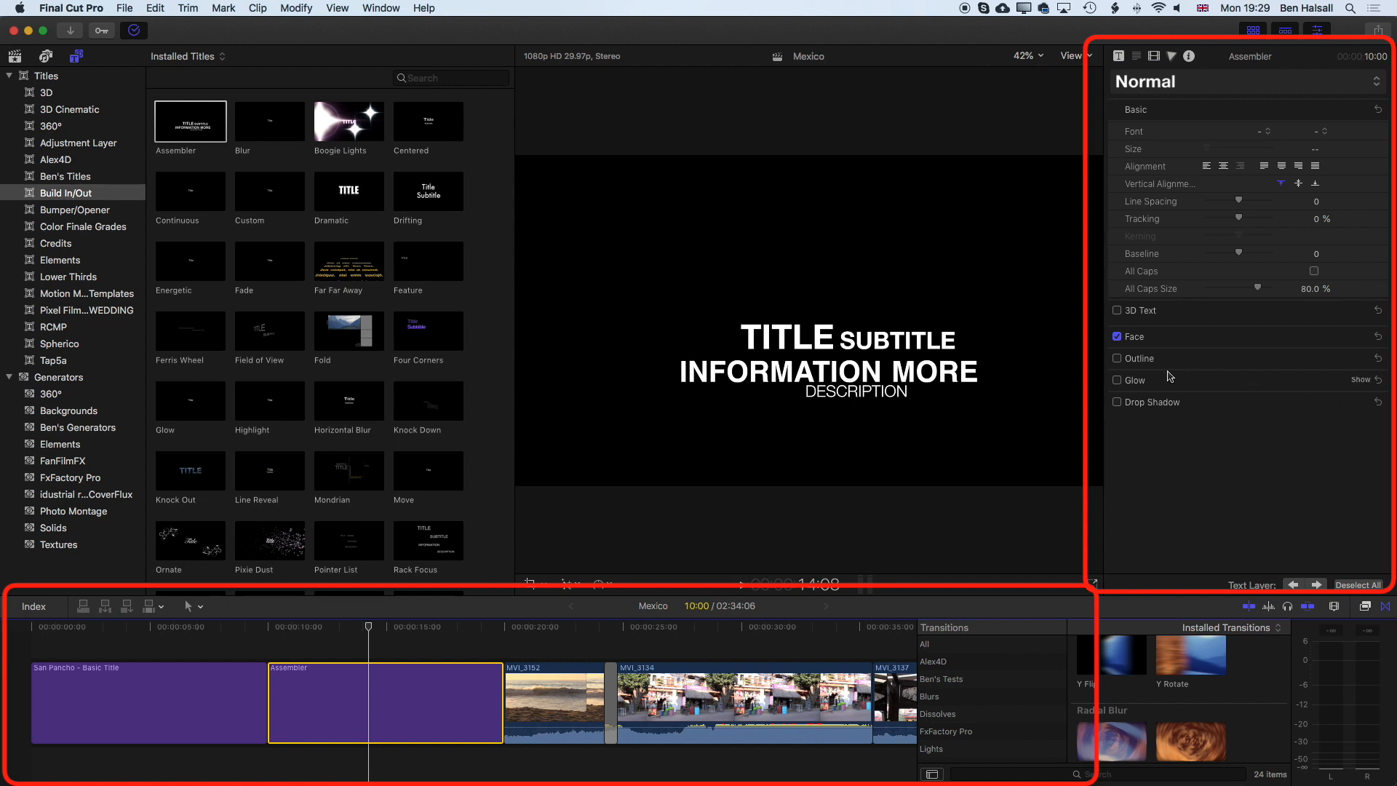
{"action": "mouse_move", "coordinate": [1151, 380]}
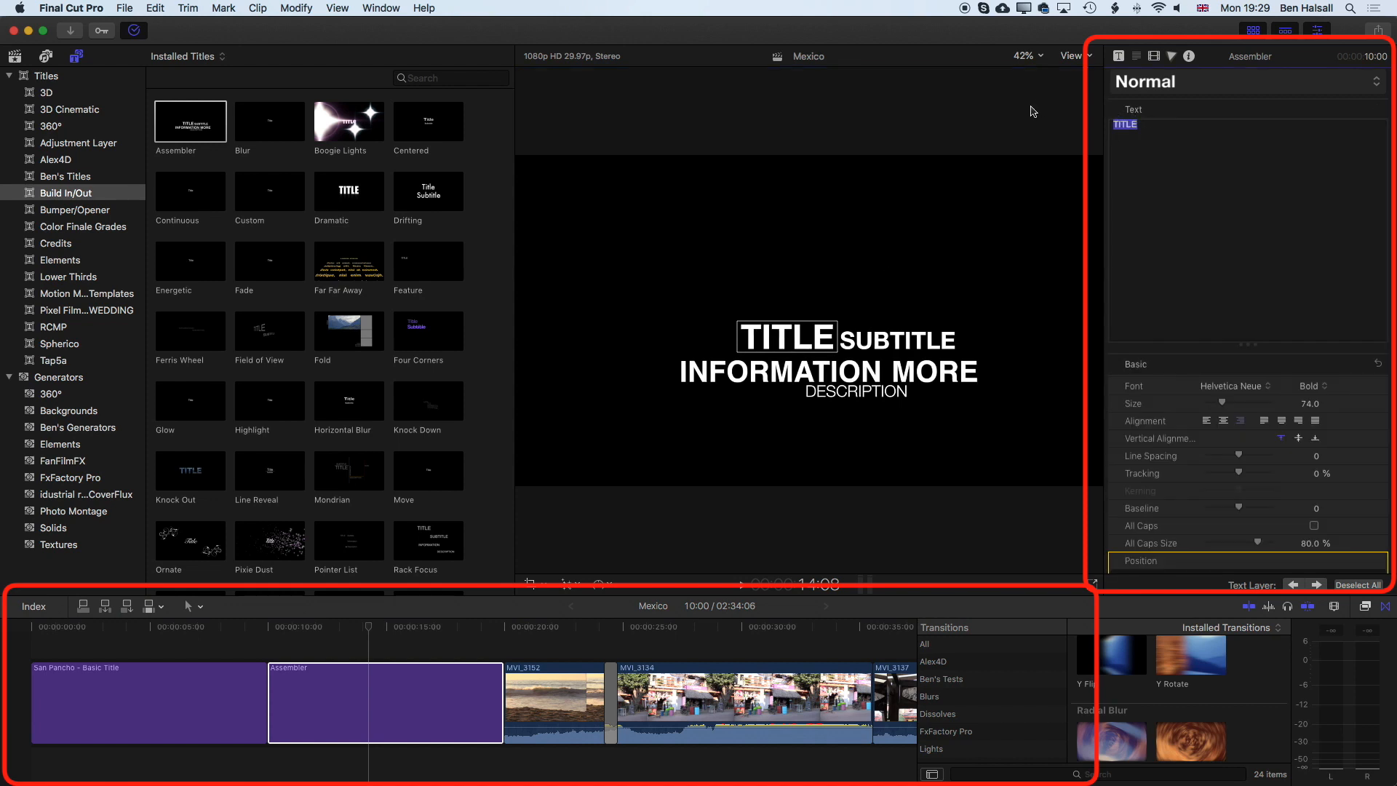
Step: Retype the Assembler title's main line as 'SAN PANCHO'
{"action": "type", "text": "s"}
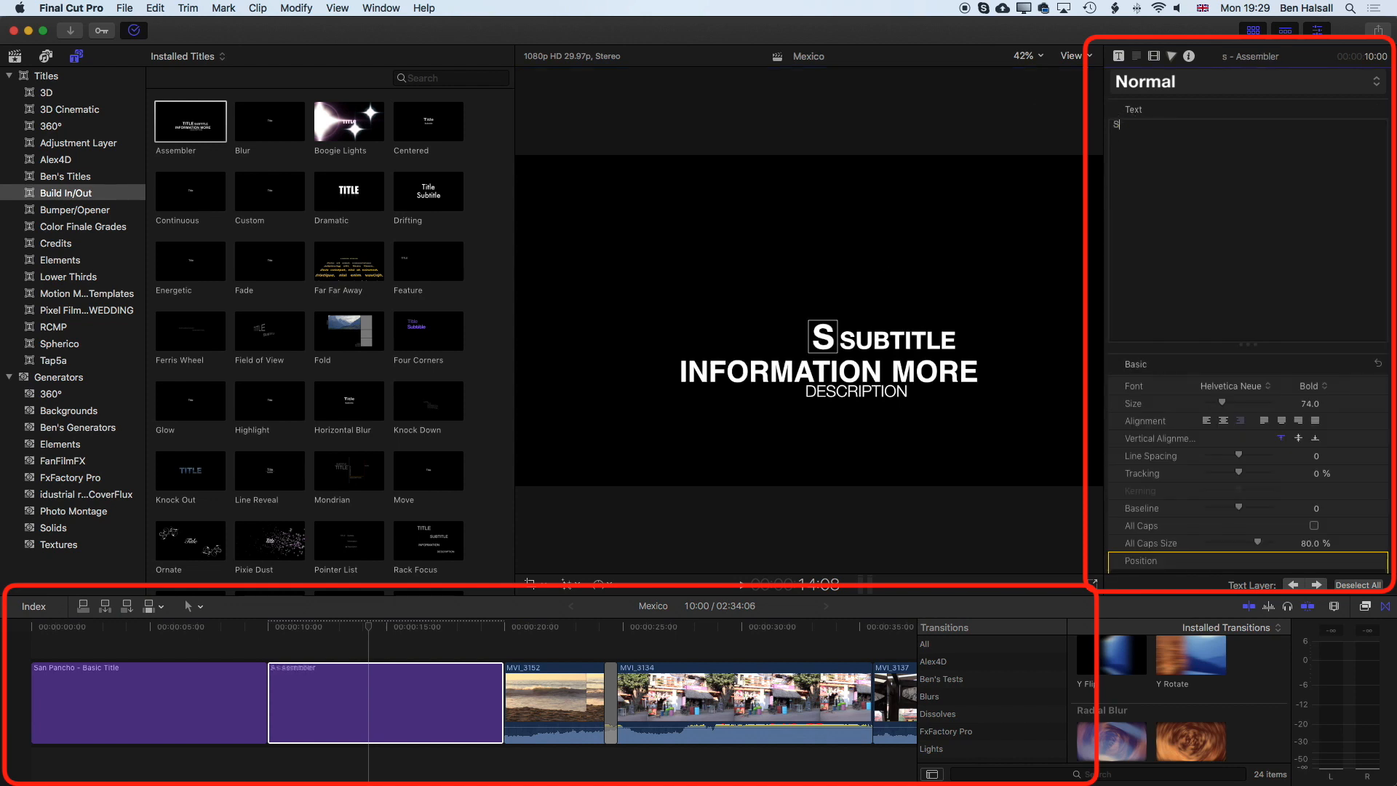
{"action": "type", "text": "AN"}
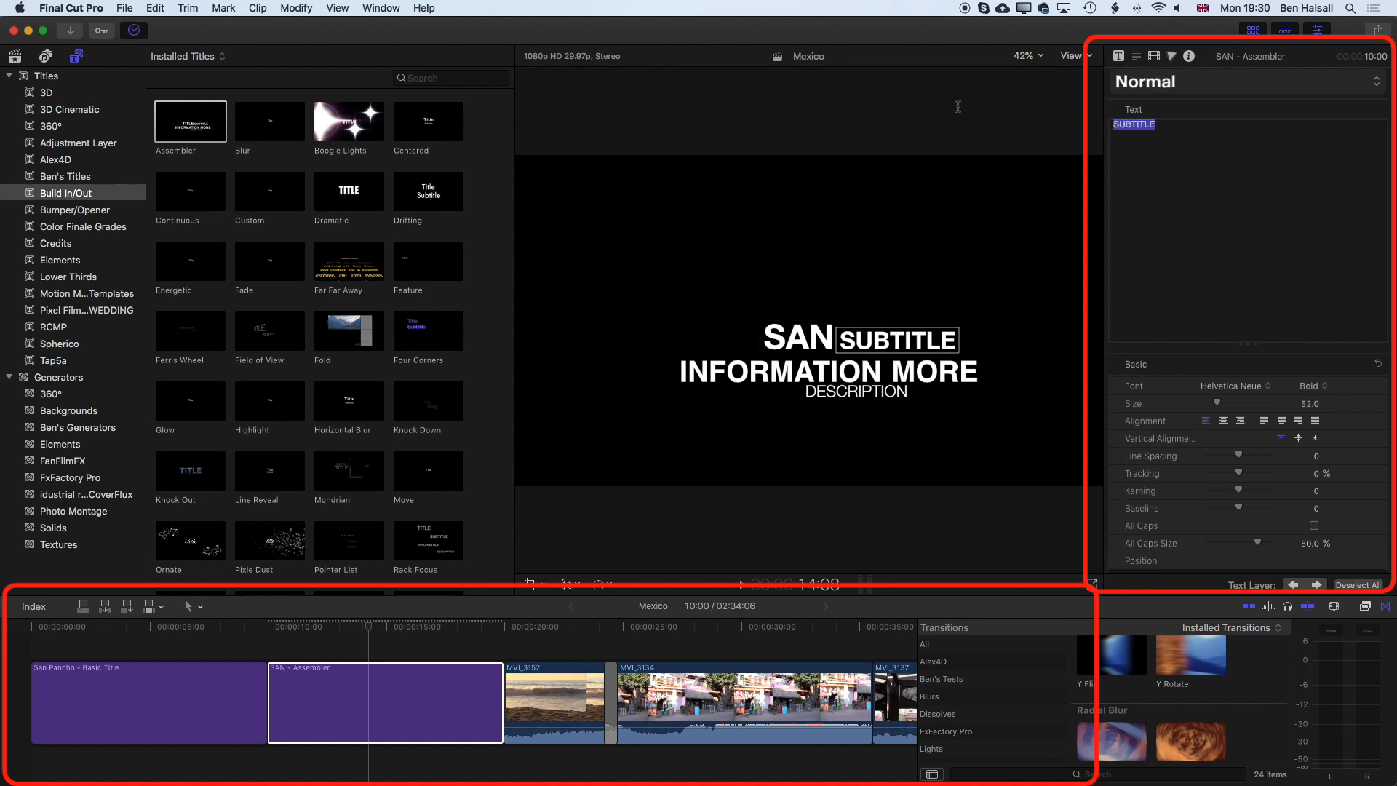
{"action": "type", "text": "PANC"}
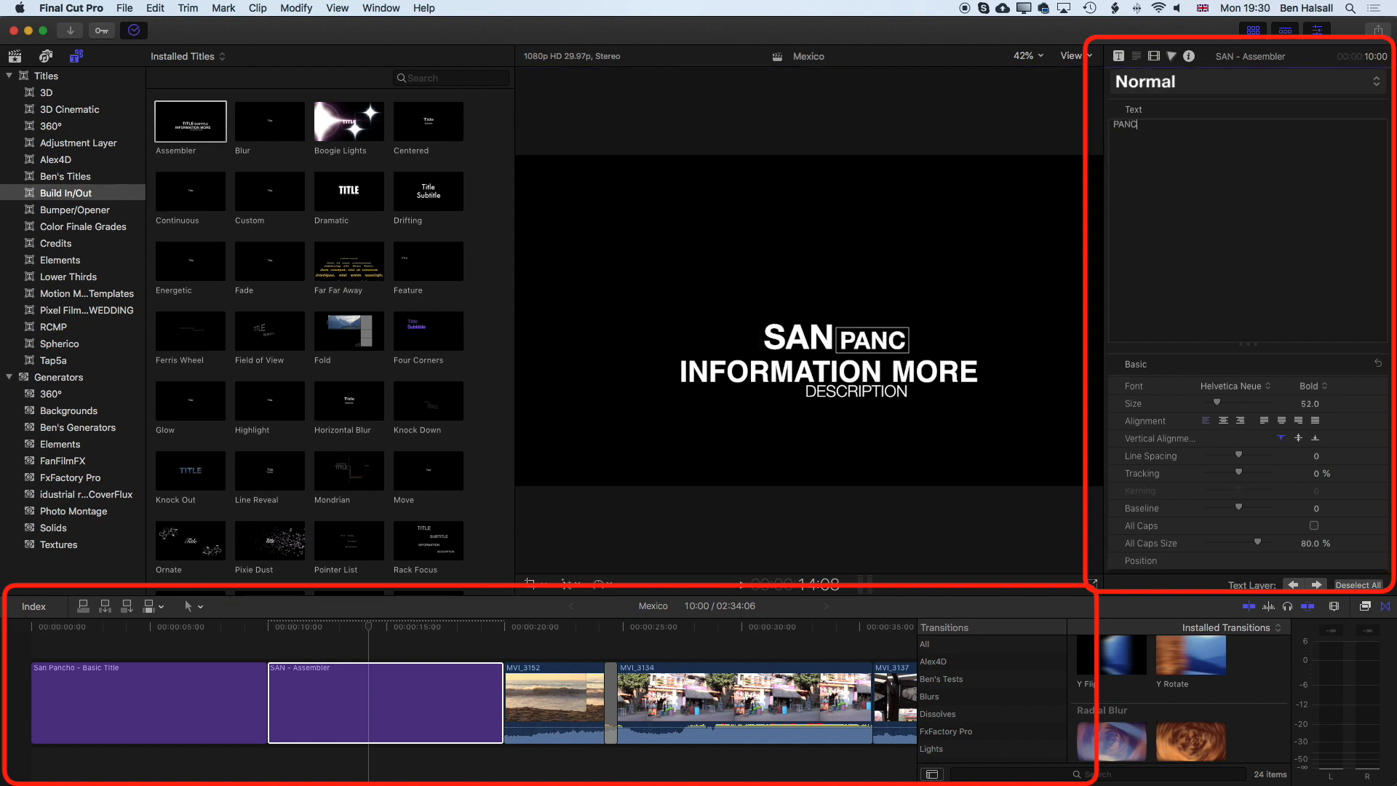
{"action": "type", "text": "HO"}
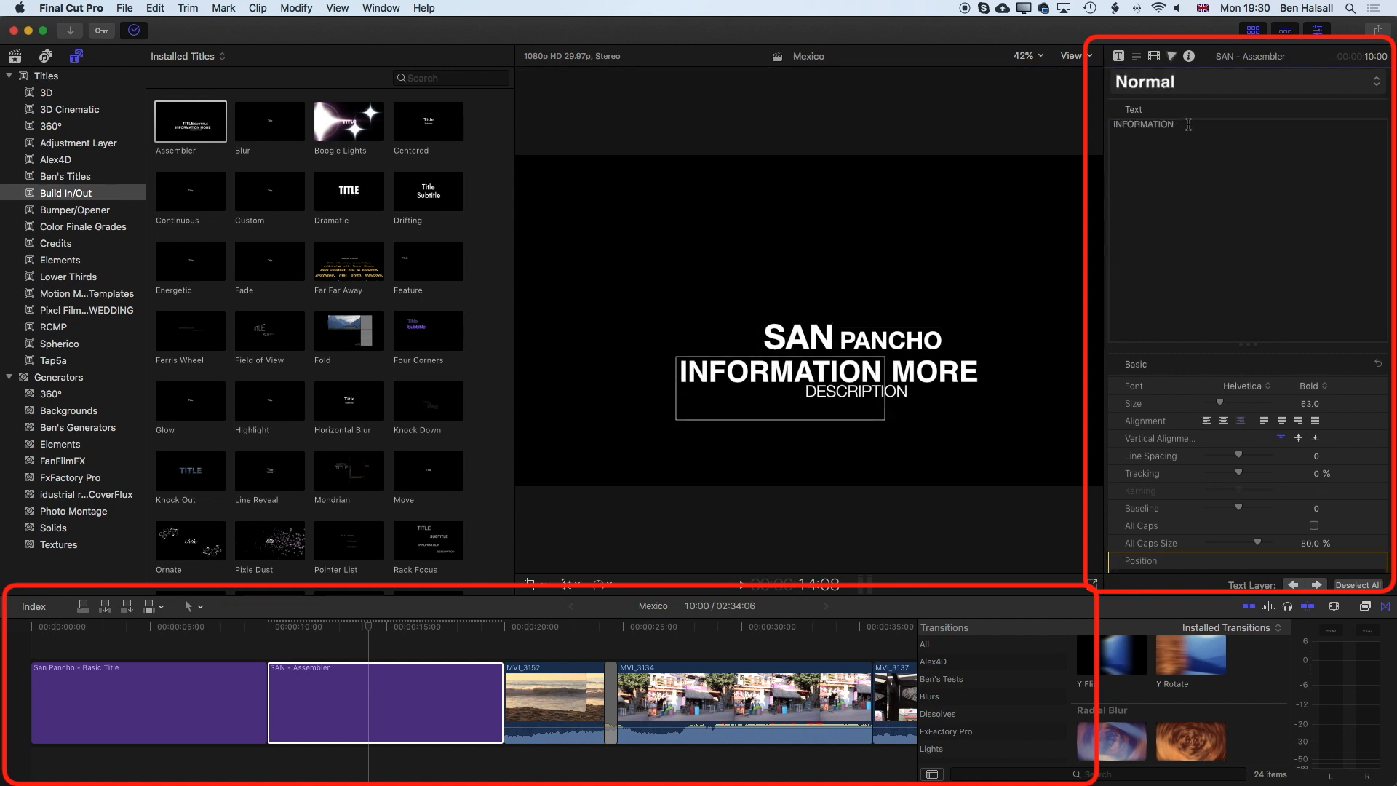
Step: Replace INFORMATION with 'NAYARIT' and MORE with 'MEXICO', fixing a typo
{"action": "double_click", "coordinate": [1144, 123]}
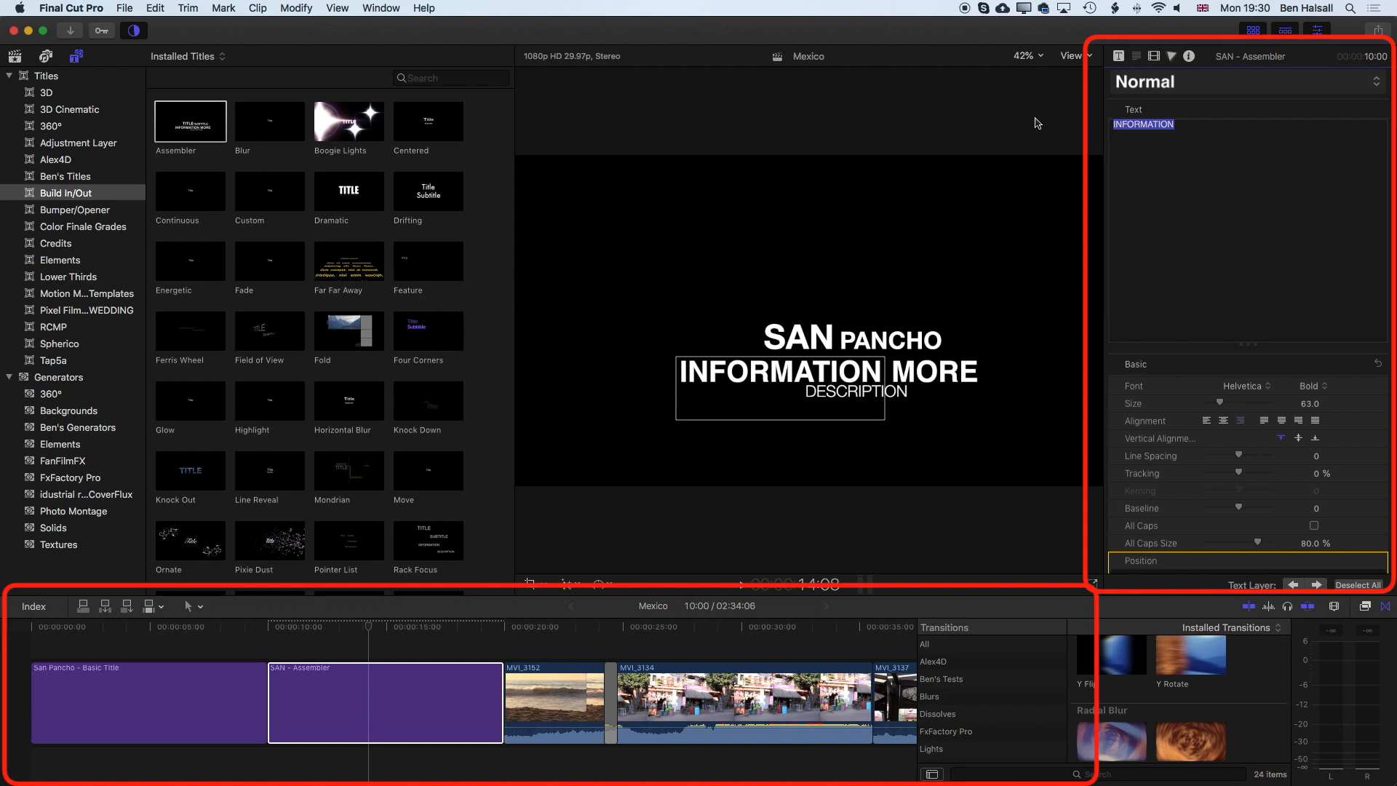
{"action": "type", "text": "NAY"}
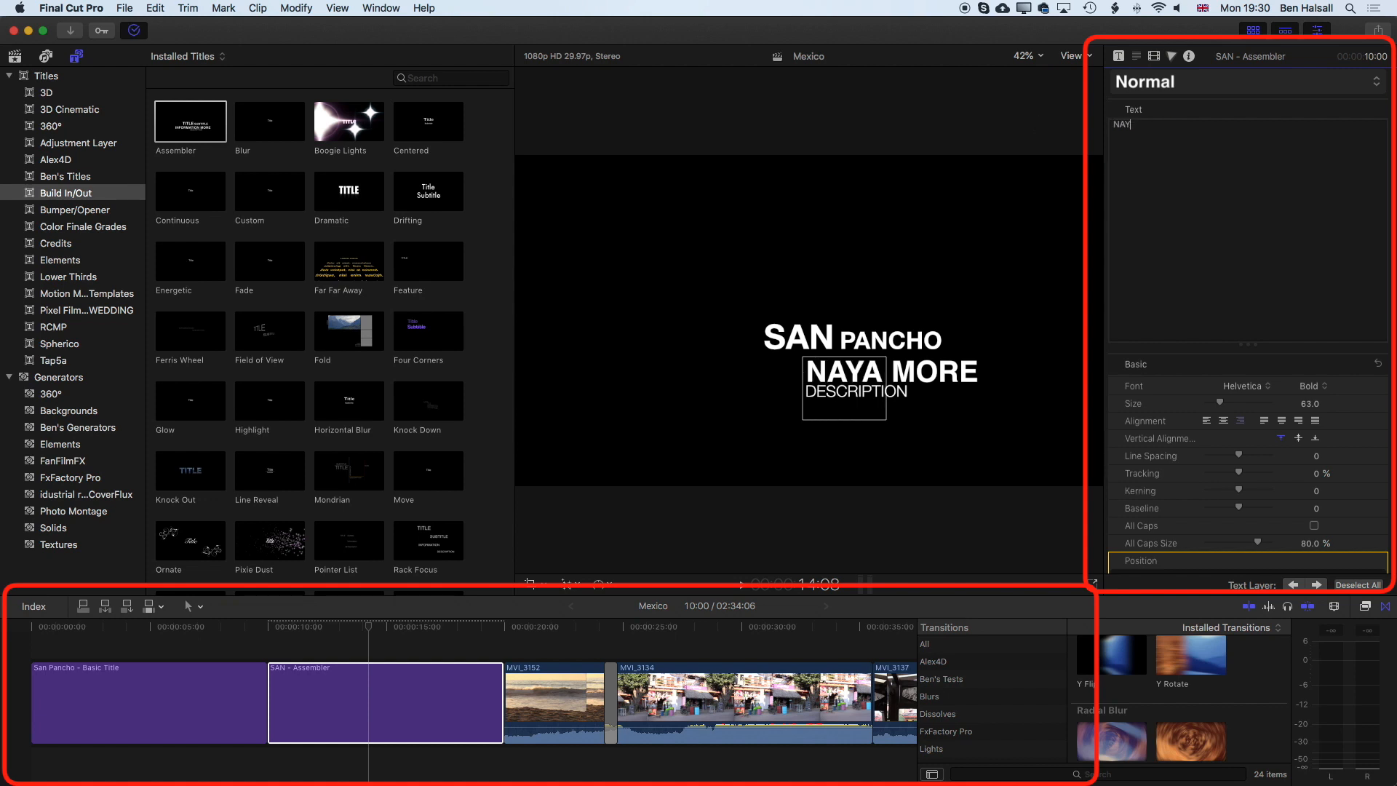
{"action": "type", "text": "ARIT"}
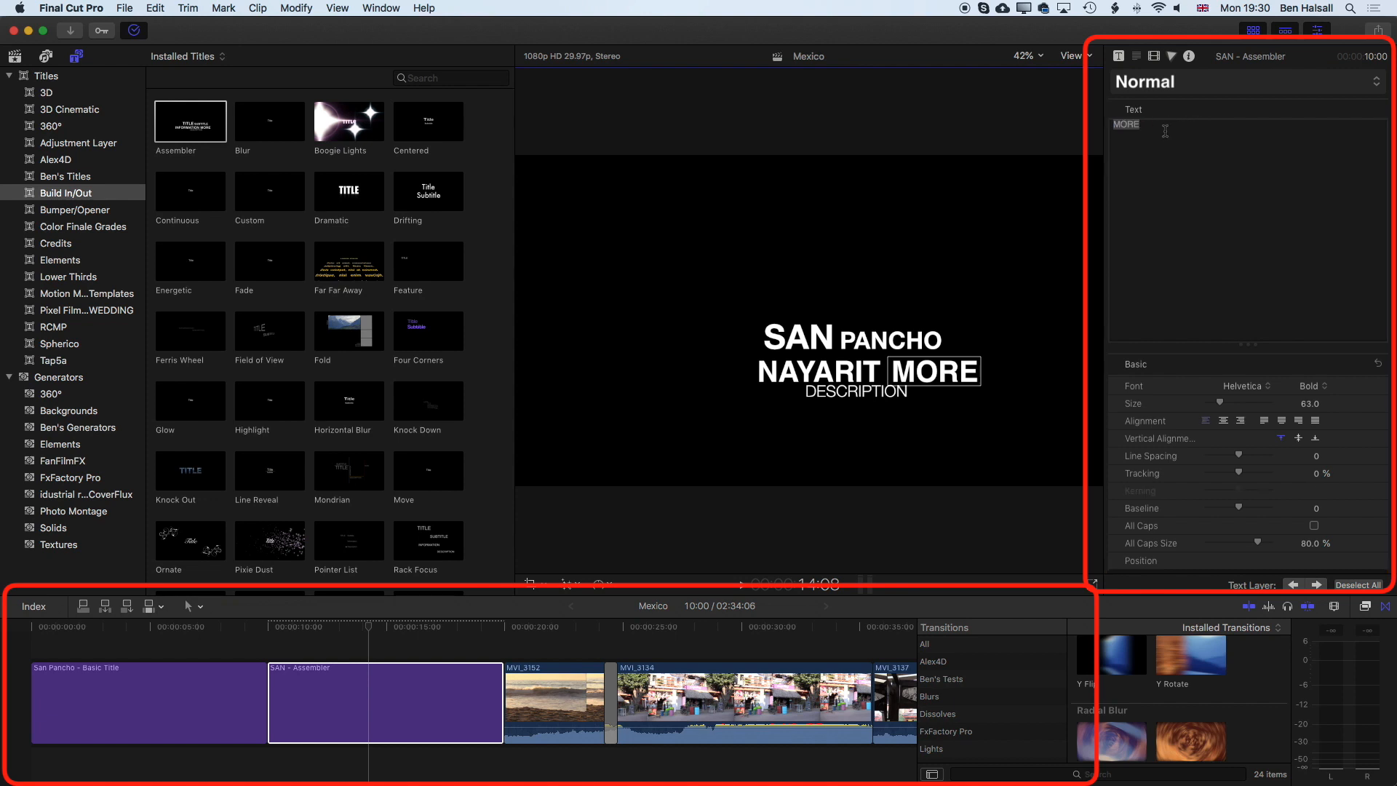
{"action": "double_click", "coordinate": [1125, 124]}
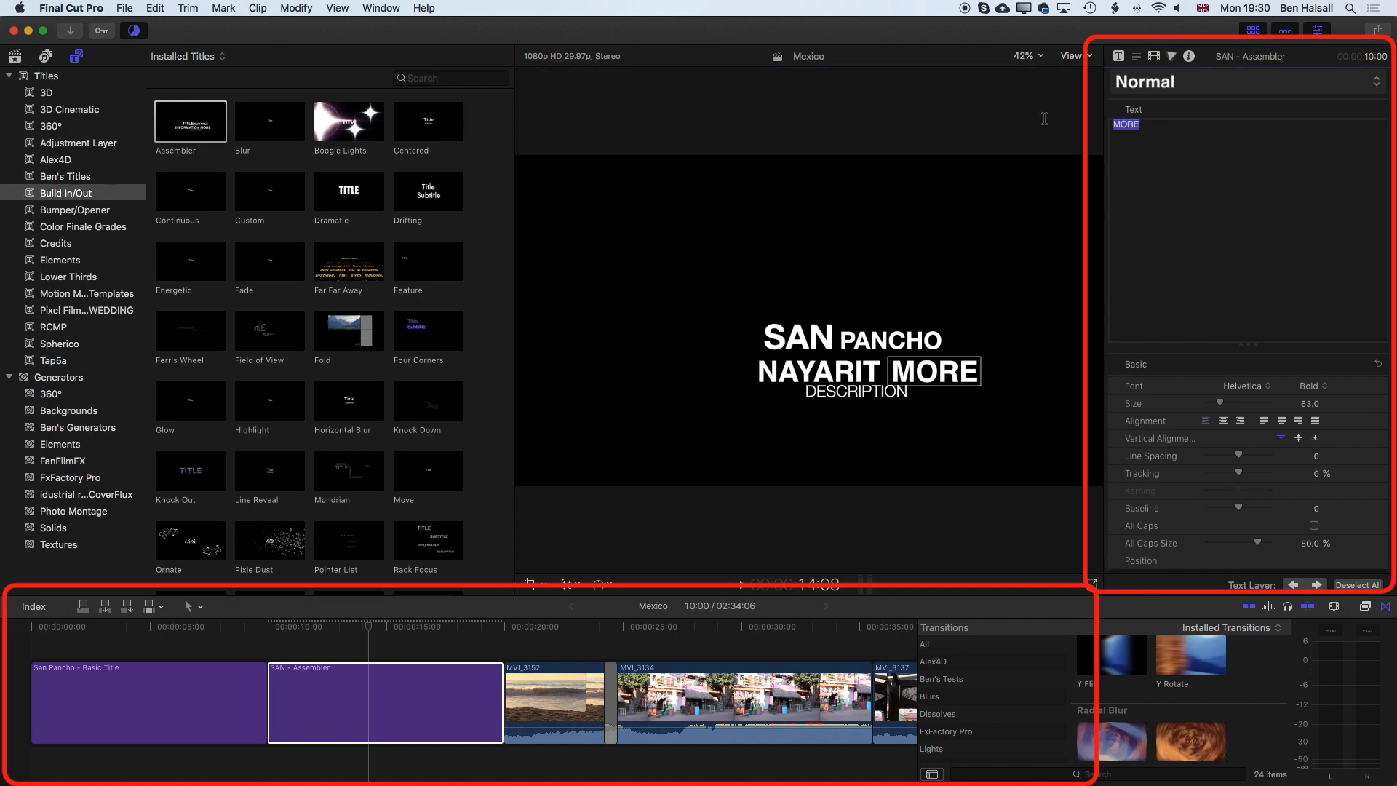
{"action": "type", "text": "MECIX"}
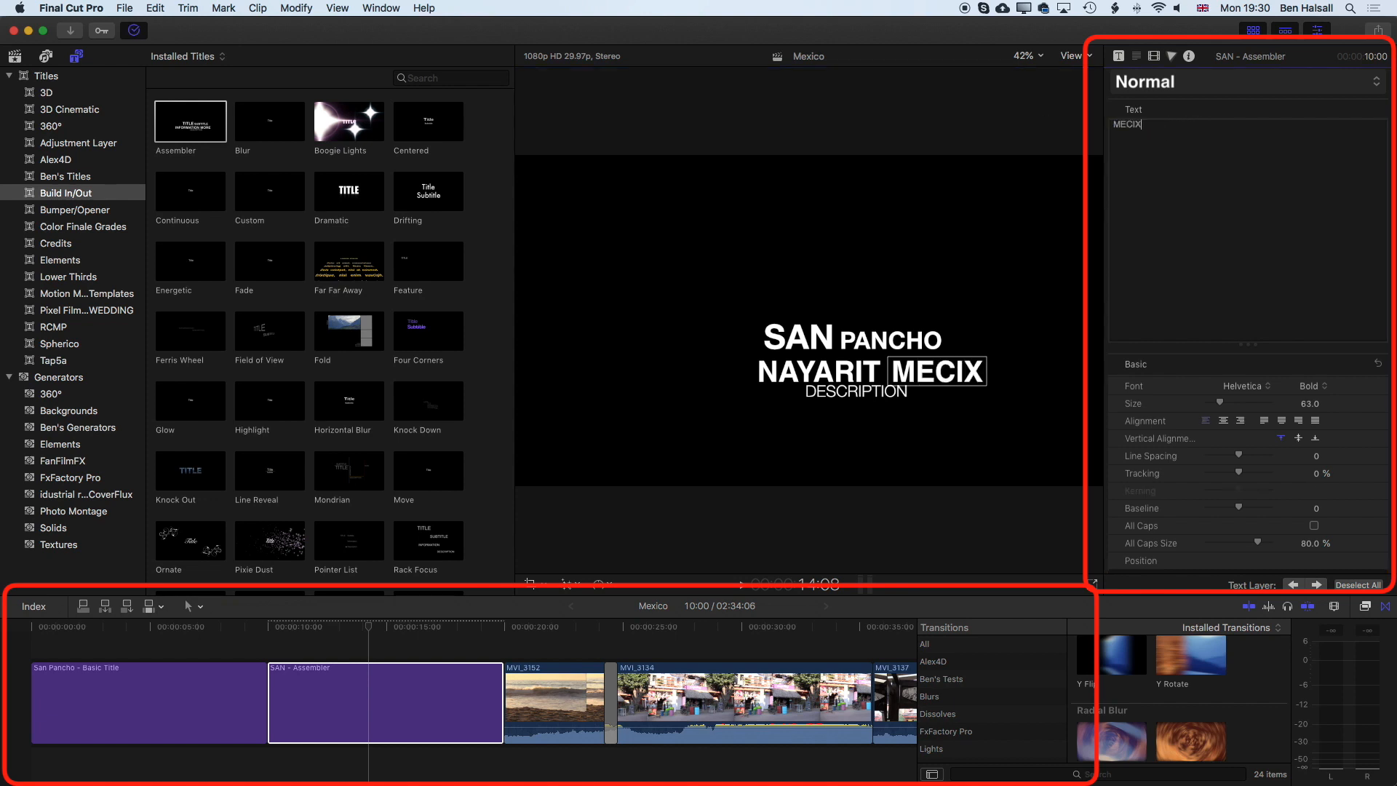
{"action": "key", "text": "backspace"}
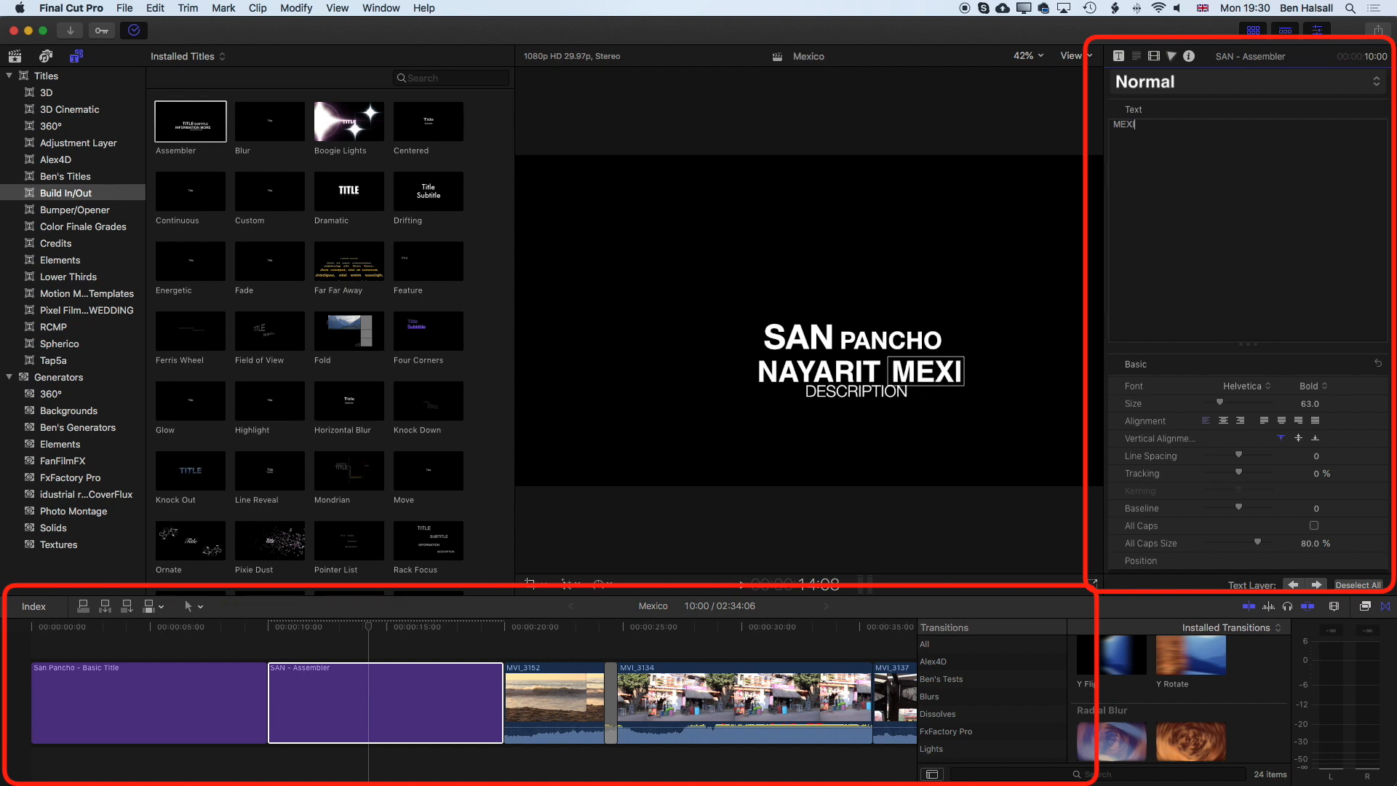
{"action": "type", "text": "CO"}
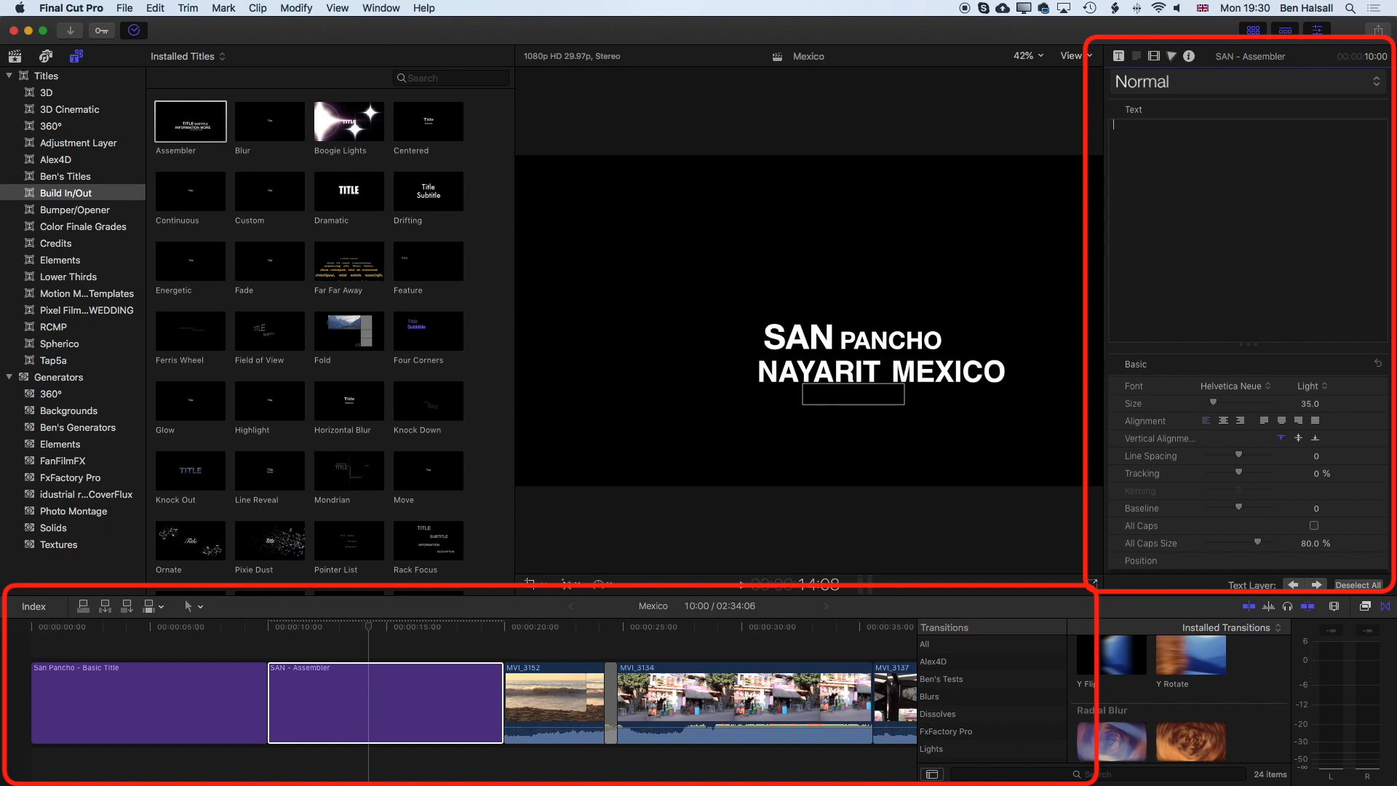
{"action": "mouse_move", "coordinate": [770, 487]}
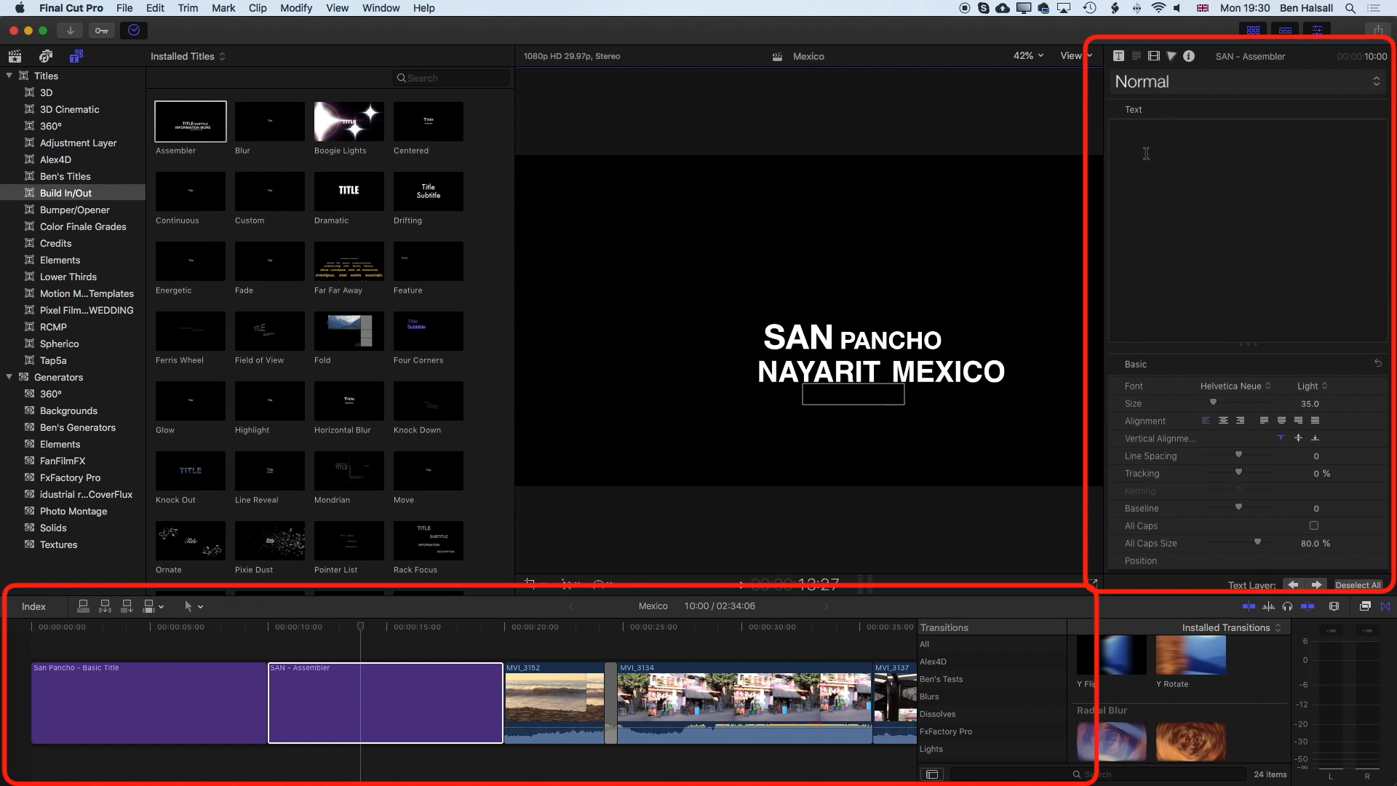
Step: Enter 'SURF CENTRAL' as the bottom line of the Assembler title and return to the timeline clip
{"action": "type", "text": "SURF CENTRAL"}
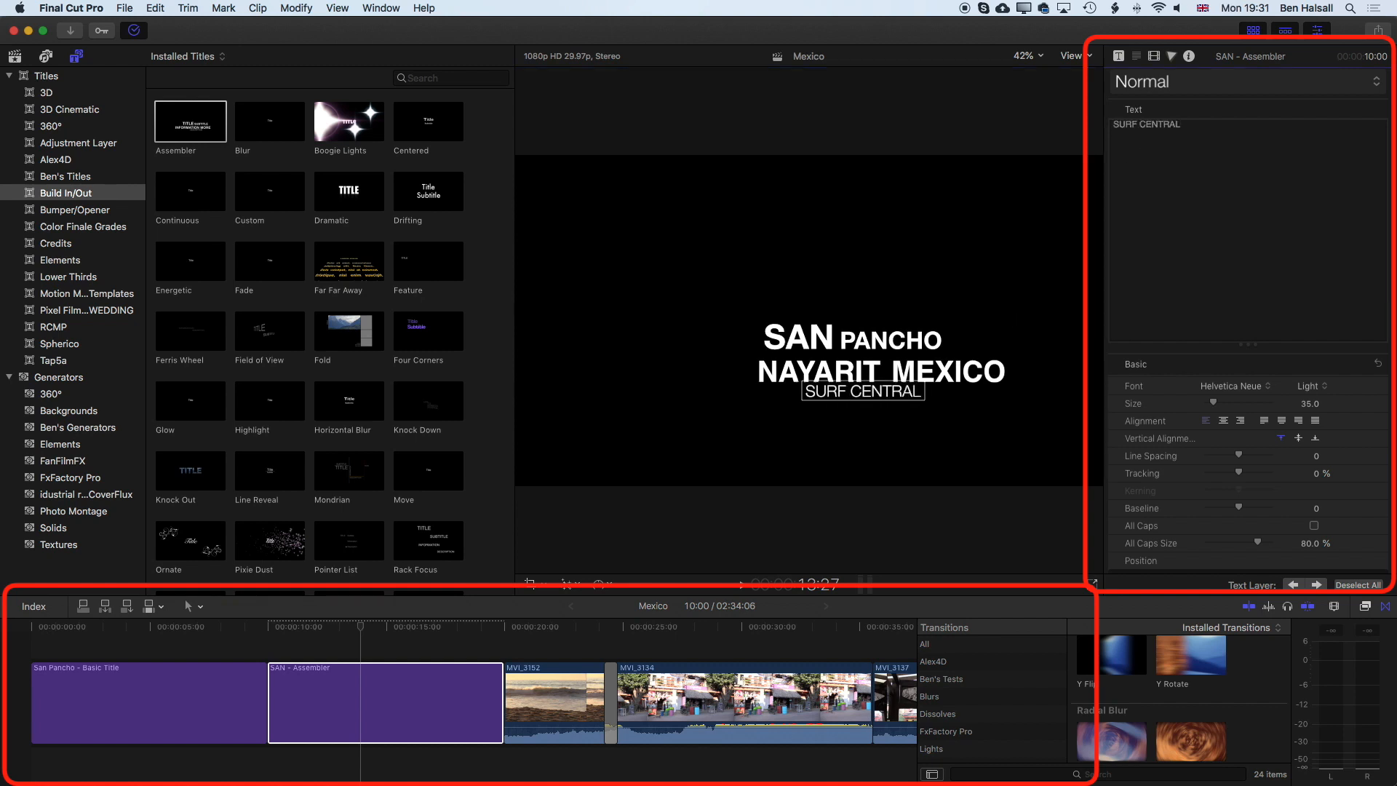
{"action": "left_click", "coordinate": [286, 633]}
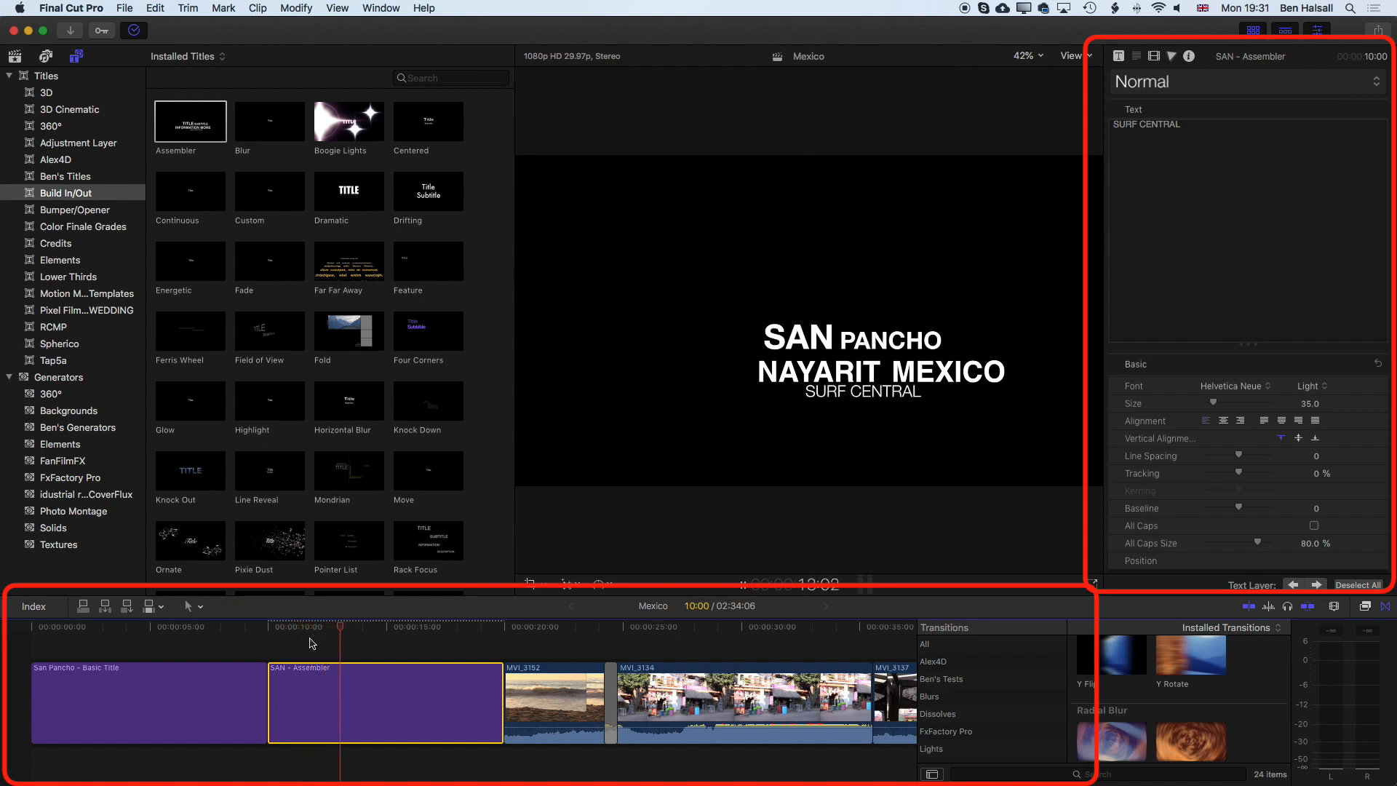
{"action": "left_click", "coordinate": [272, 625]}
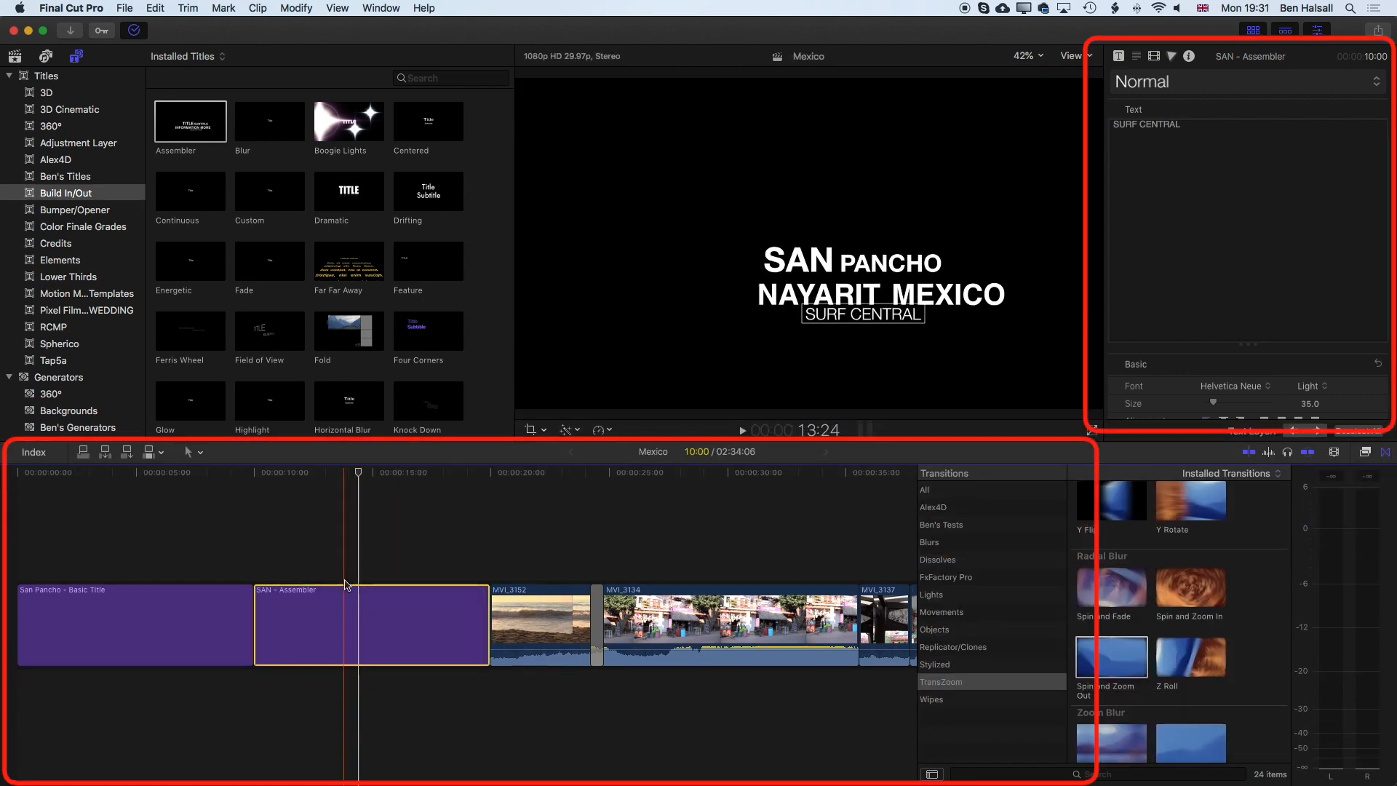
{"action": "left_click", "coordinate": [134, 624]}
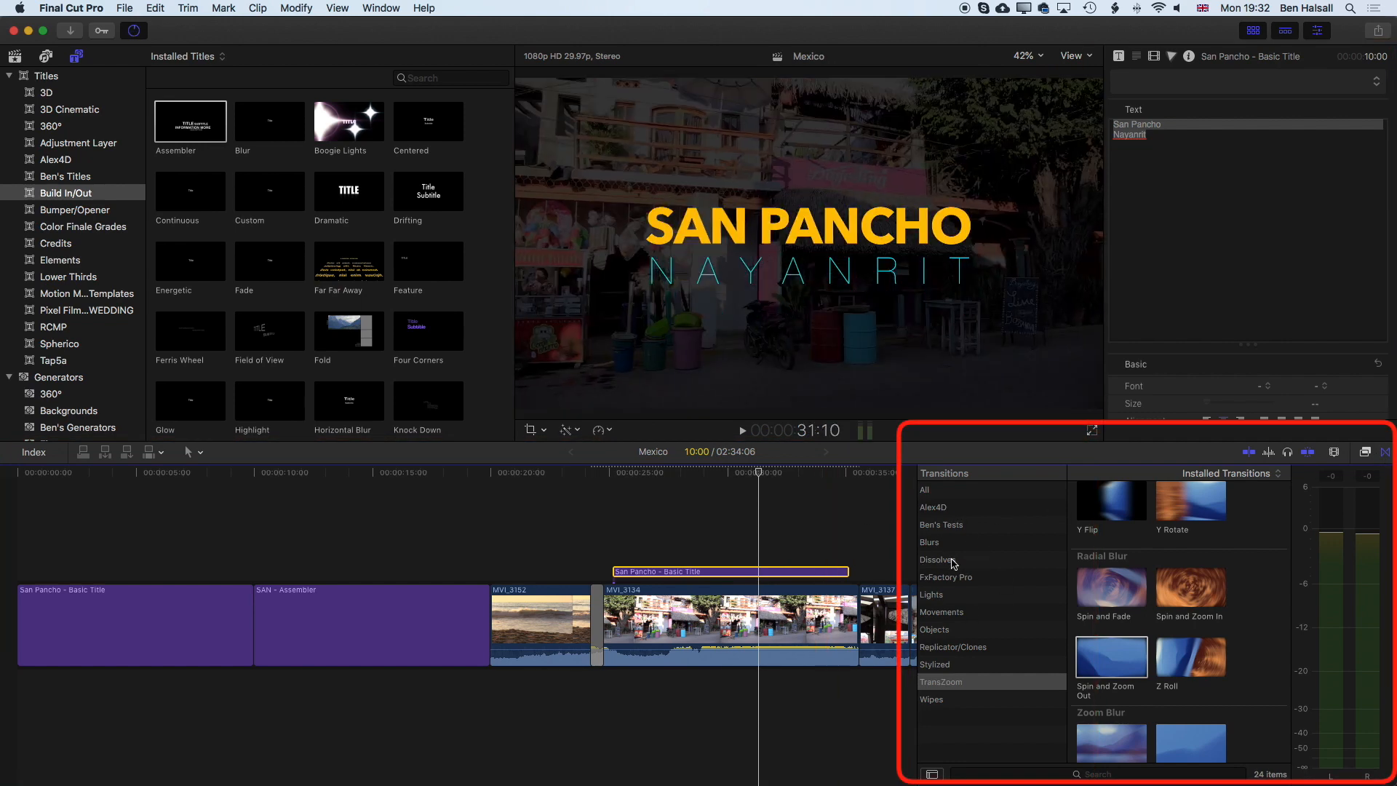
Step: Show the Dissolves transition category, including Cross Dissolve, for the copied title
{"action": "left_click", "coordinate": [937, 558]}
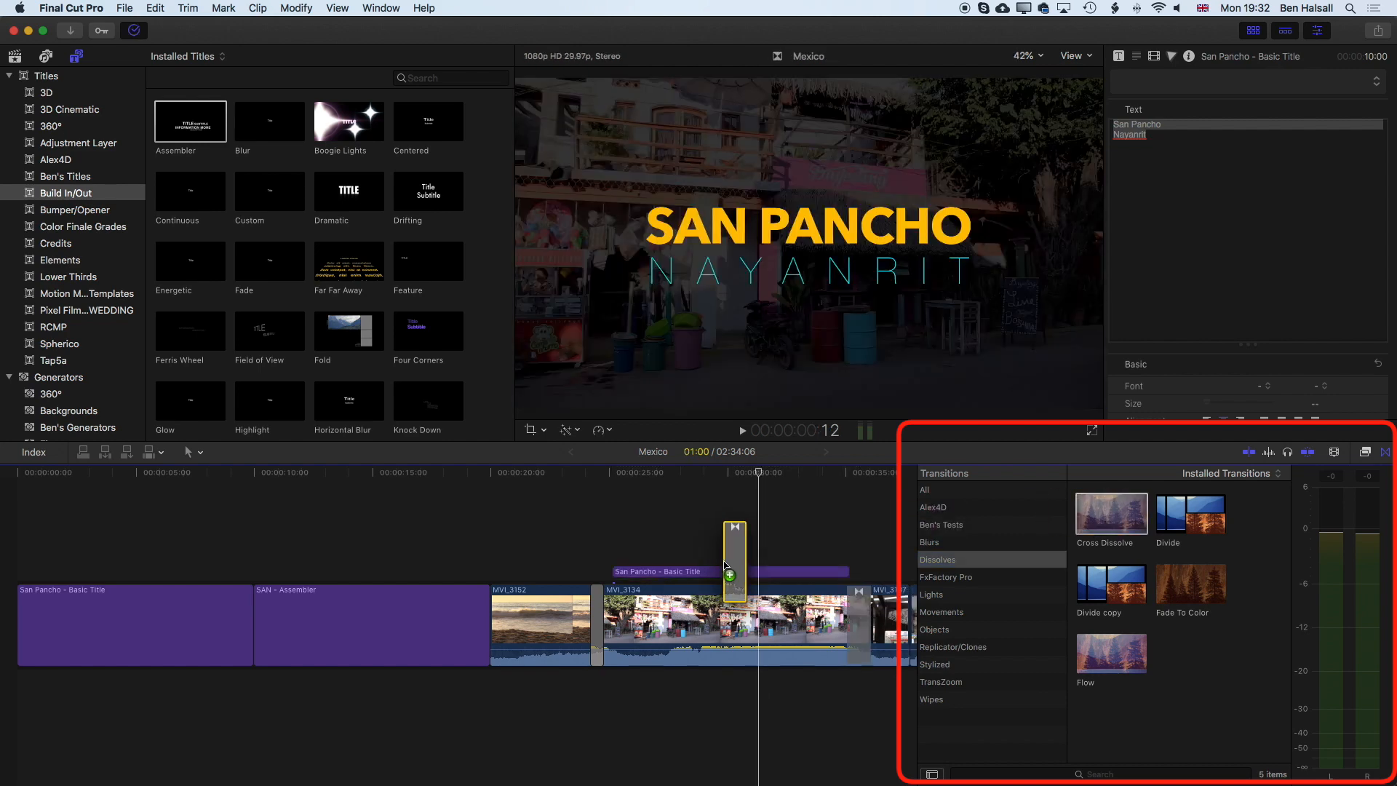